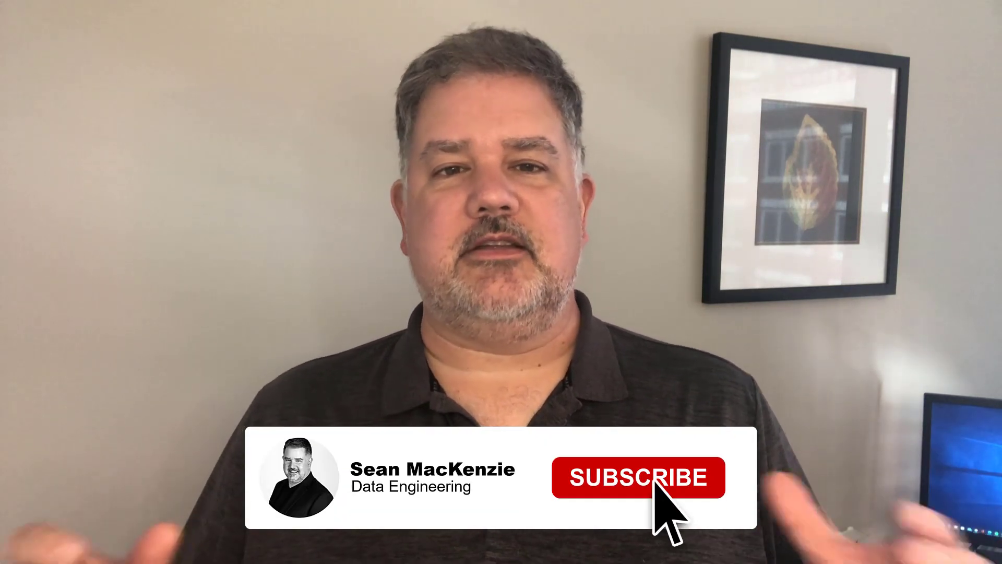
Select access_bat, access_vbs and plotly_map in C:\DEV\wscript_shell and open them in Notepad++.
{"action": "left_click", "coordinate": [640, 476]}
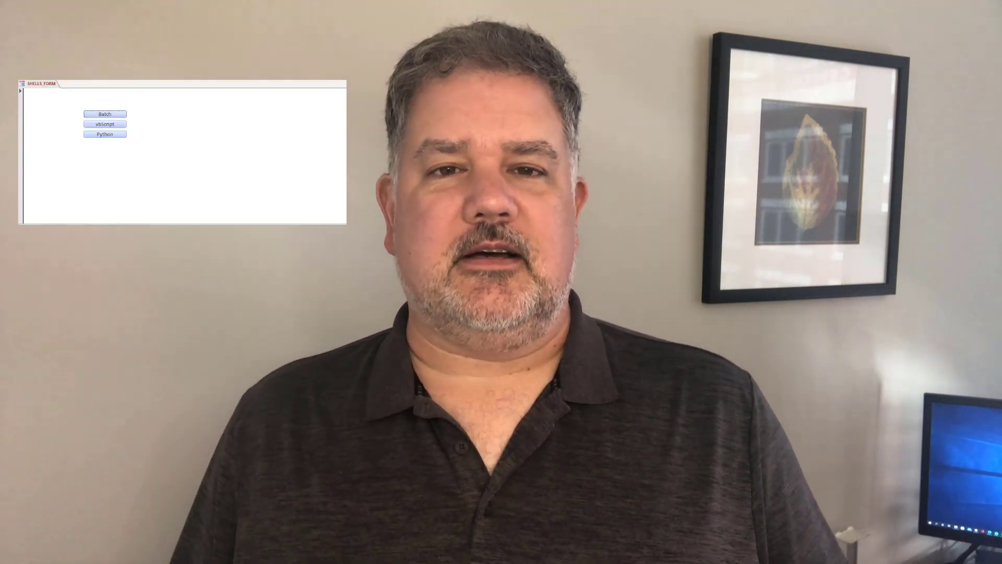
{"action": "left_click", "coordinate": [105, 114]}
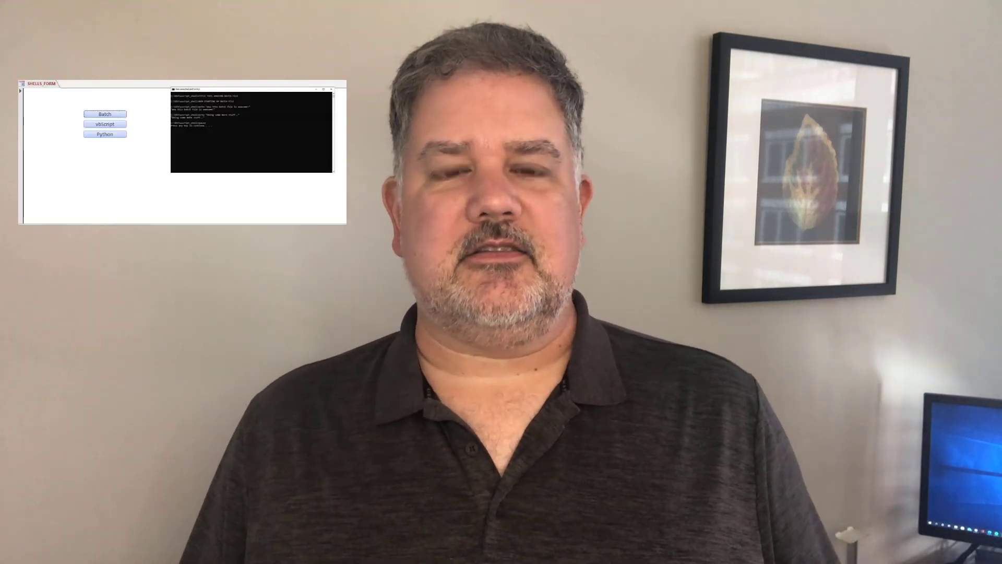
{"action": "left_click", "coordinate": [104, 123]}
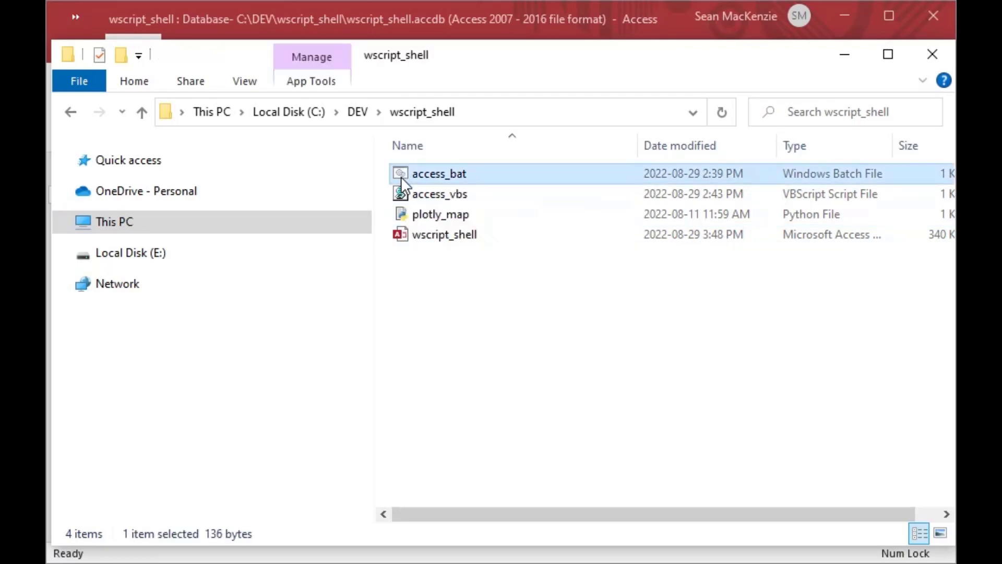
{"action": "left_click", "coordinate": [439, 194]}
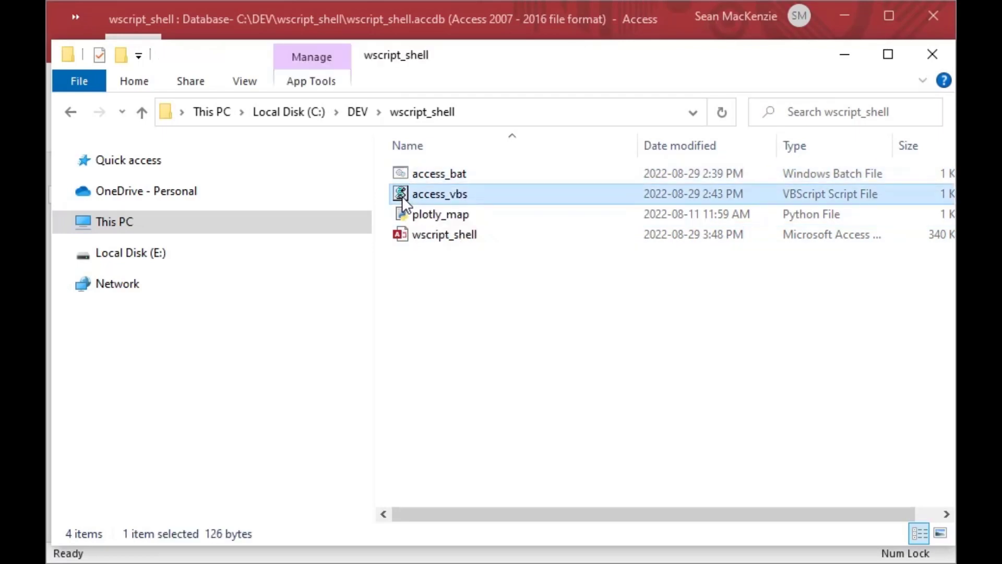
{"action": "mouse_move", "coordinate": [406, 214]}
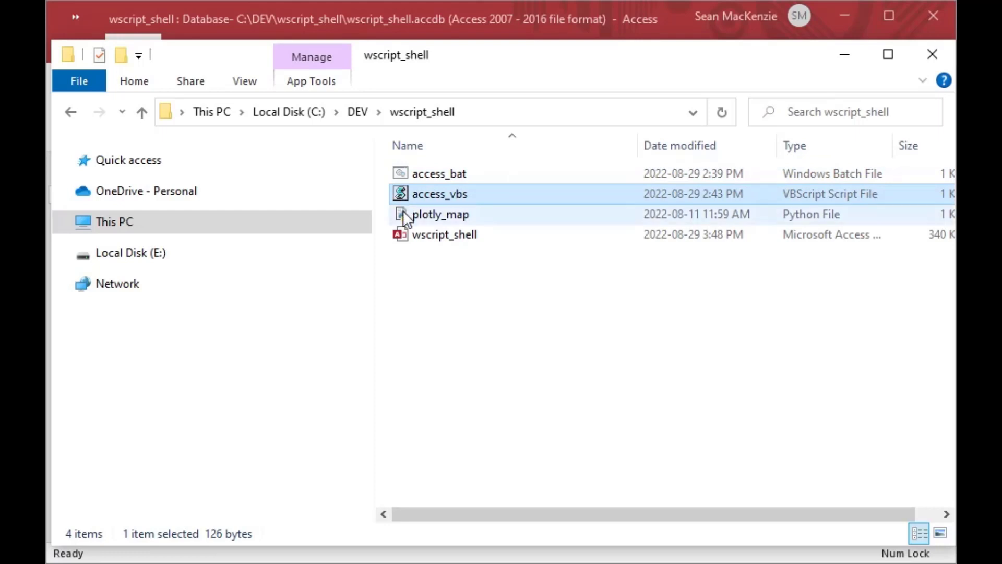
{"action": "left_click", "coordinate": [440, 214]}
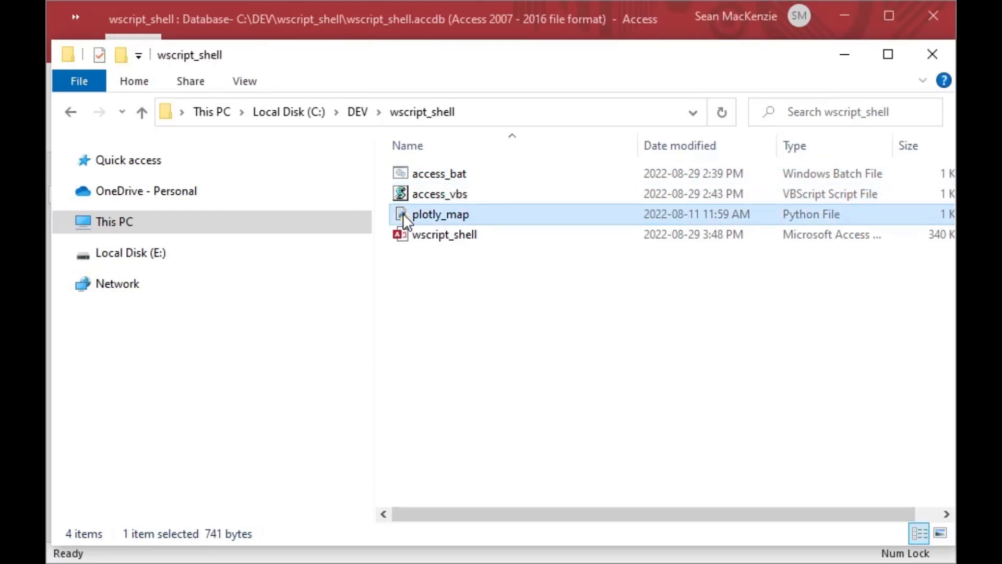
{"action": "left_click", "coordinate": [445, 235]}
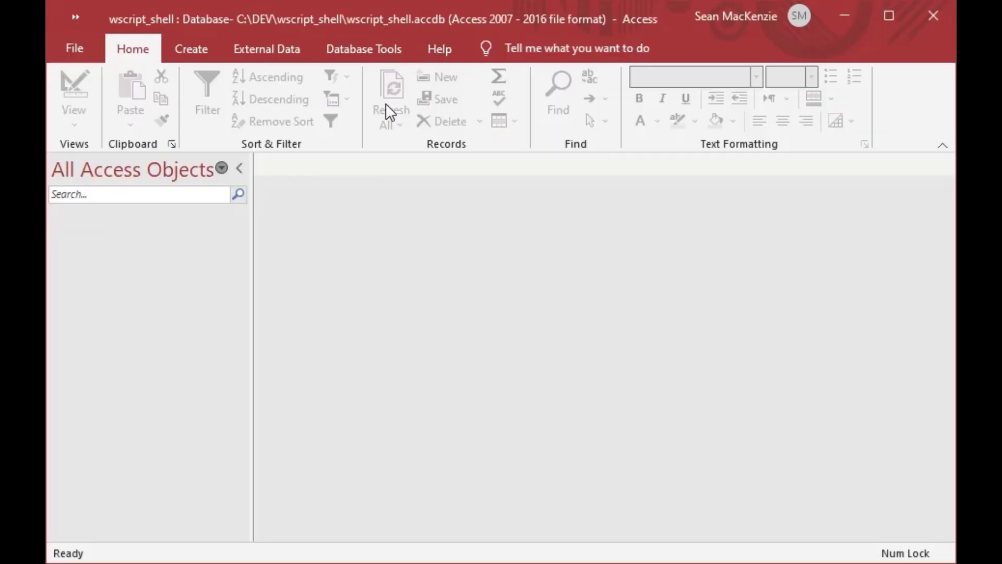
{"action": "mouse_move", "coordinate": [293, 262]}
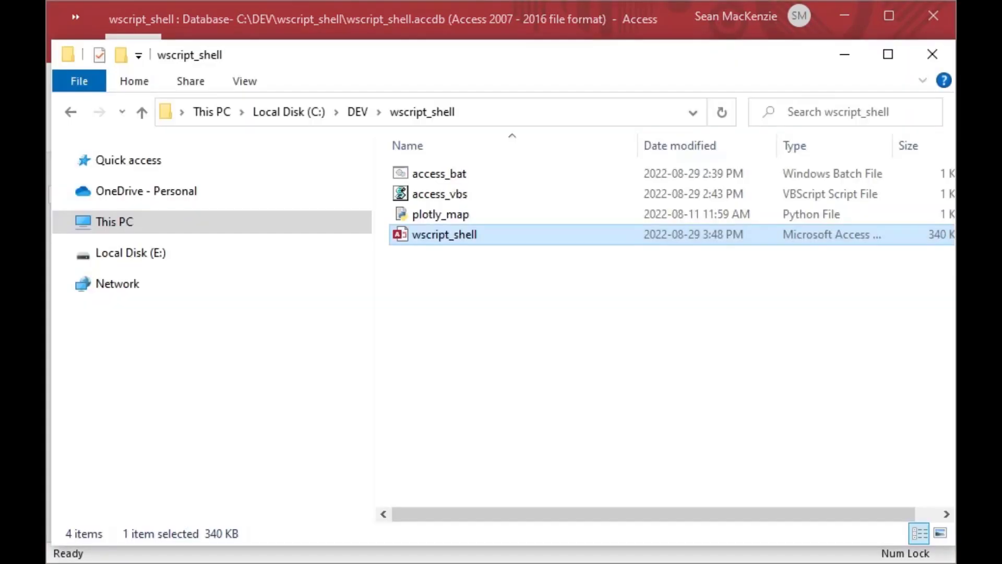
{"action": "double_click", "coordinate": [438, 173]}
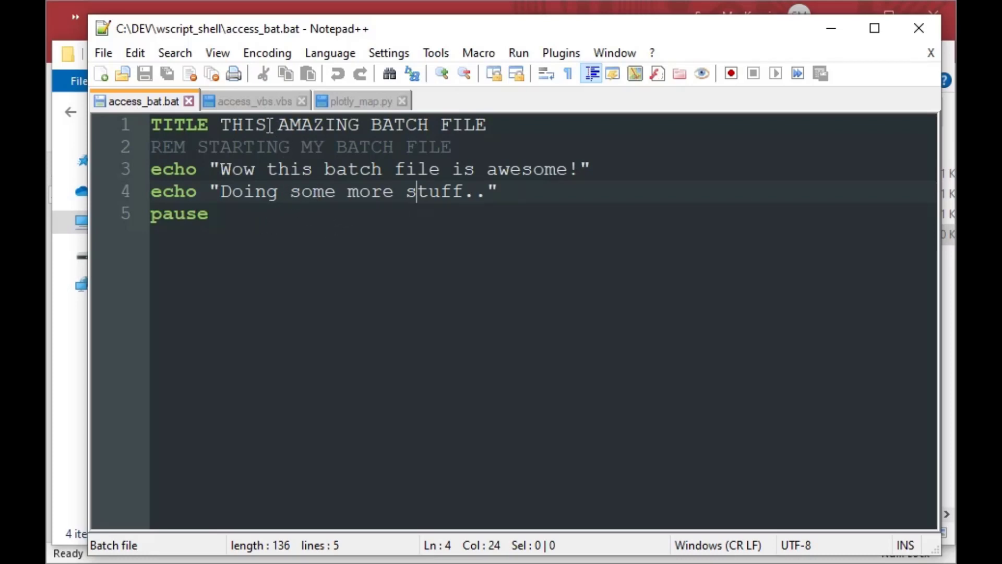
Review the access_vbs.vbs MsgBox lines, then scroll through the plotly_map.py car-share map code.
{"action": "left_click", "coordinate": [254, 101]}
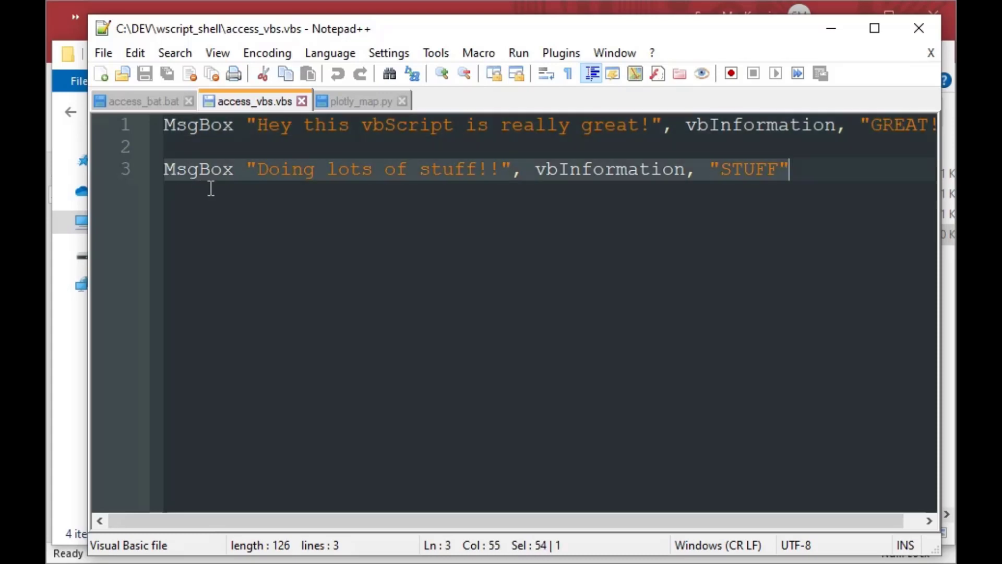
{"action": "left_click", "coordinate": [318, 125]}
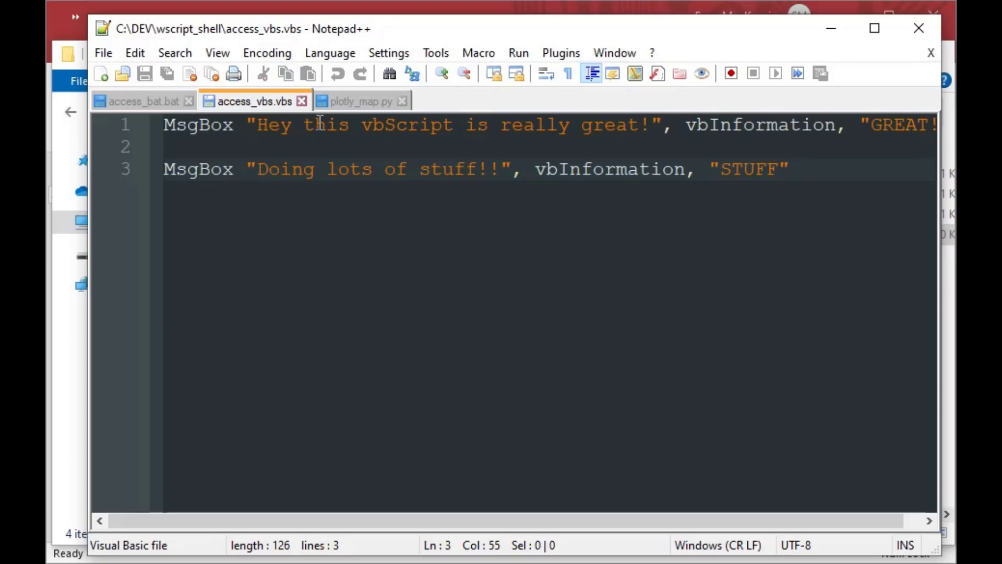
{"action": "left_click", "coordinate": [358, 101]}
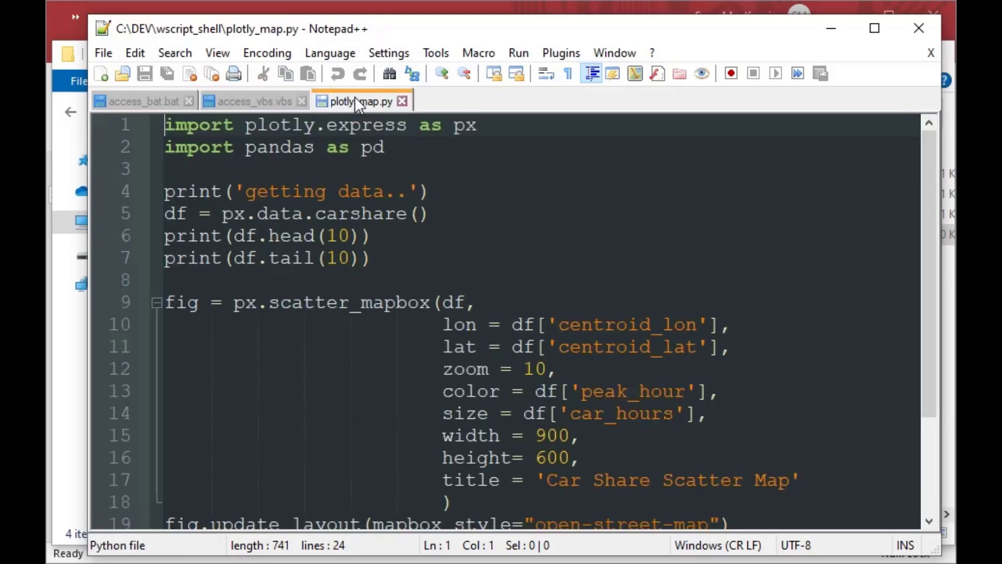
{"action": "mouse_move", "coordinate": [907, 196]}
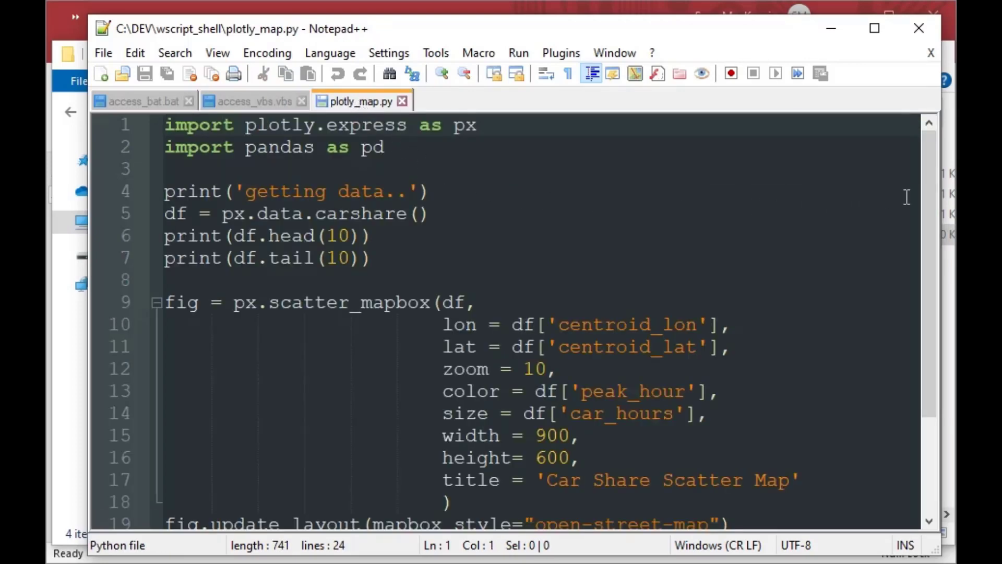
{"action": "scroll", "scroll_direction": "down", "scroll_amount": 3}
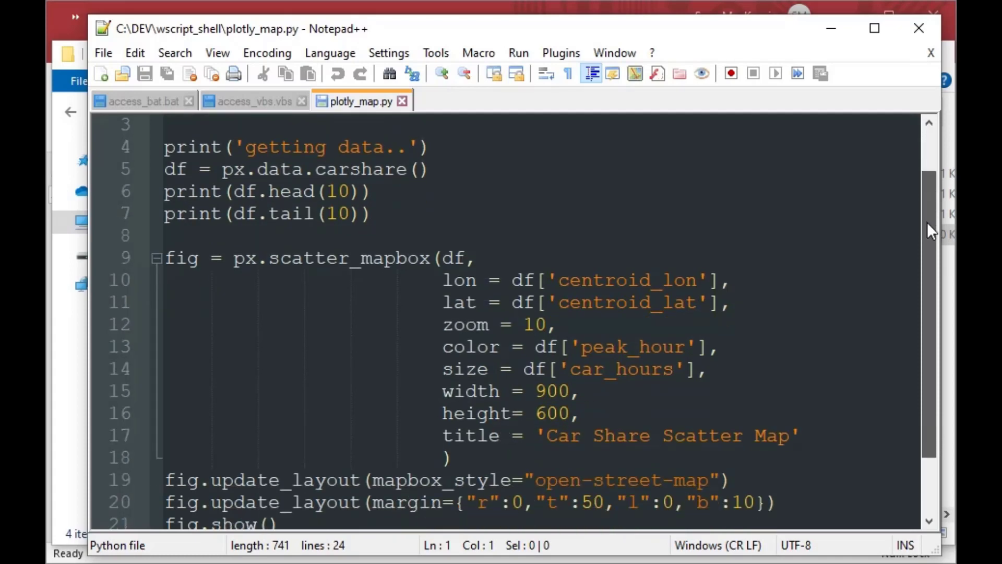
{"action": "scroll", "scroll_direction": "down", "scroll_amount": 3}
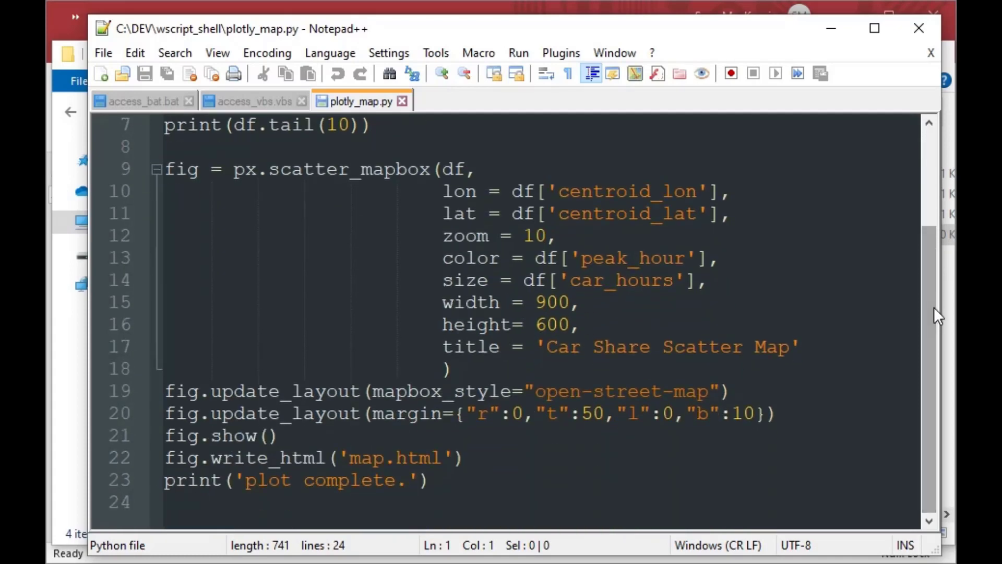
{"action": "scroll", "scroll_direction": "up", "scroll_amount": 3}
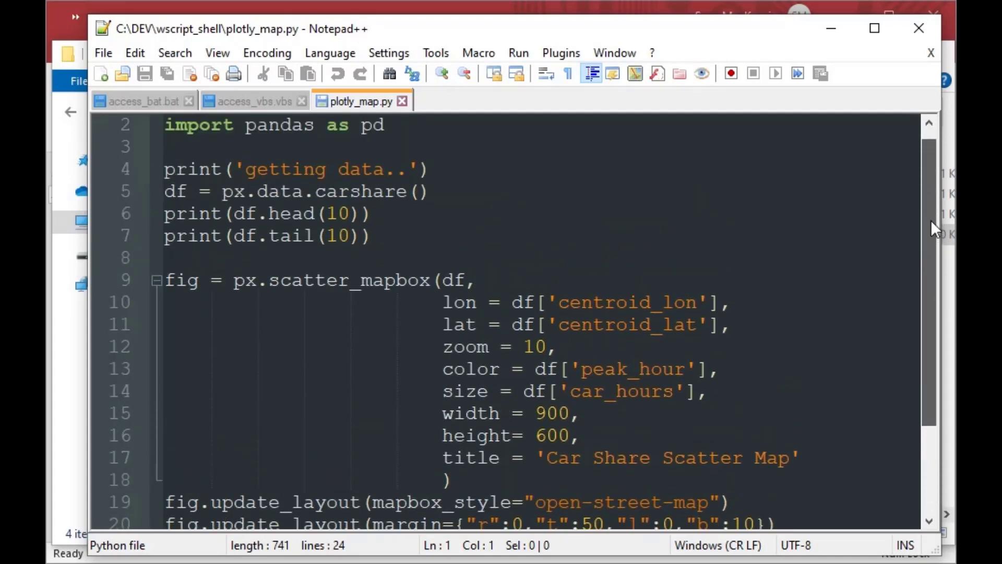
{"action": "scroll", "scroll_direction": "up", "scroll_amount": 3}
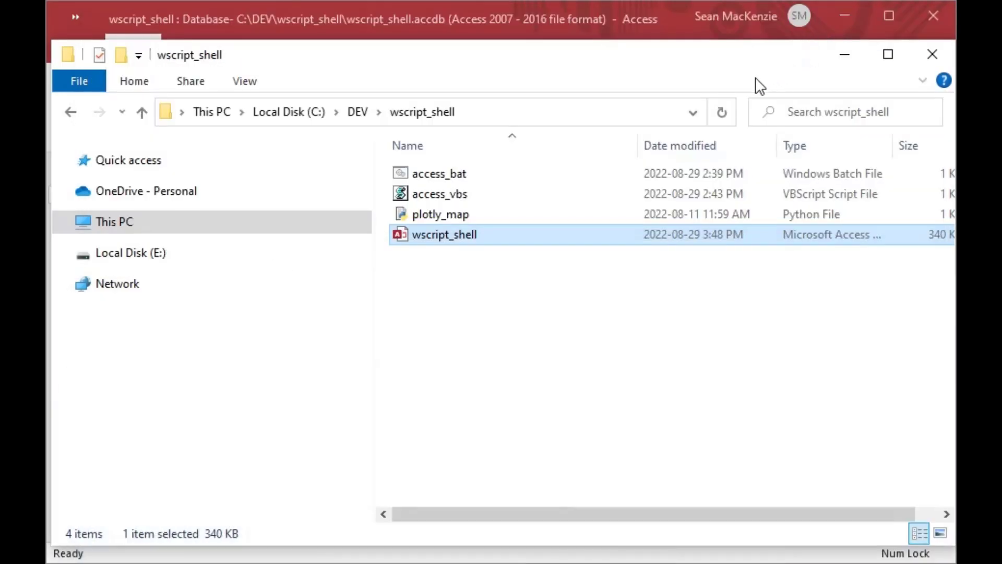
{"action": "mouse_move", "coordinate": [439, 173]}
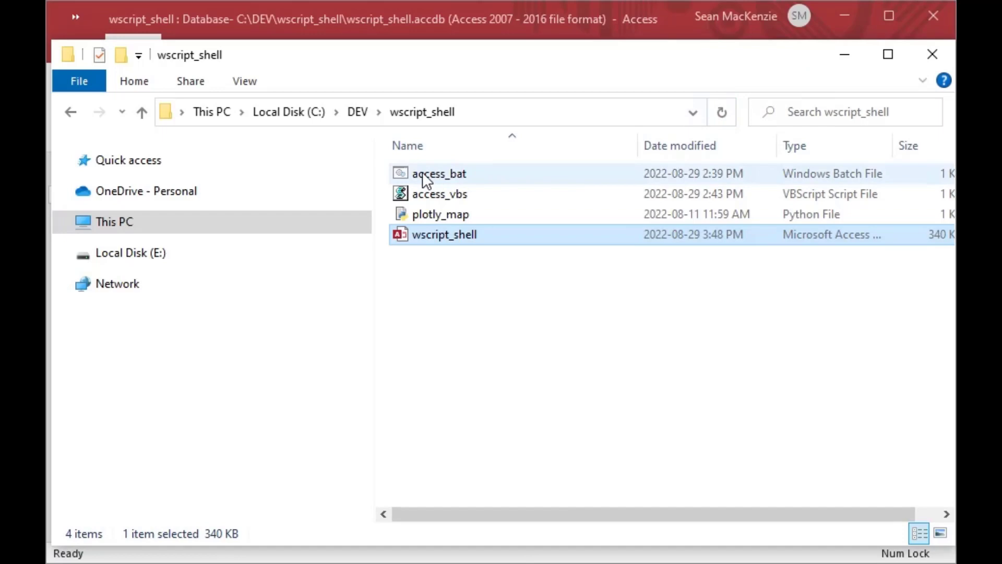
Run access_bat to its pause prompt, then run access_vbs and dismiss both message boxes.
{"action": "left_click", "coordinate": [438, 173]}
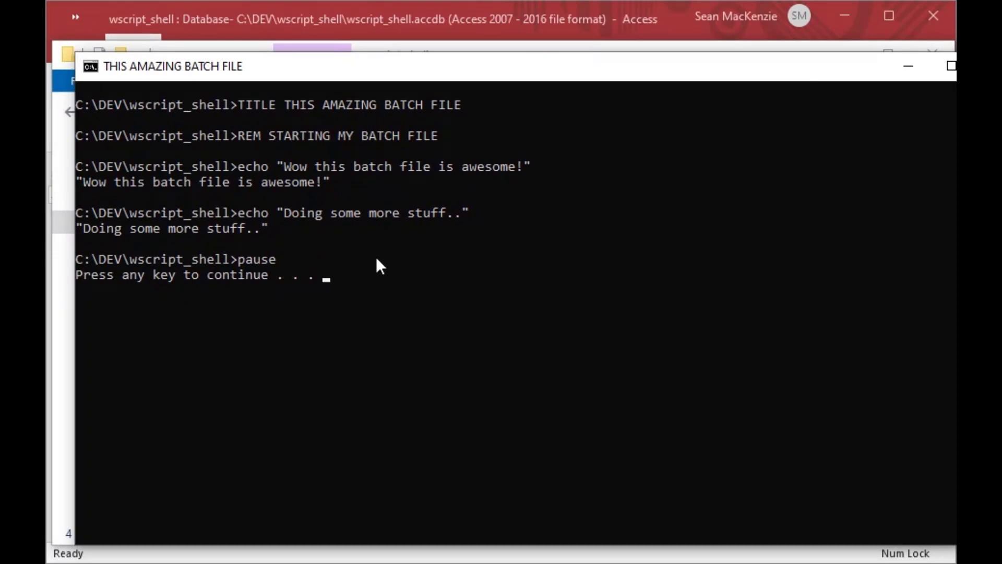
{"action": "mouse_move", "coordinate": [339, 174]}
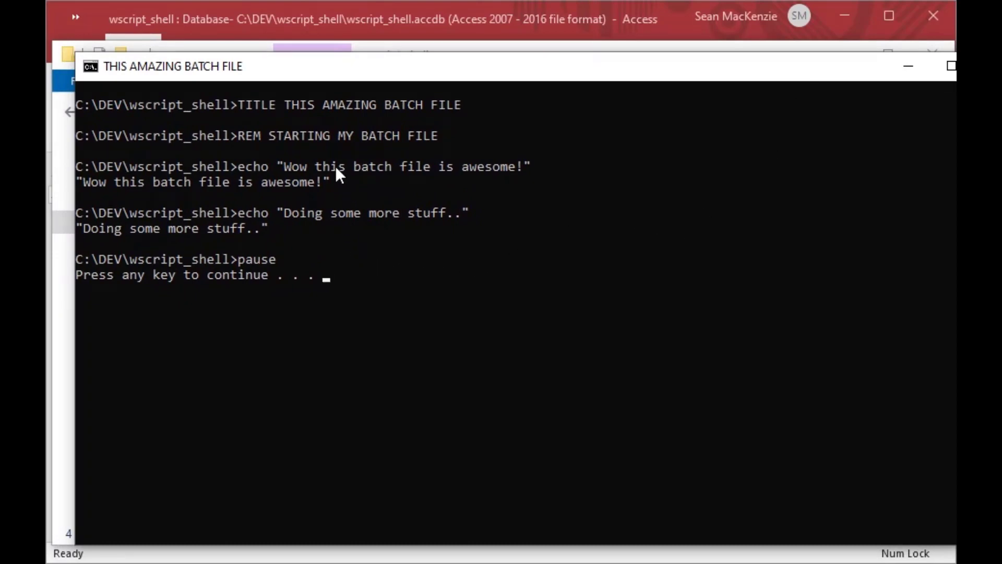
{"action": "mouse_move", "coordinate": [177, 263]}
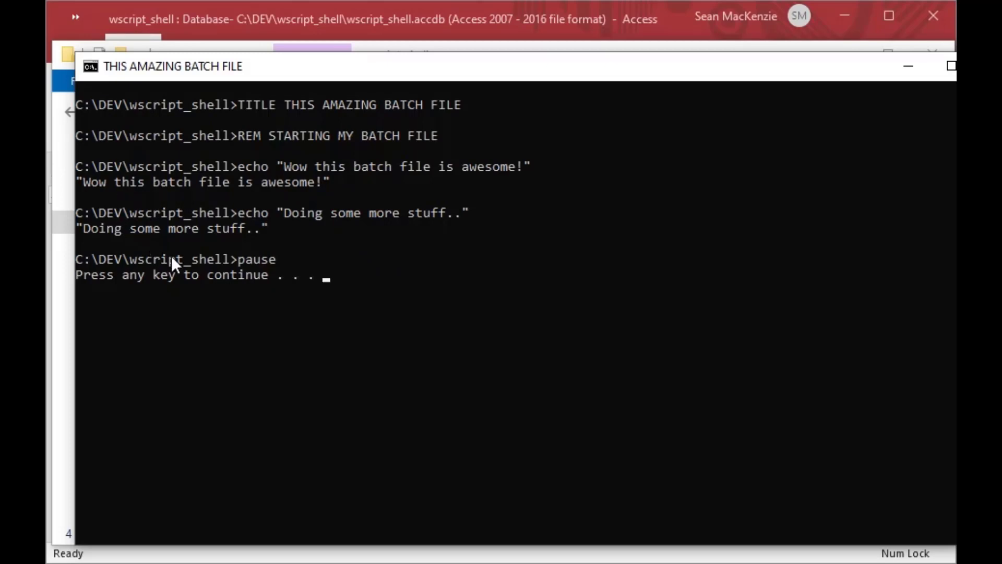
{"action": "mouse_move", "coordinate": [336, 285]}
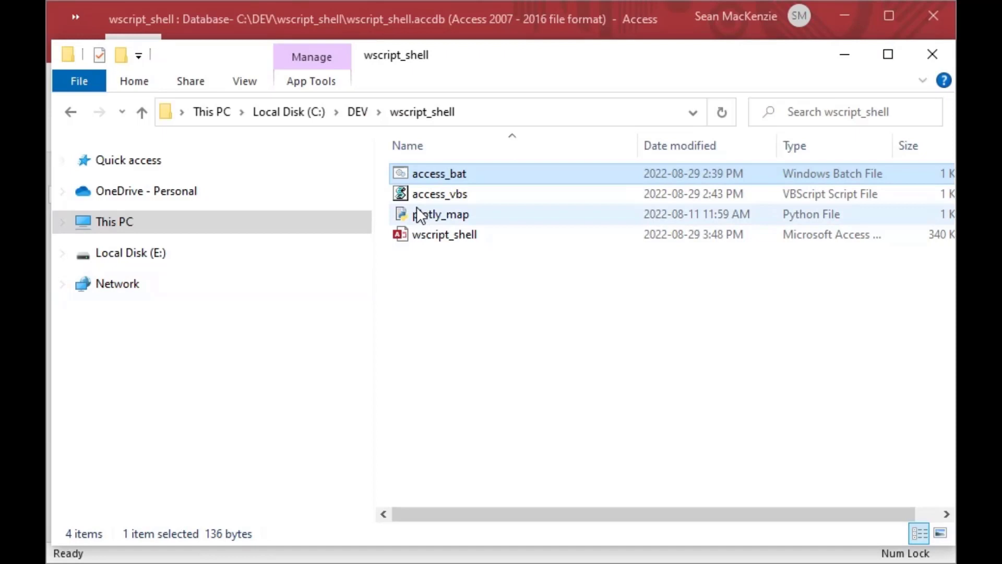
{"action": "double_click", "coordinate": [440, 193]}
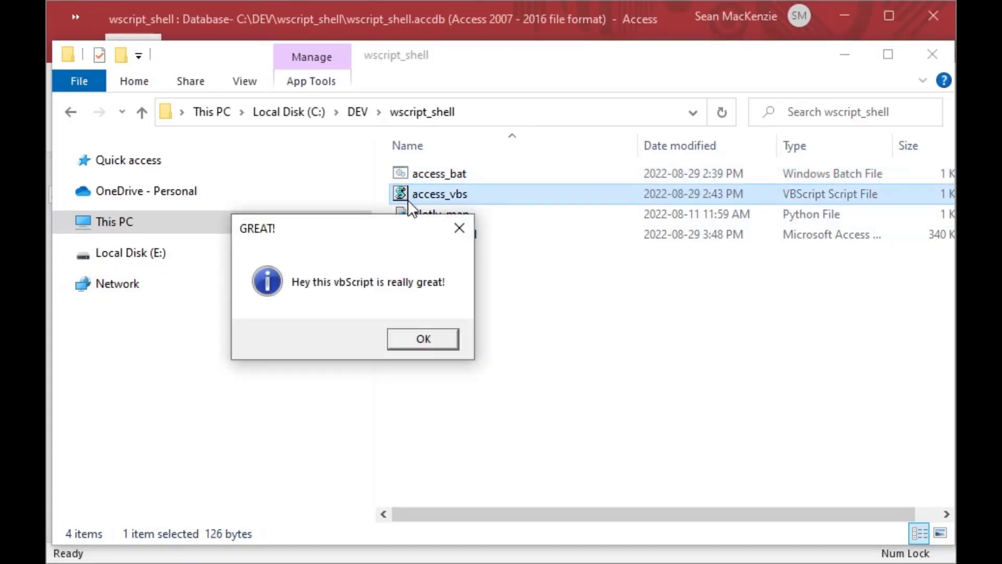
{"action": "mouse_move", "coordinate": [269, 279]}
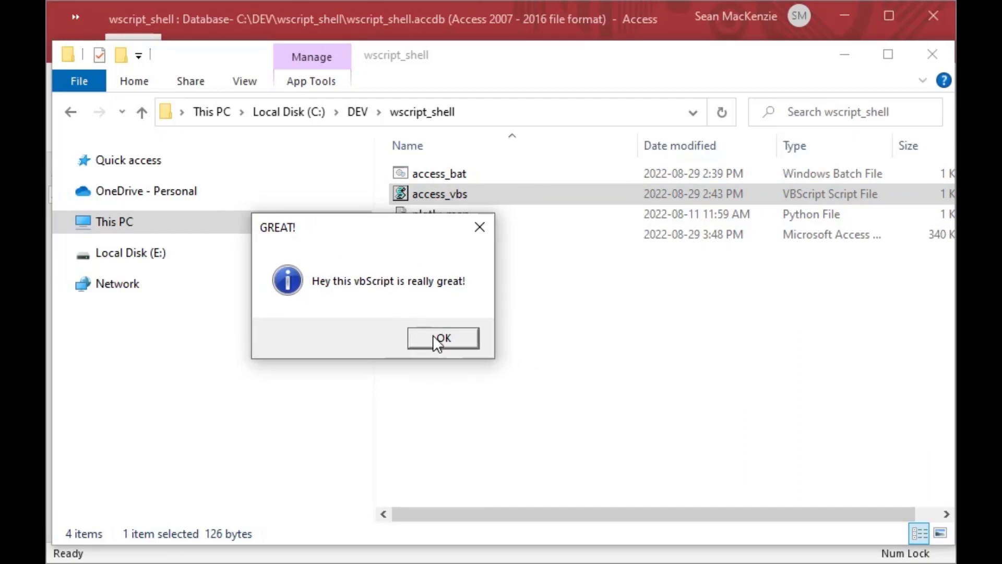
{"action": "left_click", "coordinate": [443, 338]}
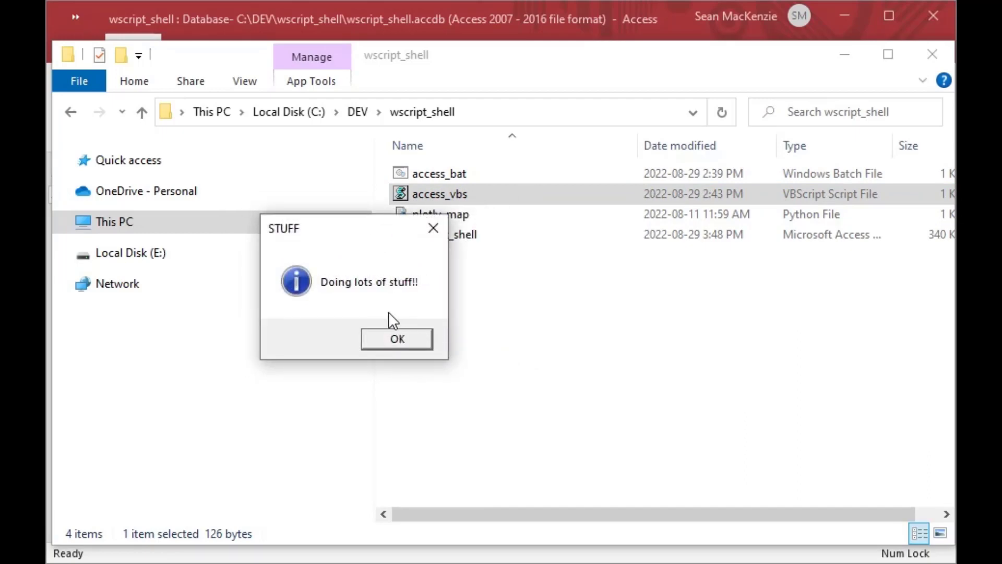
{"action": "left_click", "coordinate": [396, 339]}
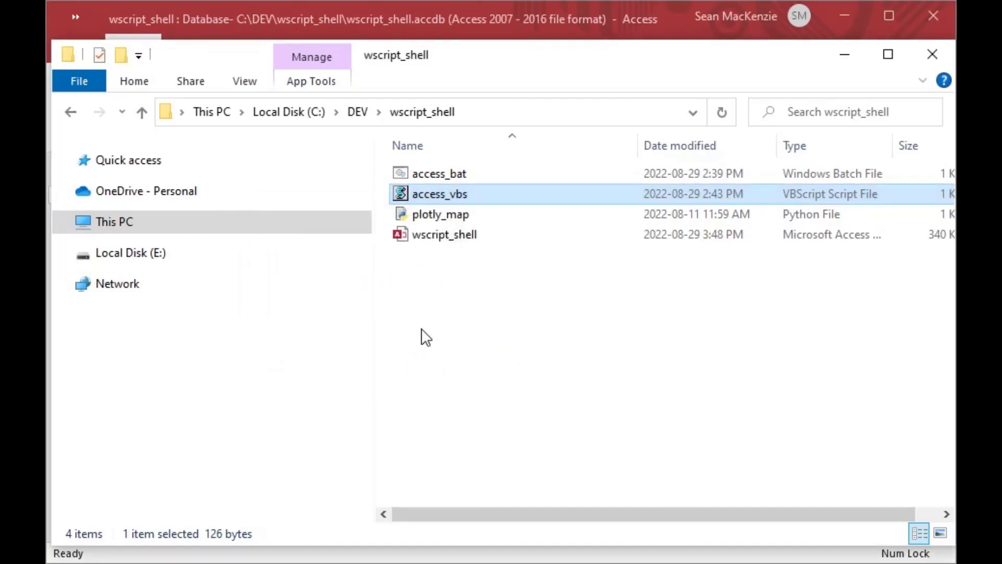
{"action": "mouse_move", "coordinate": [406, 217]}
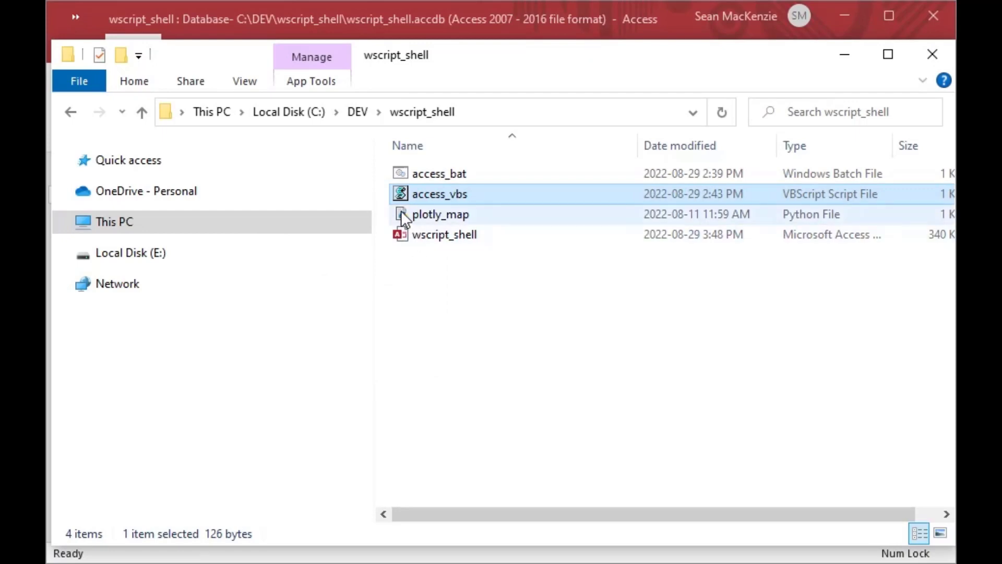
Run plotly_map.py and zoom around the Car Share Scatter Map in Edge.
{"action": "left_click", "coordinate": [440, 214]}
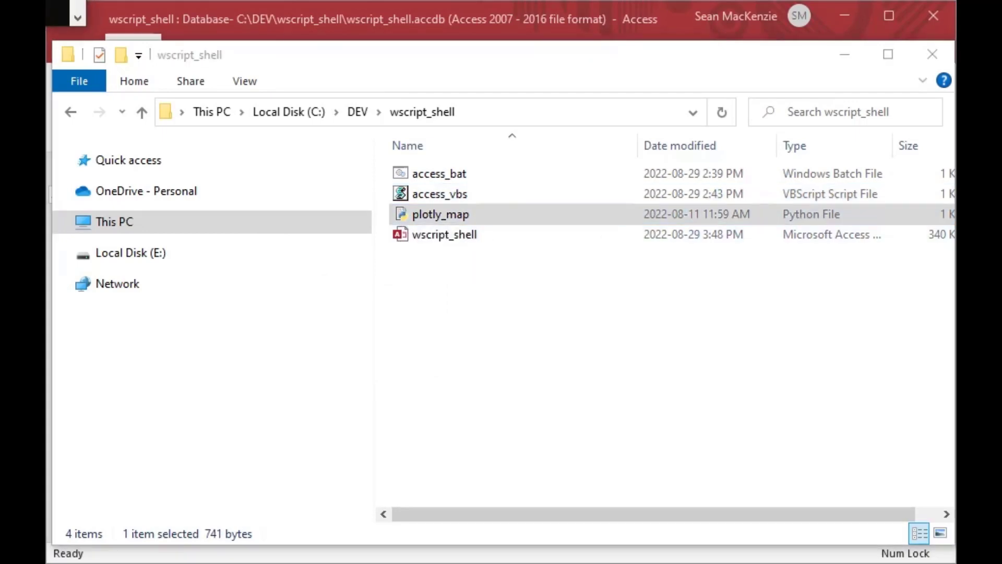
{"action": "double_click", "coordinate": [441, 214]}
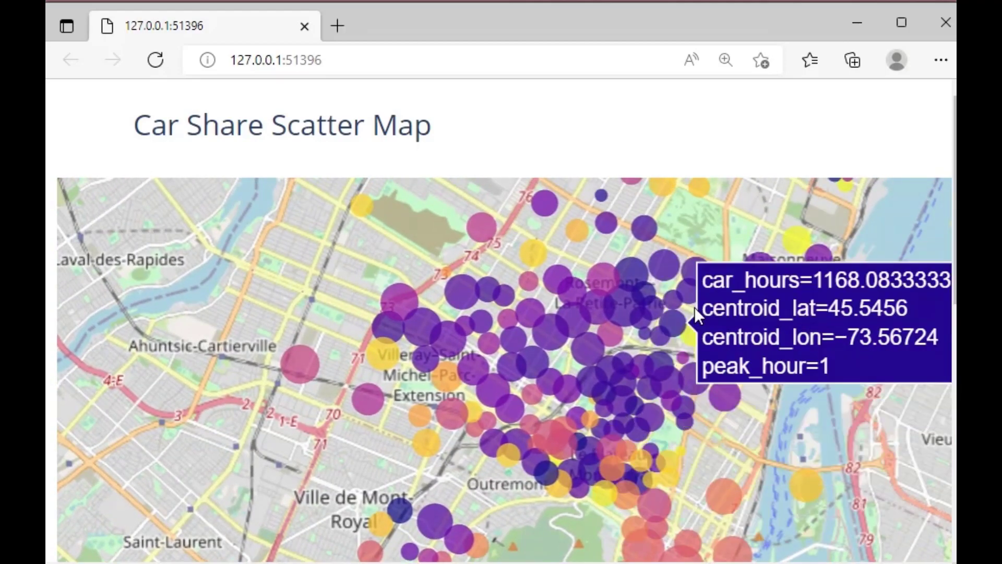
{"action": "scroll", "scroll_direction": "up", "scroll_amount": 3}
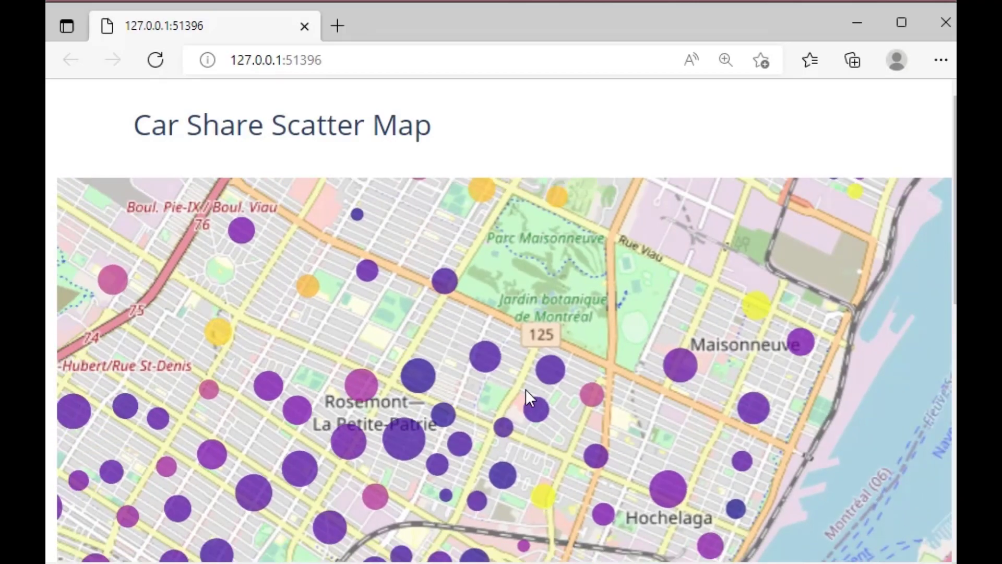
{"action": "scroll", "scroll_direction": "down", "scroll_amount": 3}
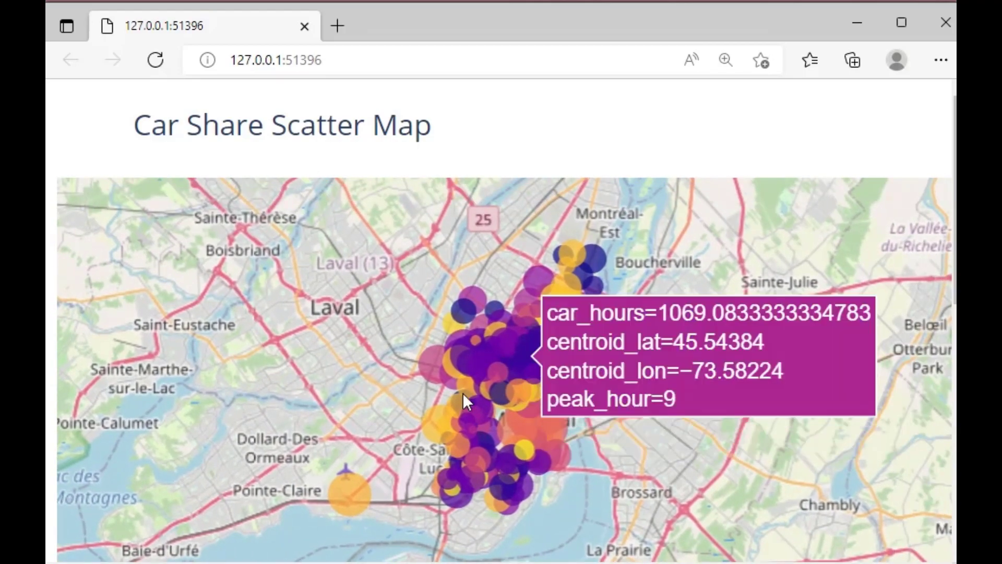
{"action": "mouse_move", "coordinate": [938, 37]}
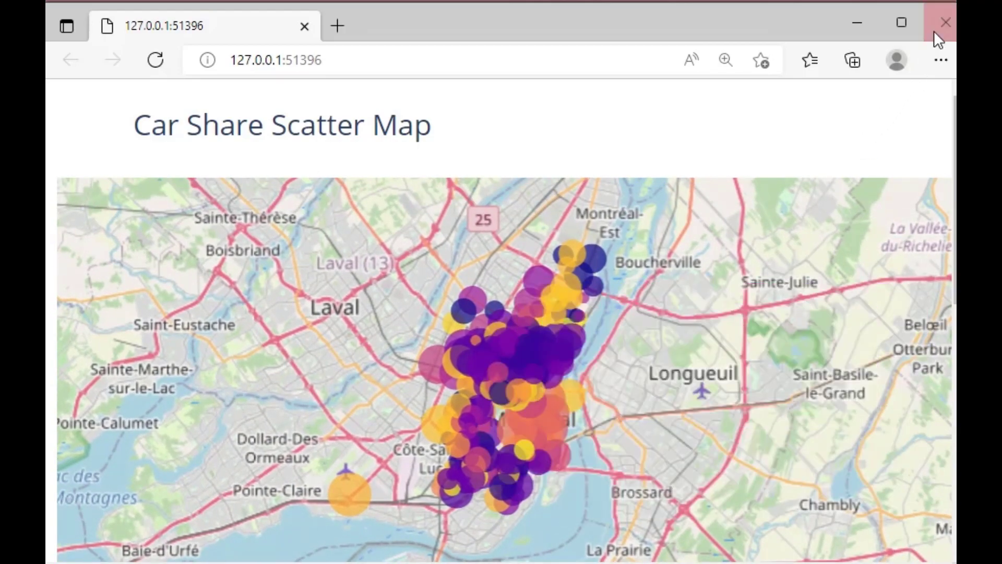
Close the map page in Edge and bring the Access database to the front.
{"action": "left_click", "coordinate": [946, 23]}
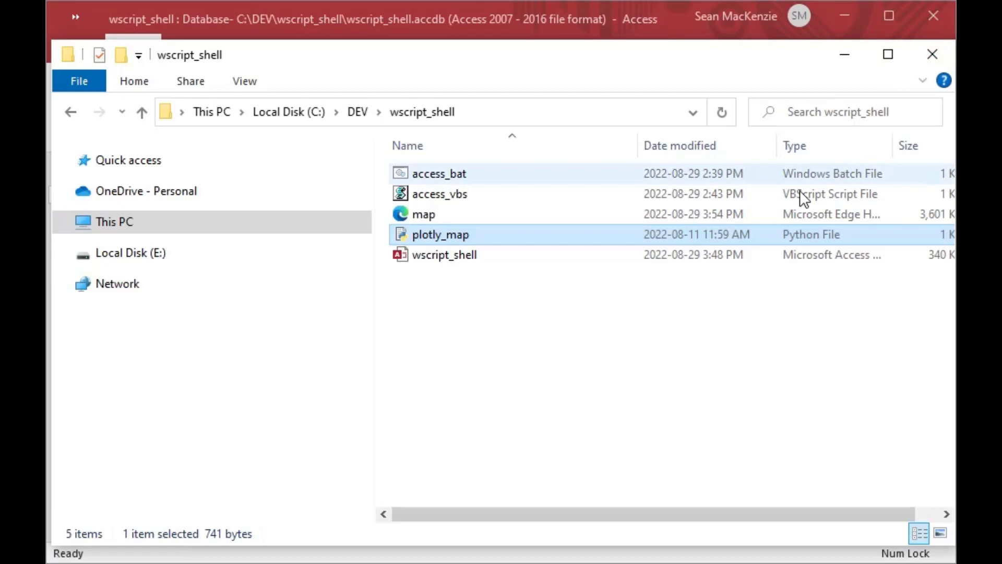
{"action": "mouse_move", "coordinate": [409, 213]}
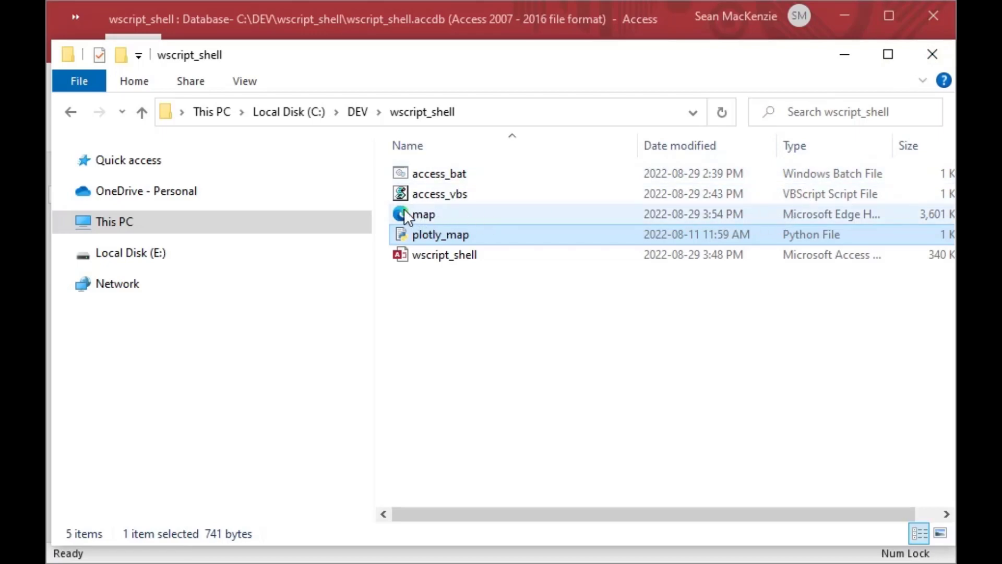
{"action": "left_click", "coordinate": [423, 214]}
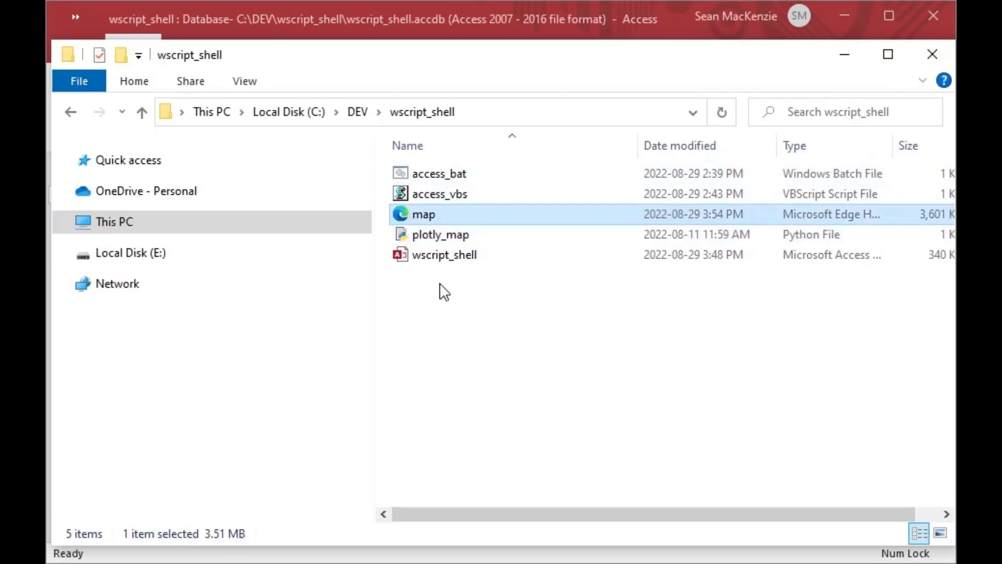
{"action": "left_click", "coordinate": [444, 292]}
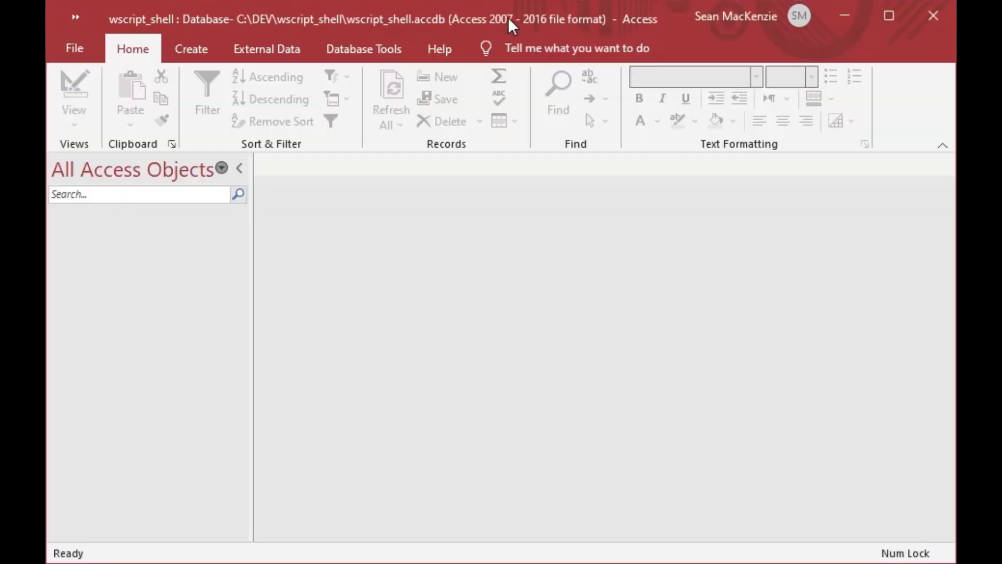
{"action": "mouse_move", "coordinate": [267, 48]}
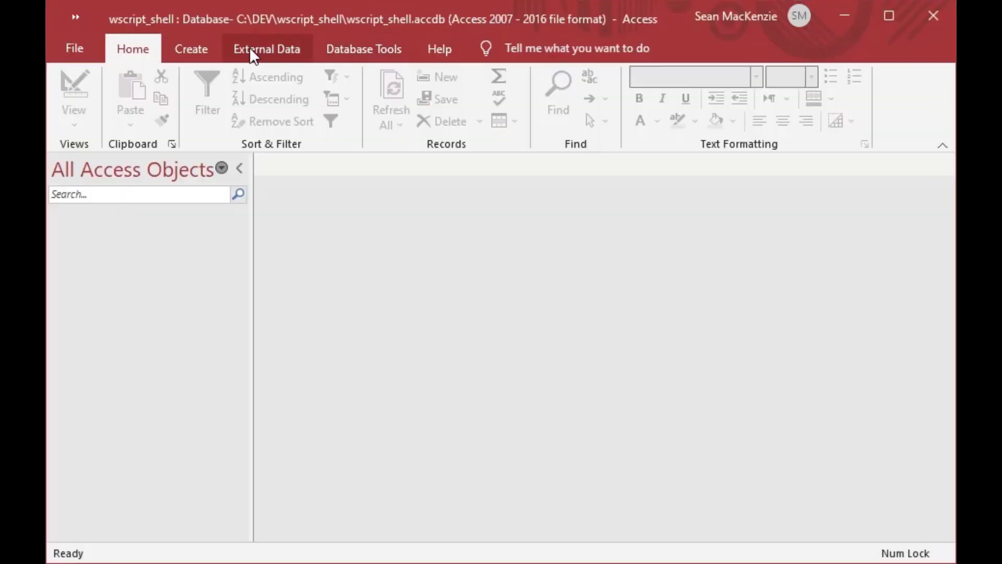
Create a blank form and draw a command button with its wizard cancelled.
{"action": "left_click", "coordinate": [191, 48]}
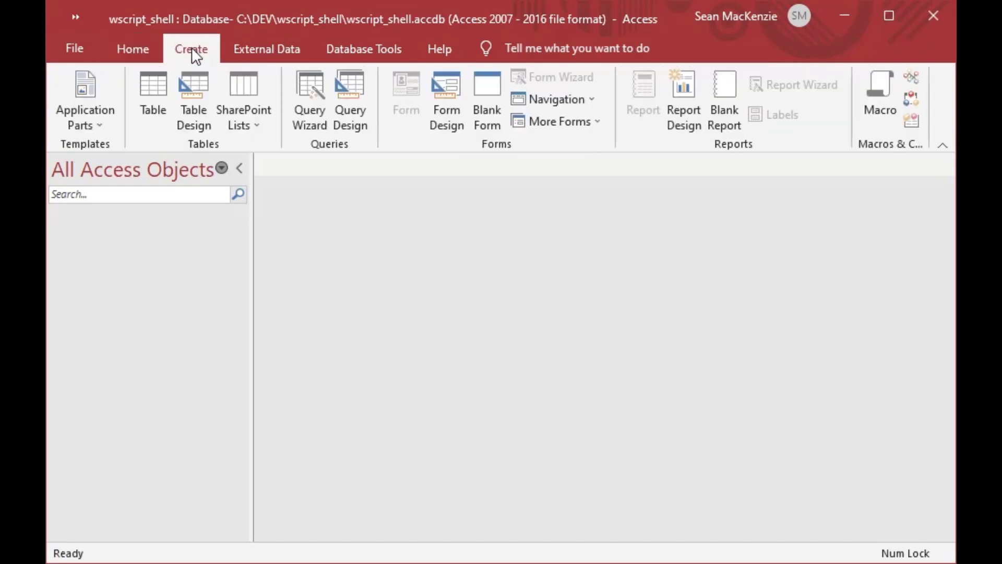
{"action": "mouse_move", "coordinate": [486, 99]}
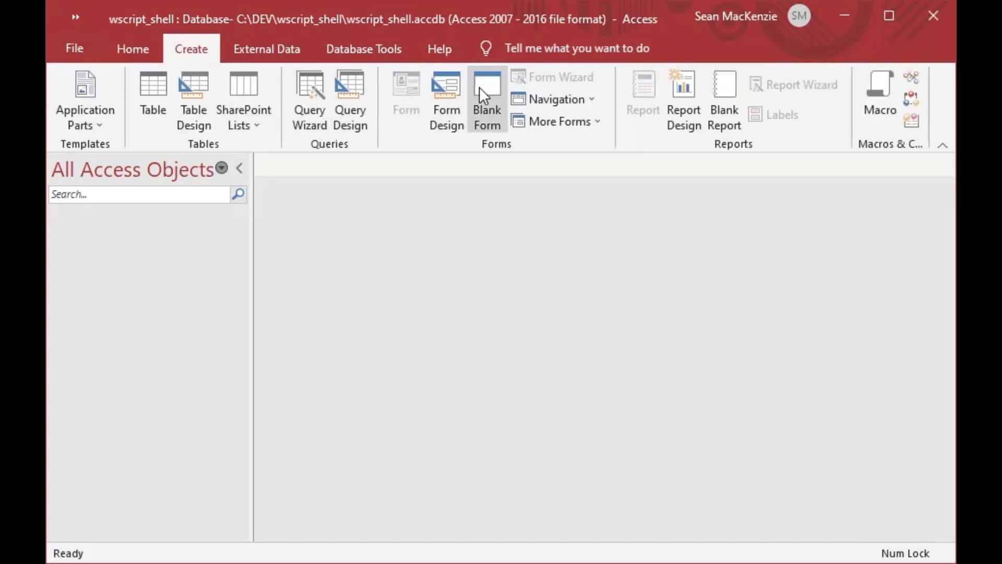
{"action": "left_click", "coordinate": [486, 99]}
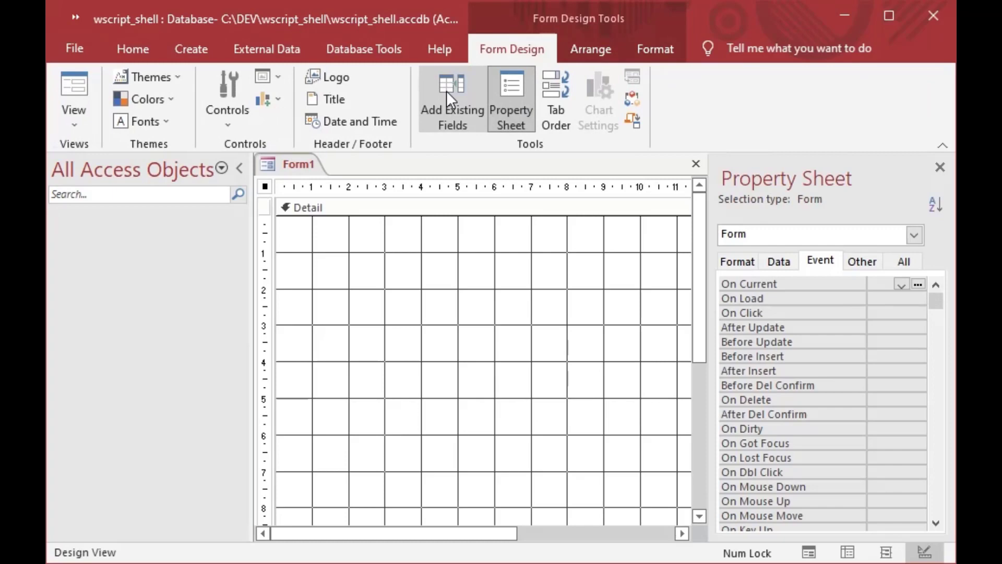
{"action": "mouse_move", "coordinate": [228, 110]}
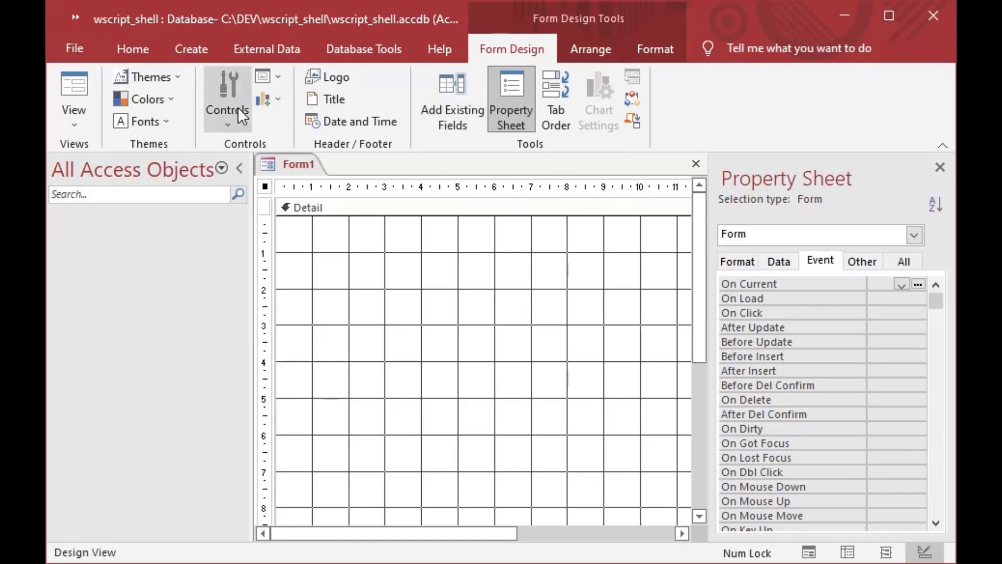
{"action": "left_click", "coordinate": [227, 121]}
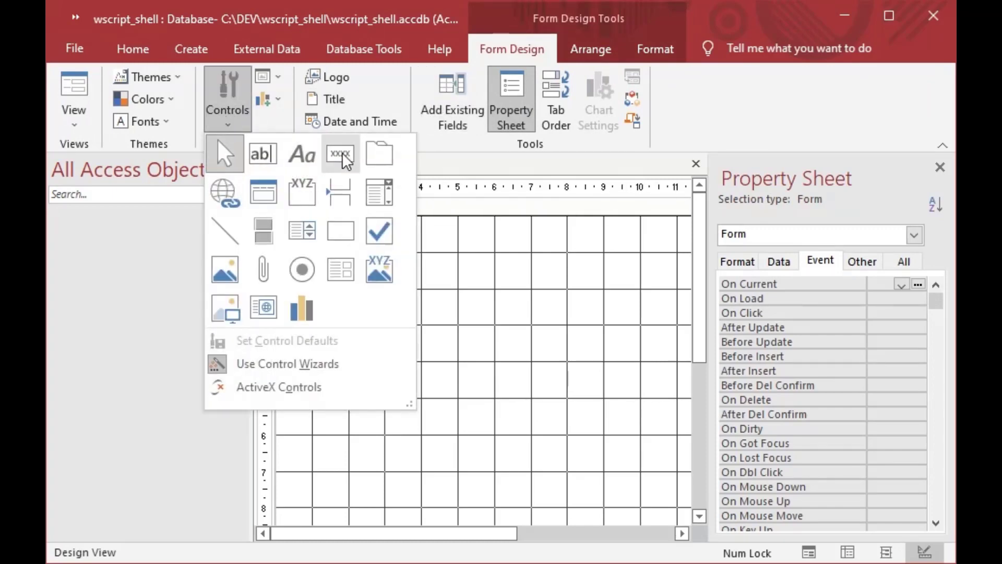
{"action": "left_click", "coordinate": [341, 152]}
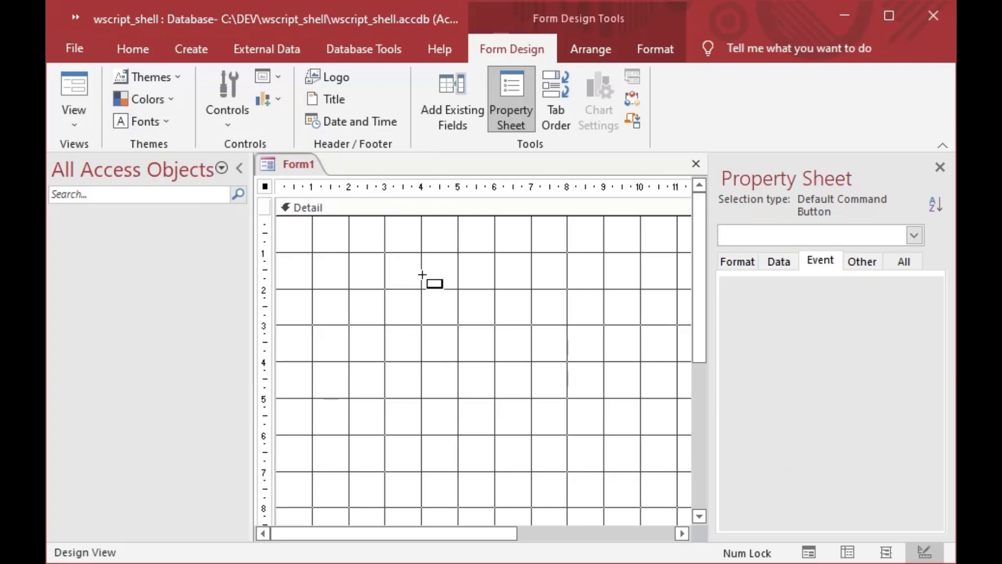
{"action": "left_click", "coordinate": [424, 282]}
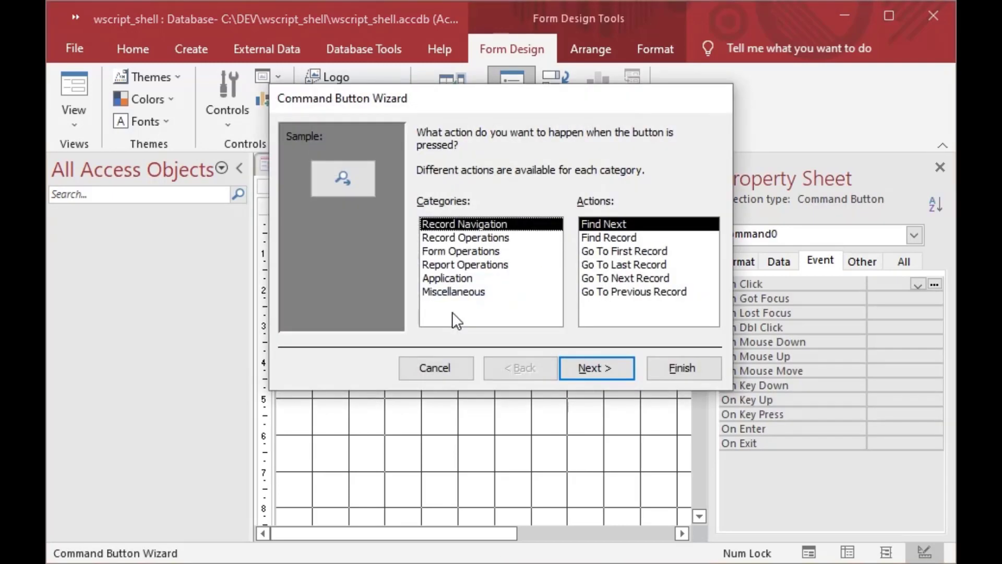
{"action": "left_click", "coordinate": [435, 368]}
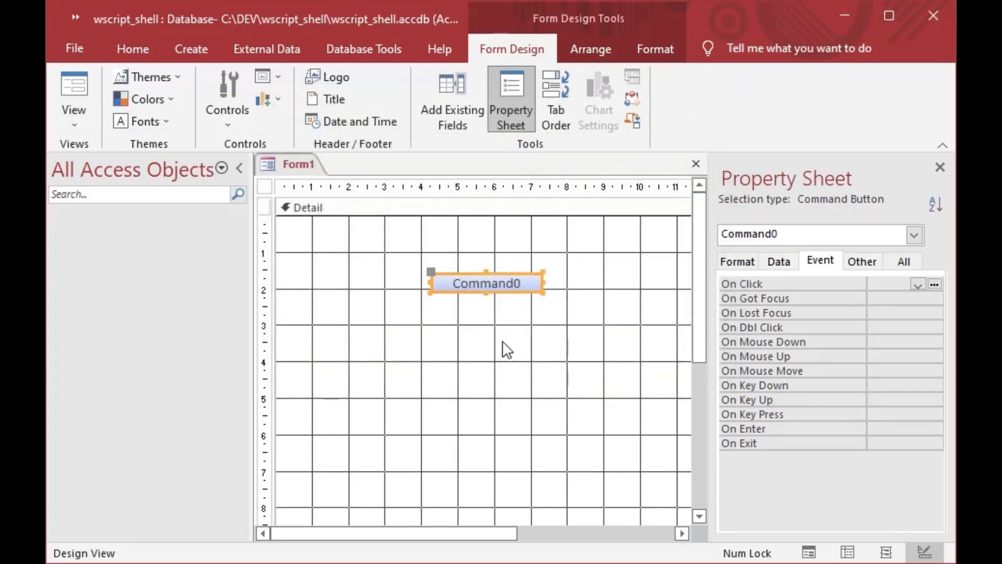
{"action": "mouse_move", "coordinate": [524, 304]}
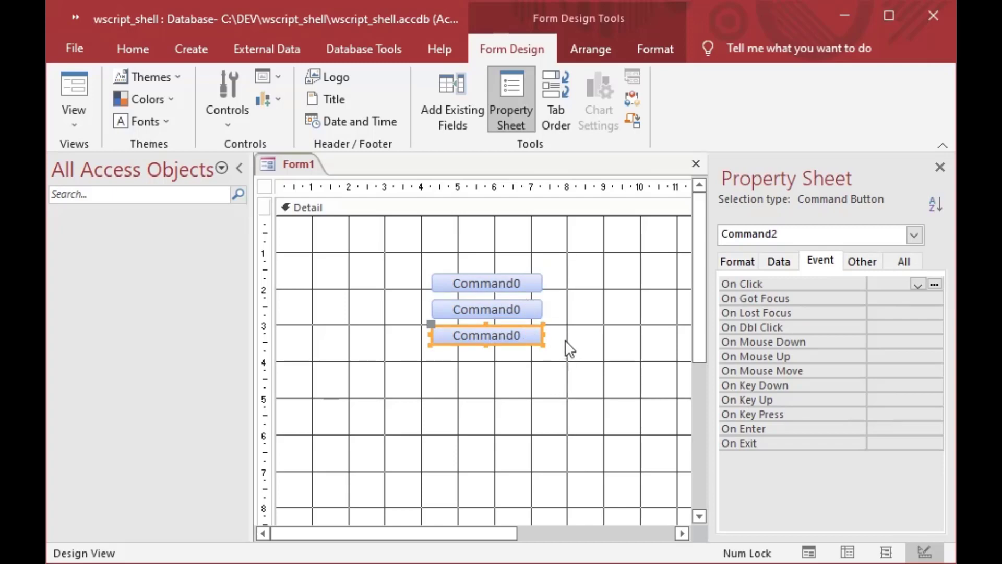
{"action": "left_click", "coordinate": [485, 283]}
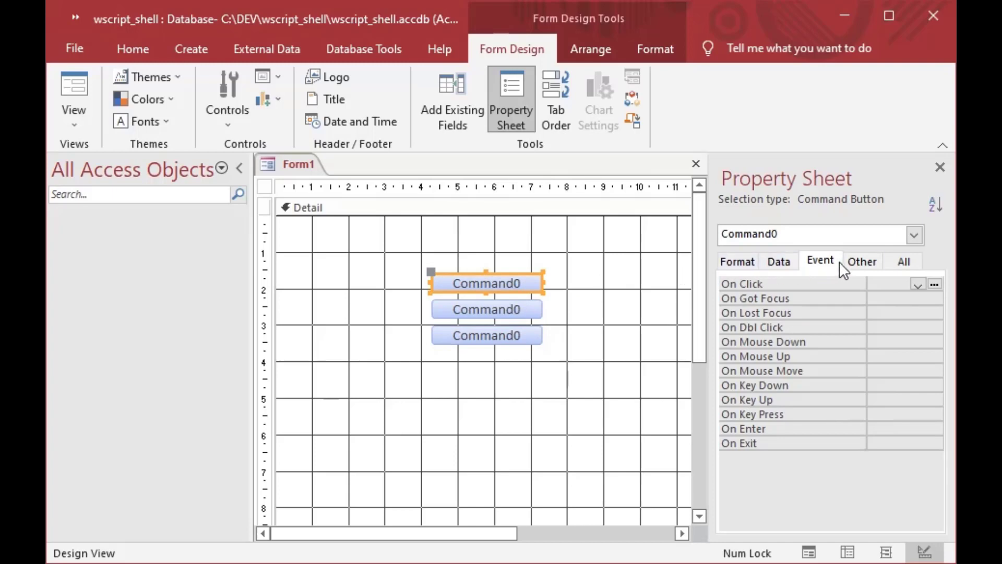
Name the three command buttons cmdBatch, cmdVBScript and cmdPython in the Property Sheet.
{"action": "left_click", "coordinate": [862, 261]}
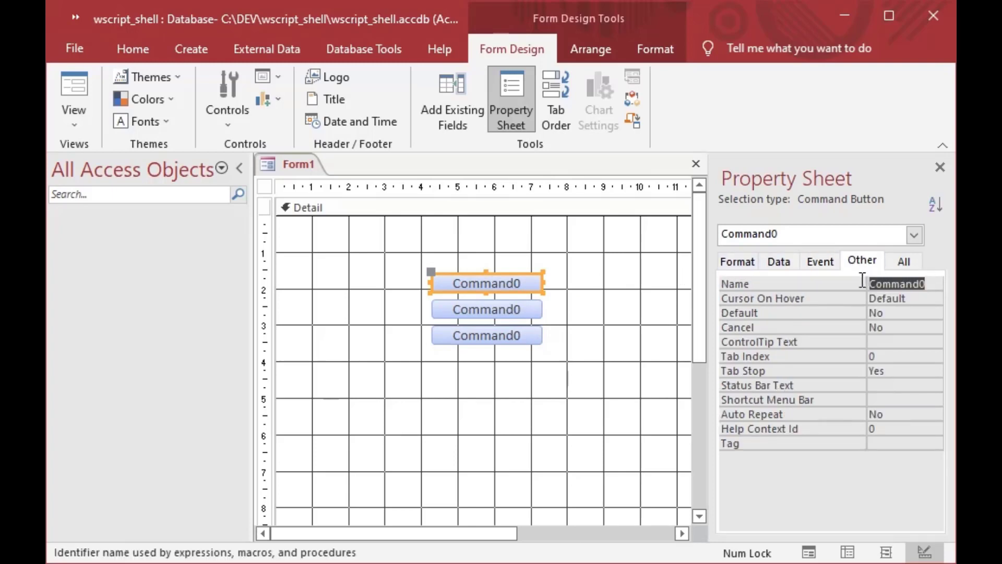
{"action": "mouse_move", "coordinate": [850, 287]}
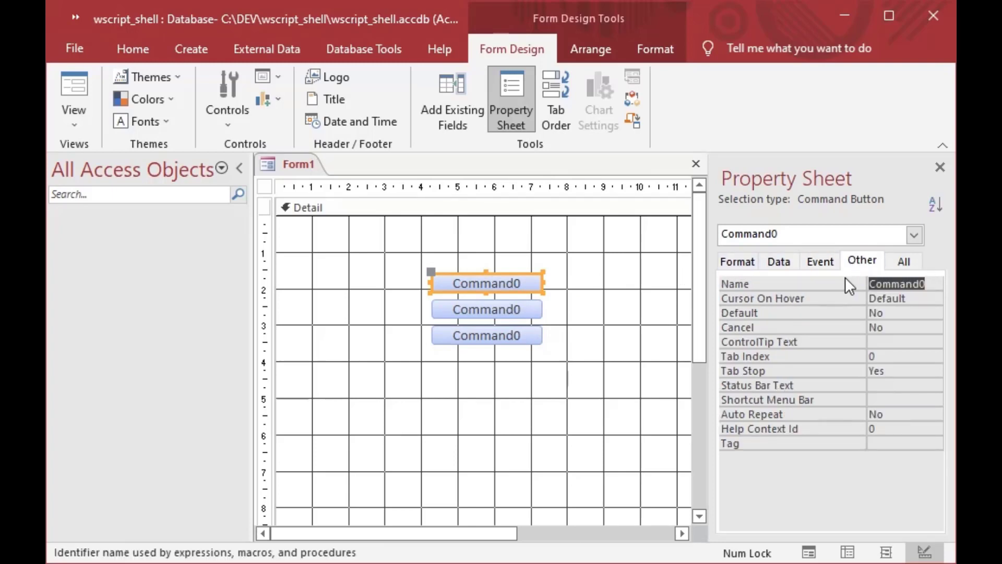
{"action": "type", "text": "cmdBa"}
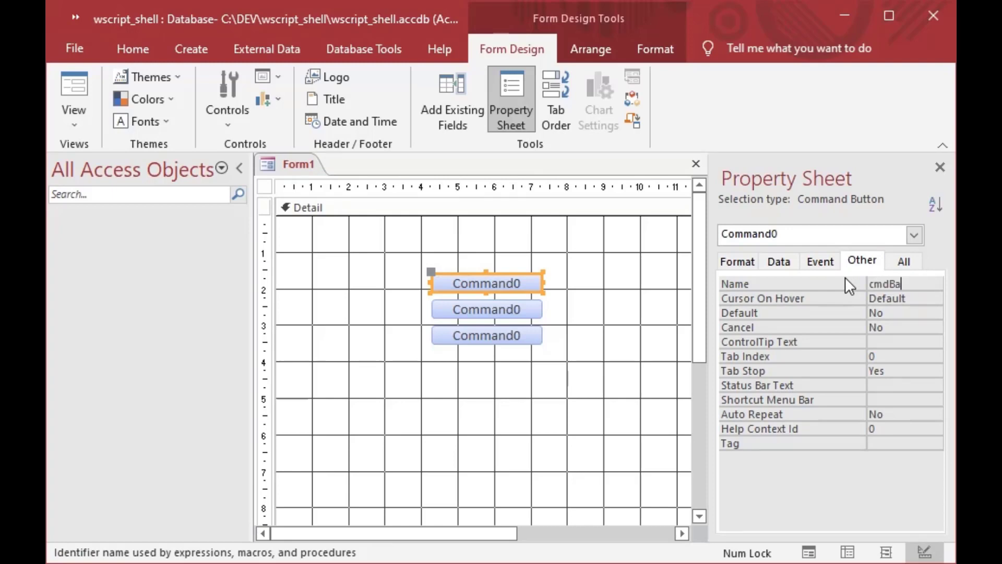
{"action": "type", "text": "tch"}
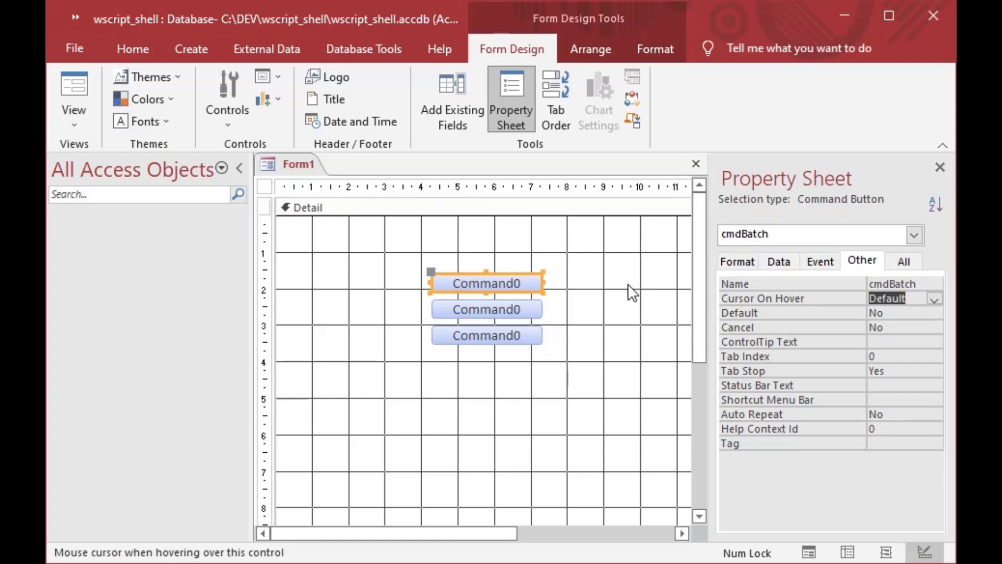
{"action": "left_click", "coordinate": [486, 309]}
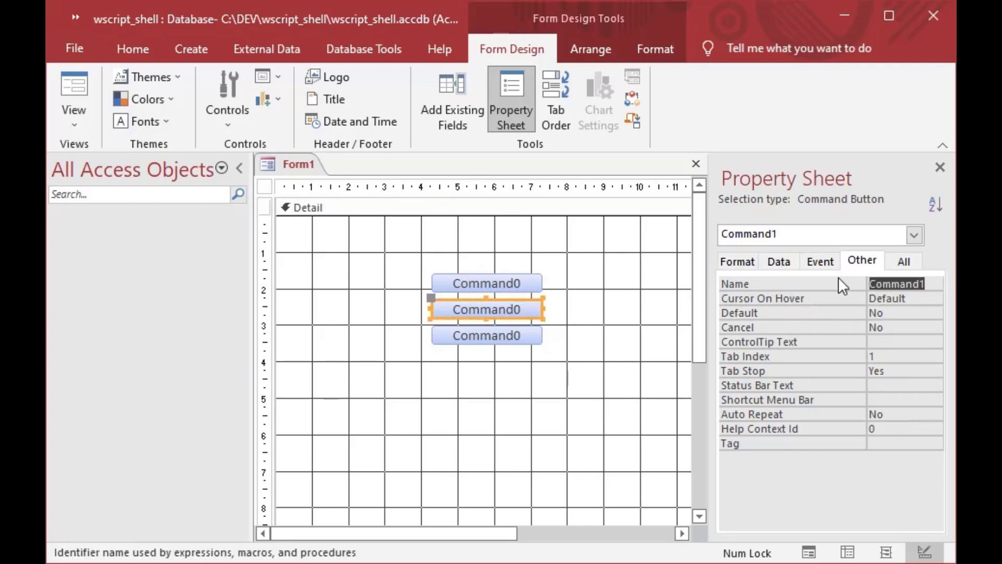
{"action": "type", "text": "cmd"}
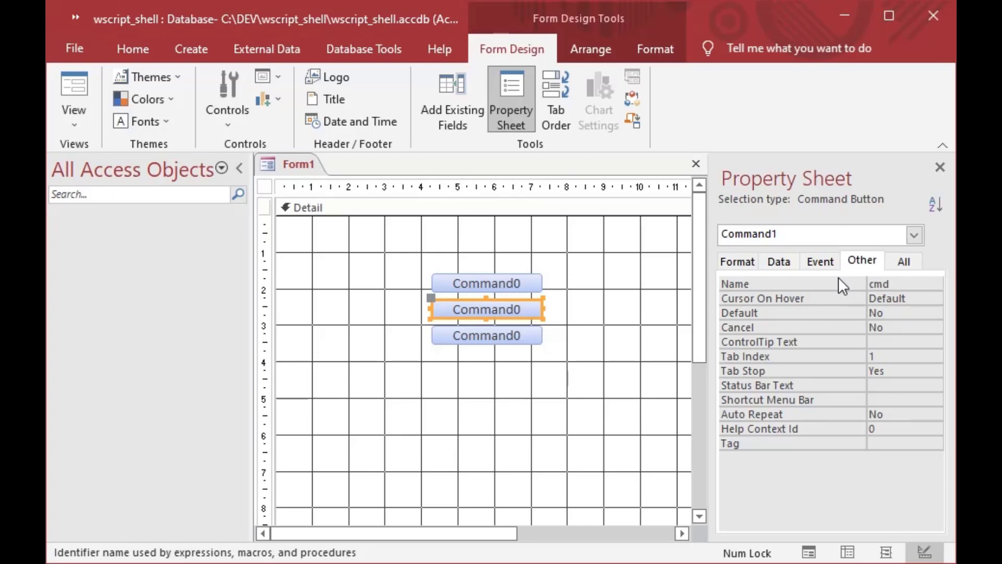
{"action": "left_click", "coordinate": [902, 283]}
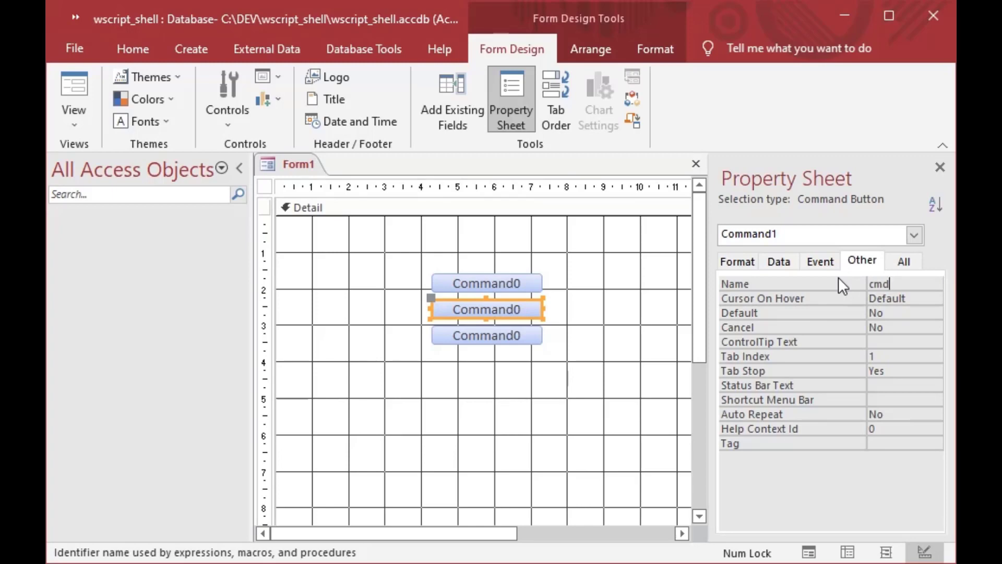
{"action": "type", "text": "VB"}
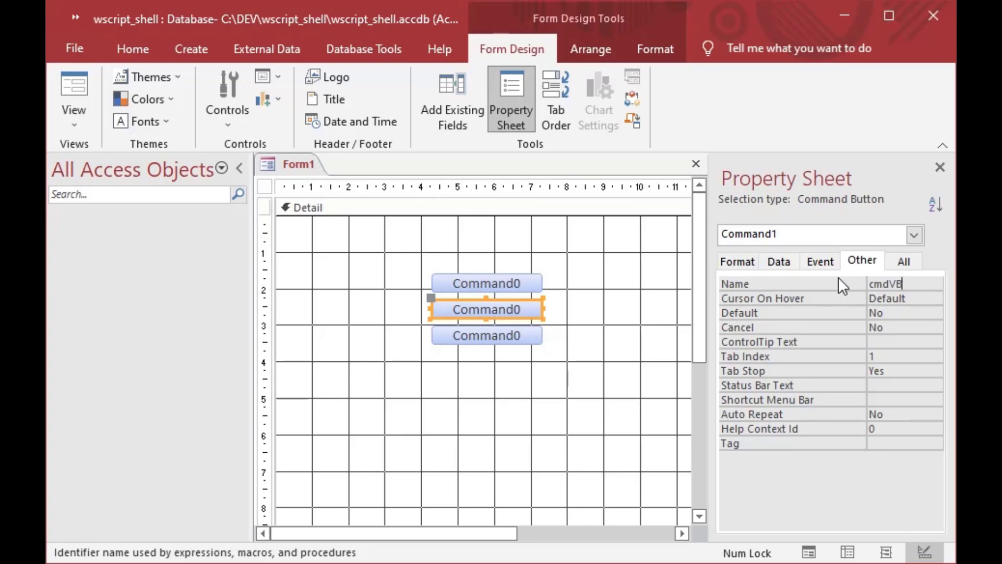
{"action": "type", "text": "Script"}
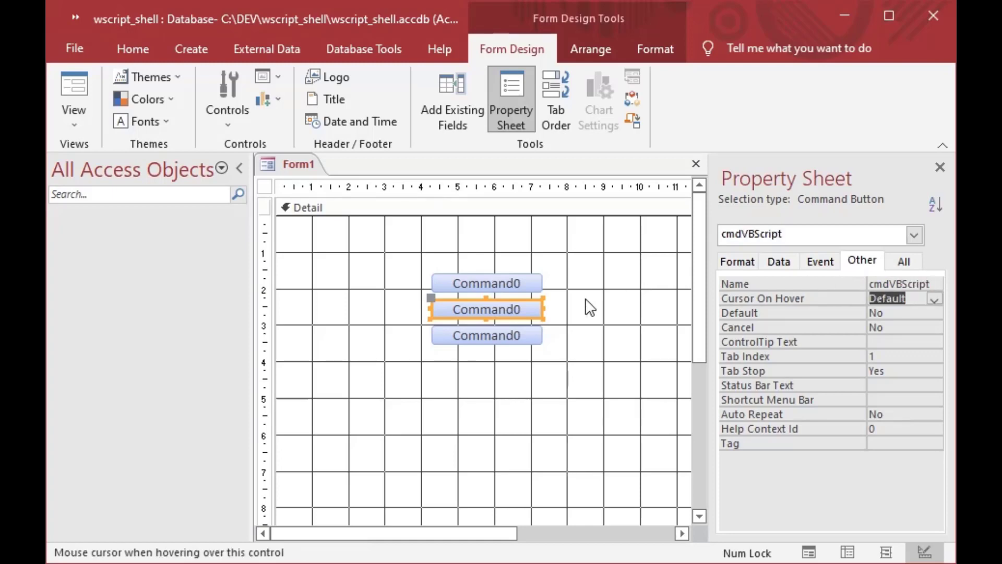
{"action": "left_click", "coordinate": [486, 335]}
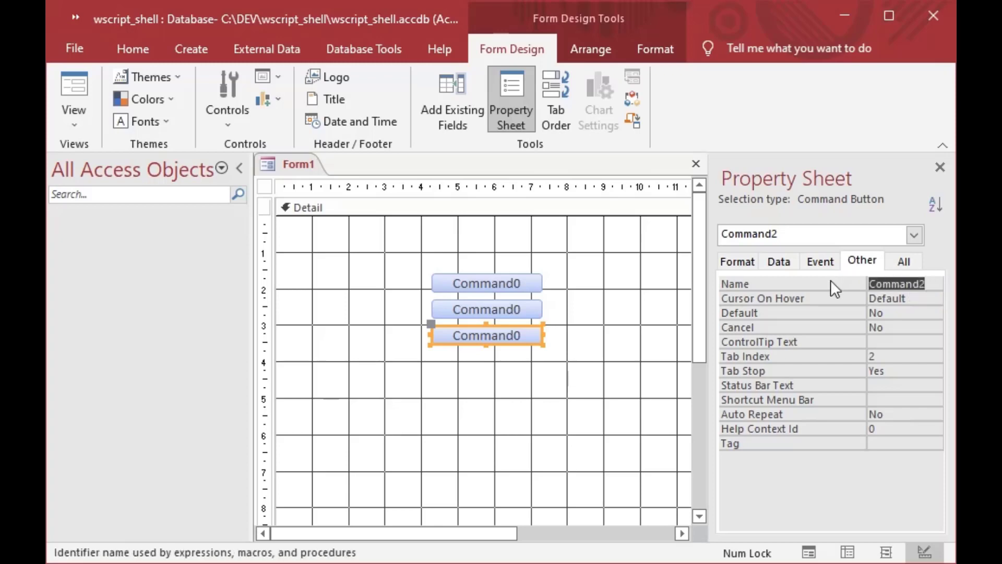
{"action": "type", "text": "cmdPython"}
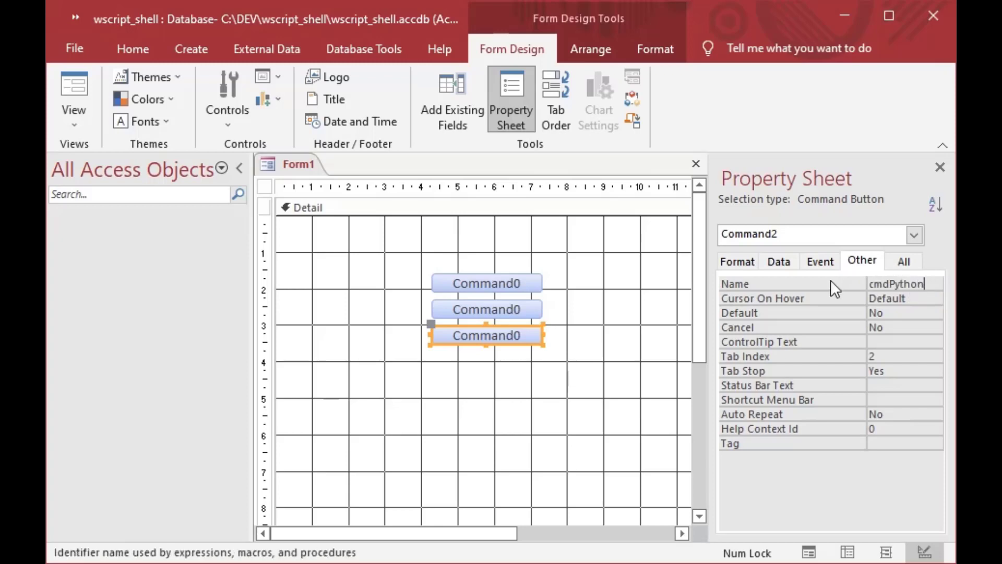
{"action": "key", "text": "Return"}
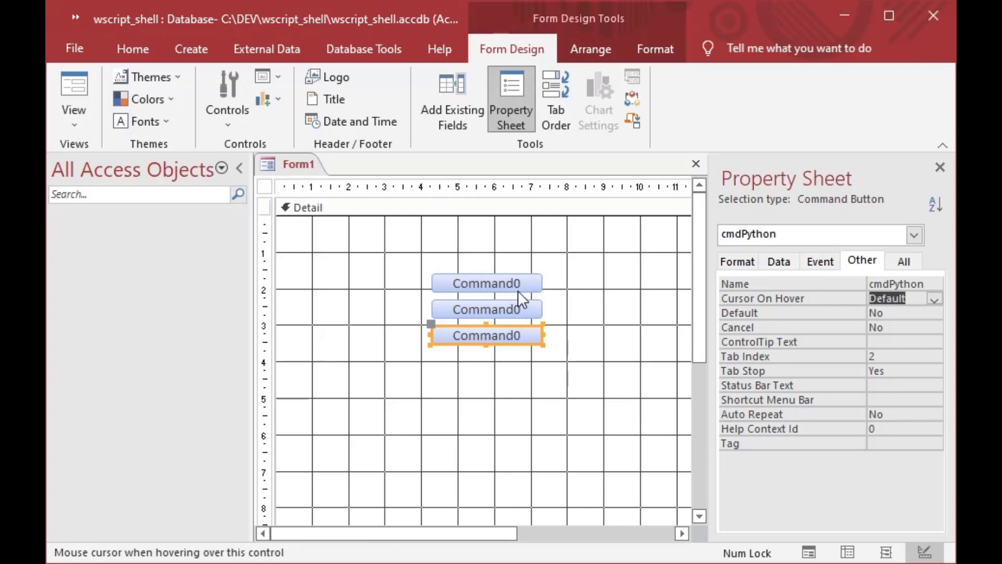
Overwrite the Command0 captions with Batch, vbScript and Python, then reselect the Batch button.
{"action": "left_click", "coordinate": [486, 282]}
{"action": "type", "text": "B"}
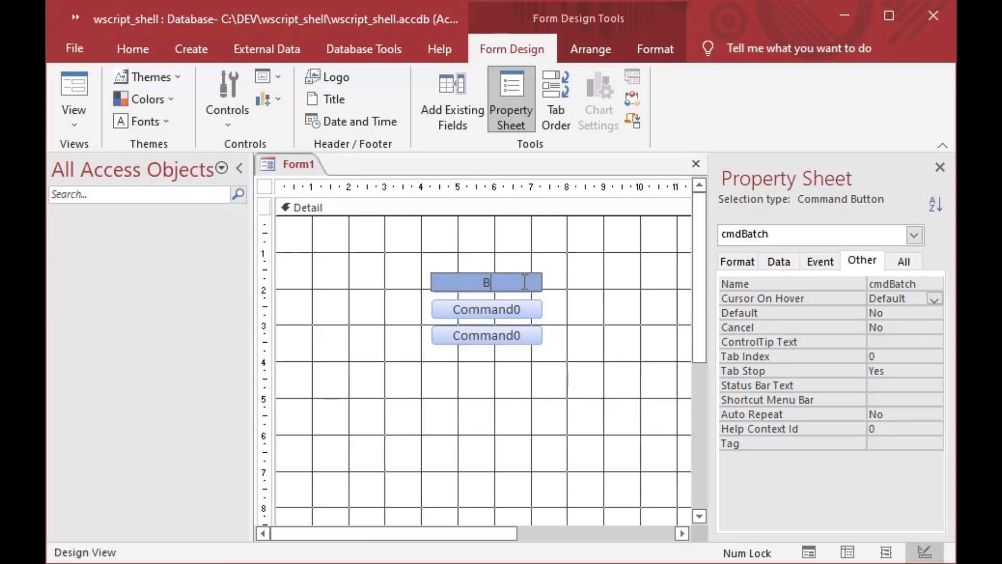
{"action": "type", "text": "atch"}
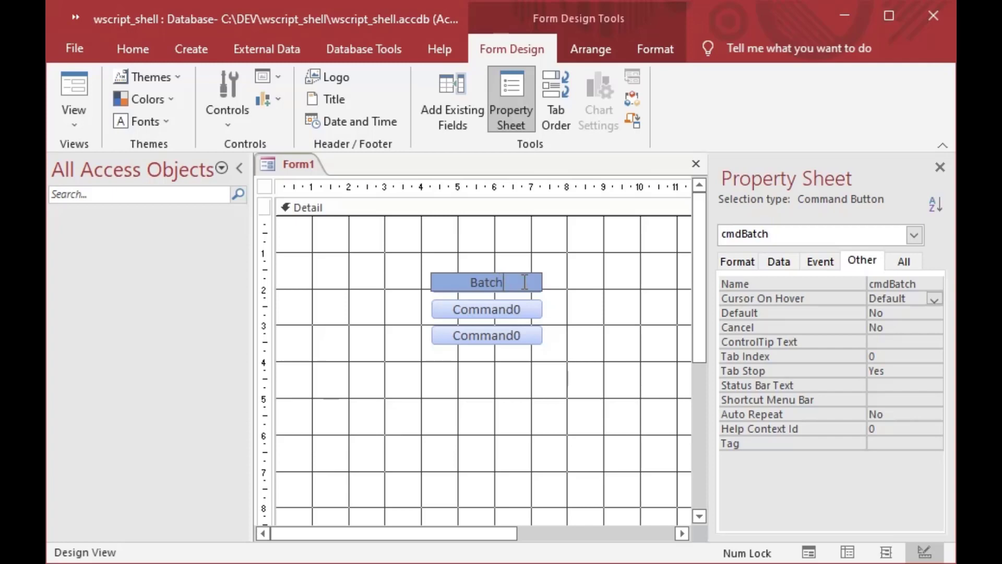
{"action": "left_click", "coordinate": [485, 309]}
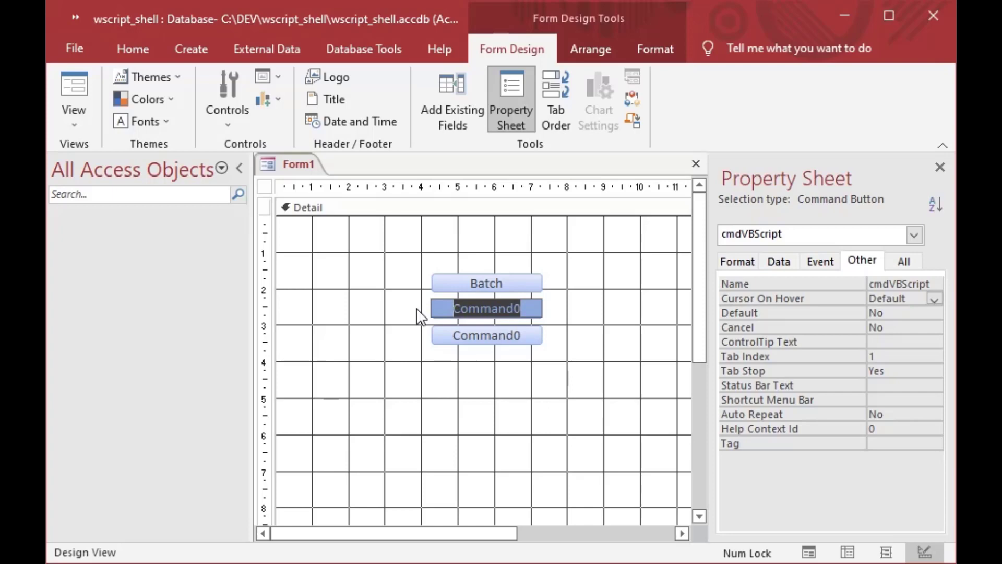
{"action": "type", "text": "vbScript"}
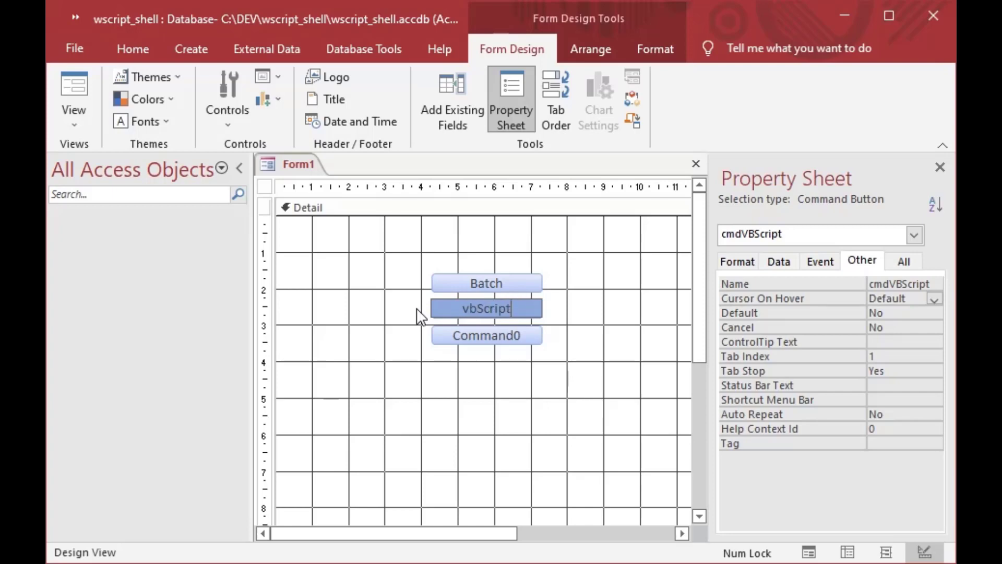
{"action": "left_click", "coordinate": [486, 335]}
{"action": "type", "text": "Python"}
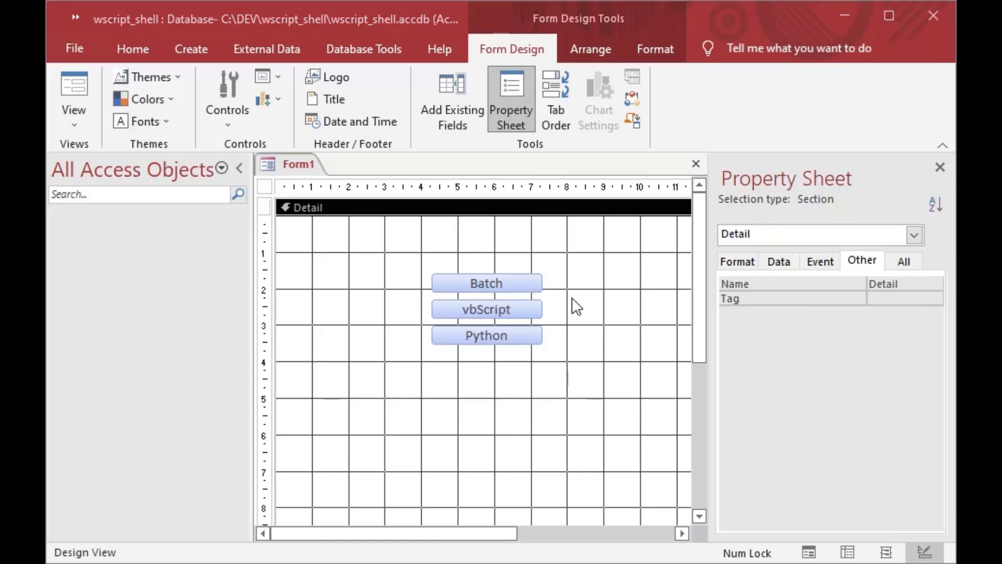
{"action": "left_click", "coordinate": [486, 282]}
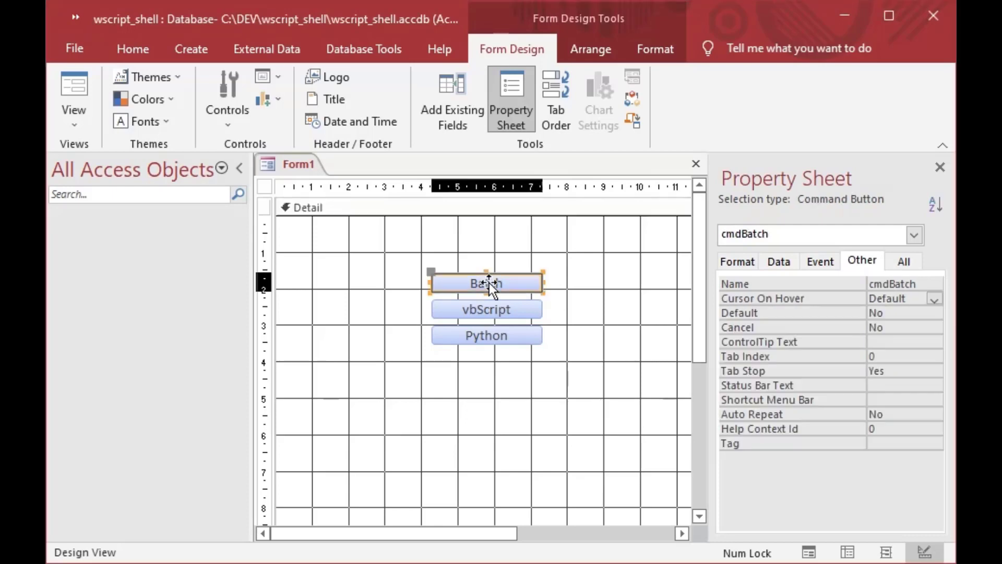
{"action": "mouse_move", "coordinate": [811, 276]}
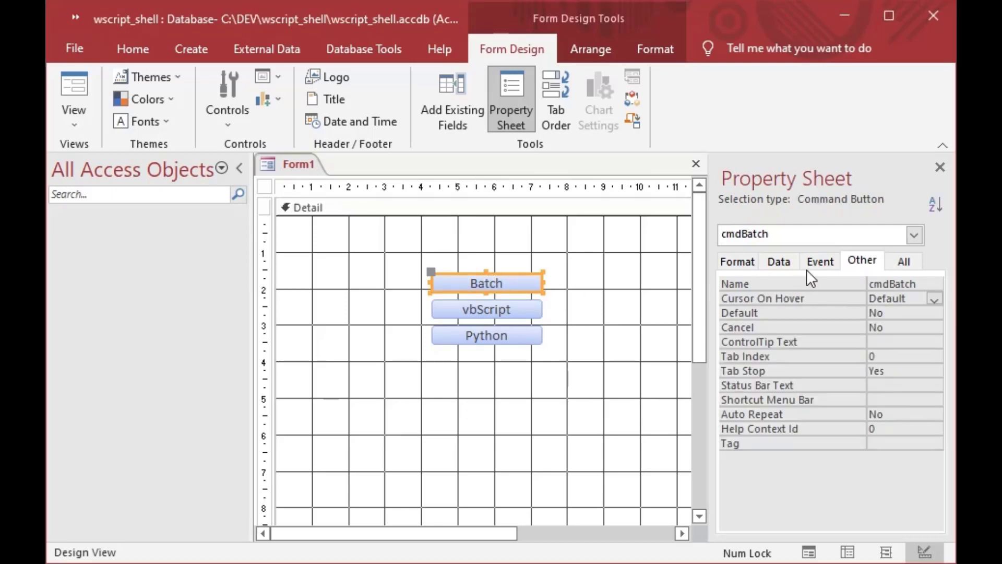
Build a Code Builder On Click event procedure for cmdBatch in the VBA editor.
{"action": "left_click", "coordinate": [820, 261]}
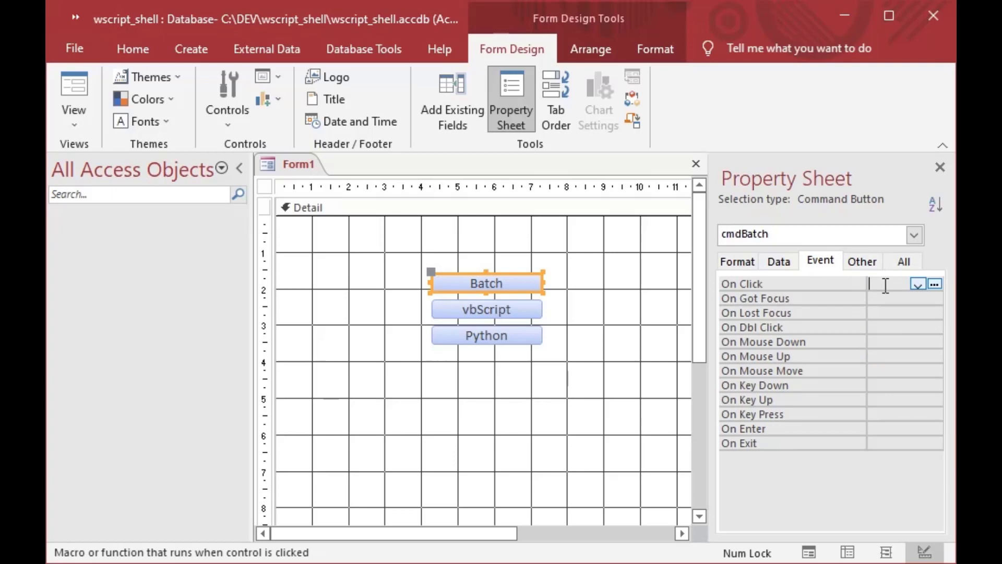
{"action": "left_click", "coordinate": [934, 282]}
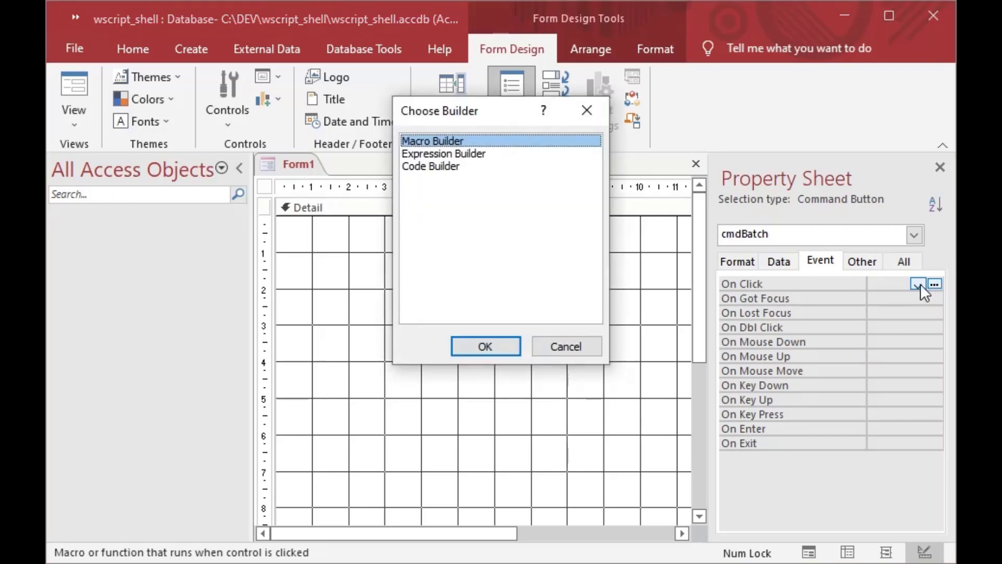
{"action": "left_click", "coordinate": [484, 346]}
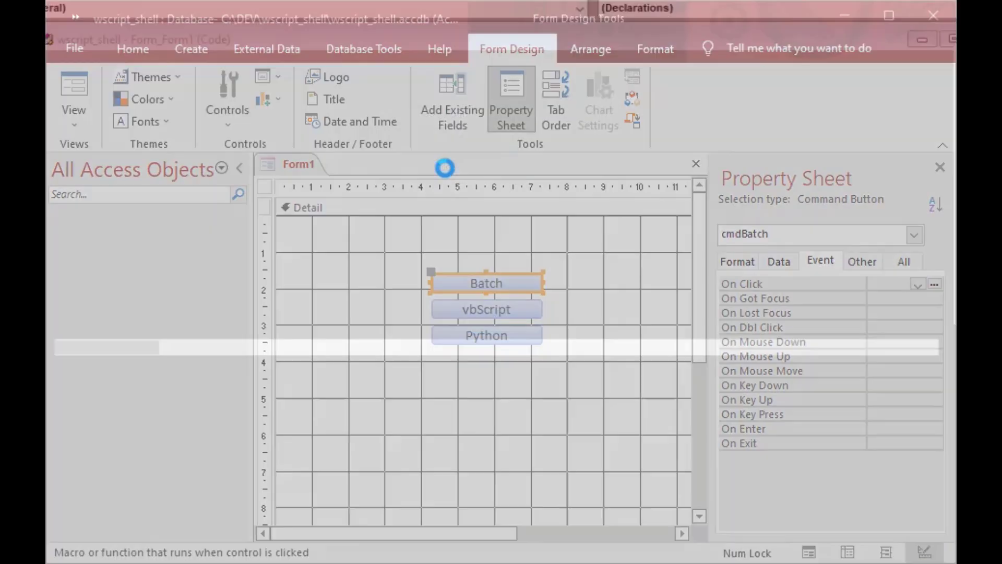
{"action": "left_click", "coordinate": [934, 283]}
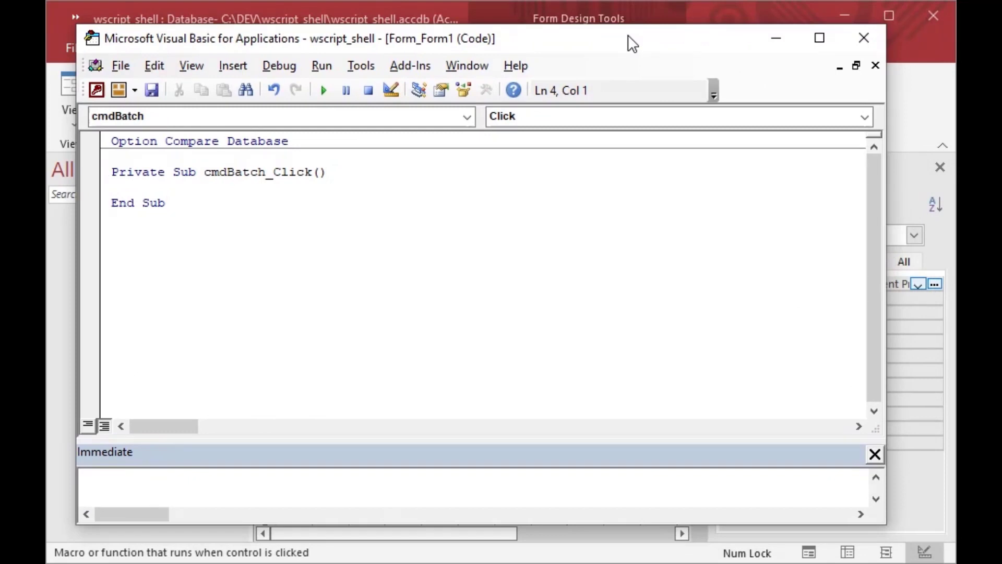
Declare a new Sub RunFromShell(strFile As String) below the click procedure.
{"action": "left_click", "coordinate": [115, 188]}
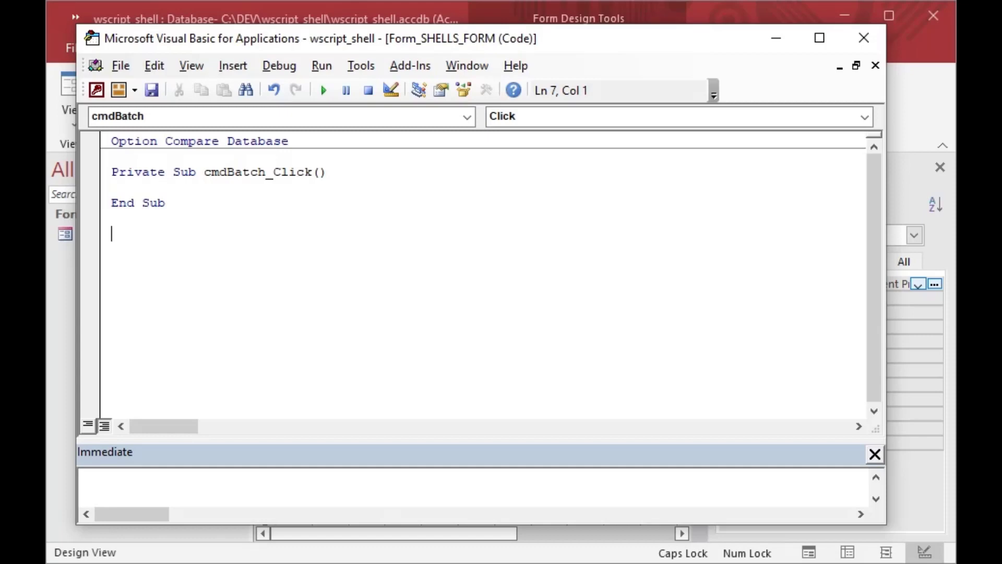
{"action": "type", "text": "sU"}
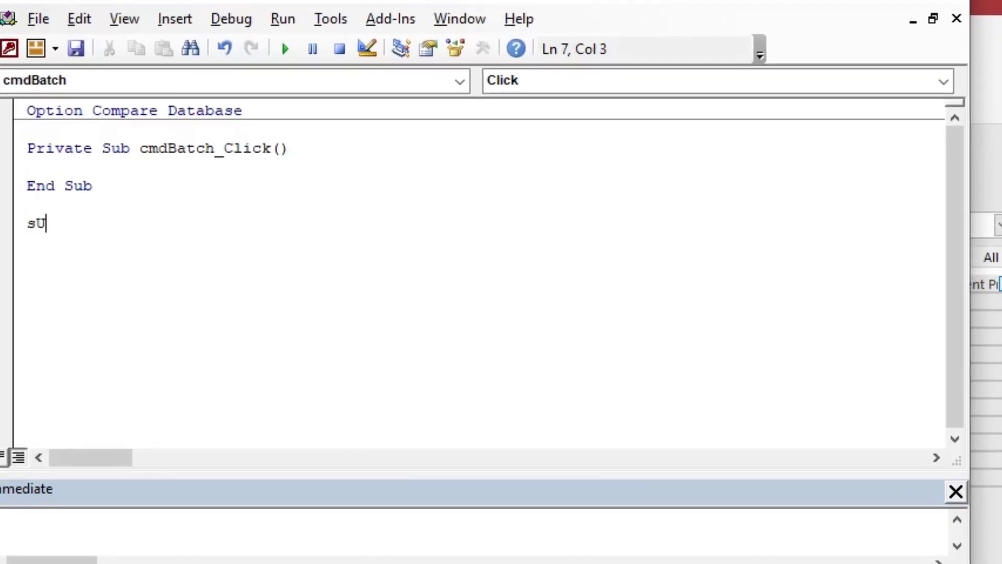
{"action": "type", "text": "Sub"}
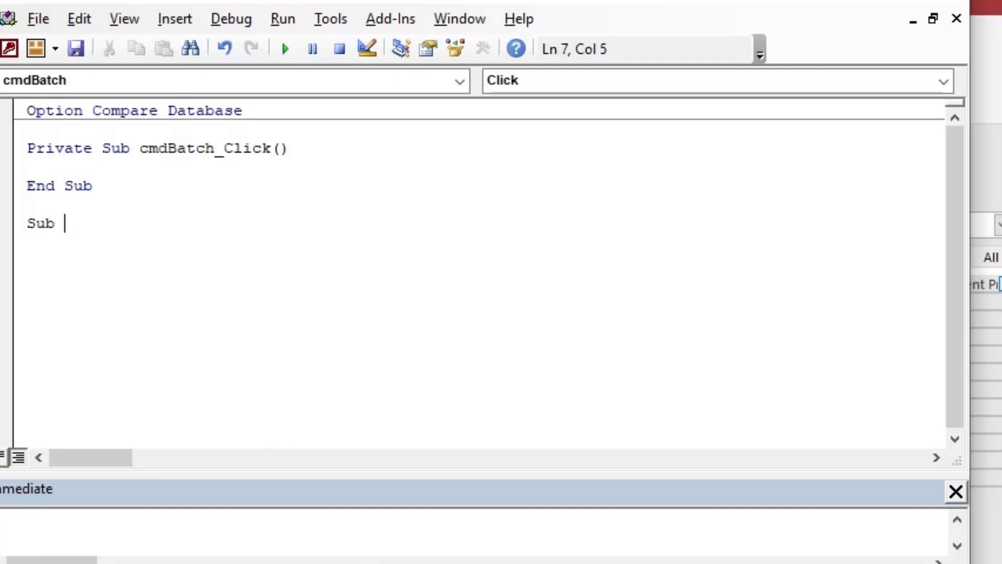
{"action": "type", "text": "Run"}
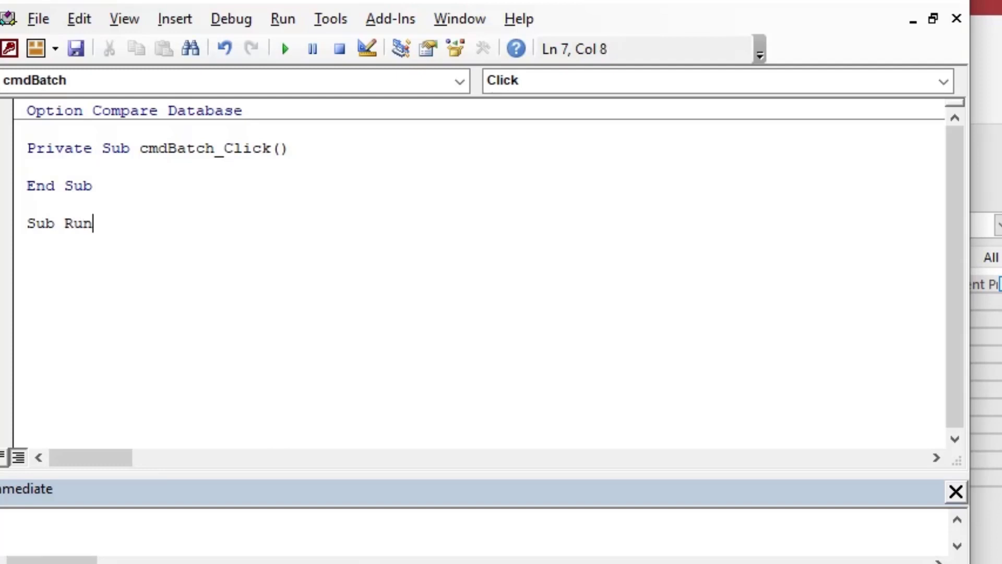
{"action": "type", "text": "FromShell"}
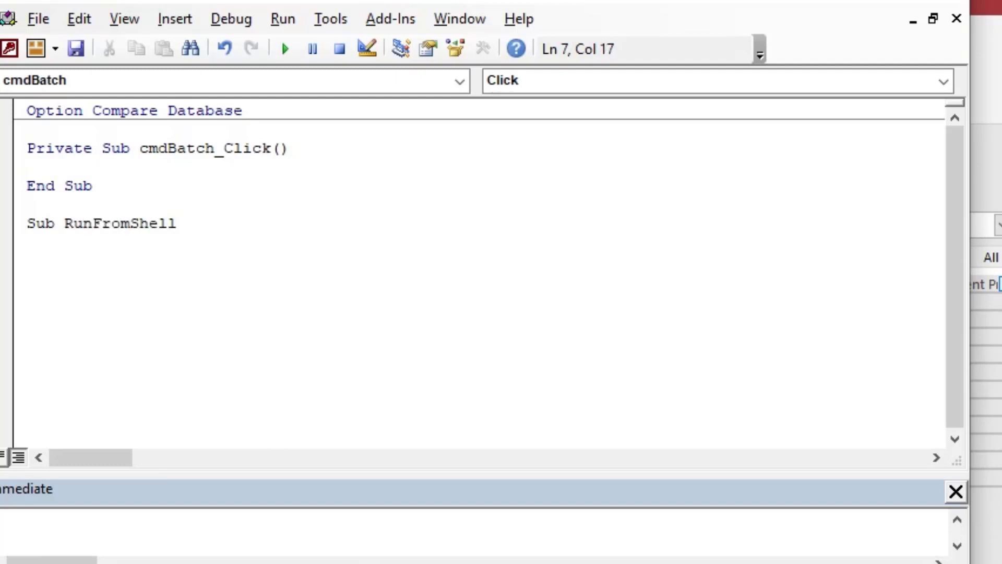
{"action": "type", "text": "(s"}
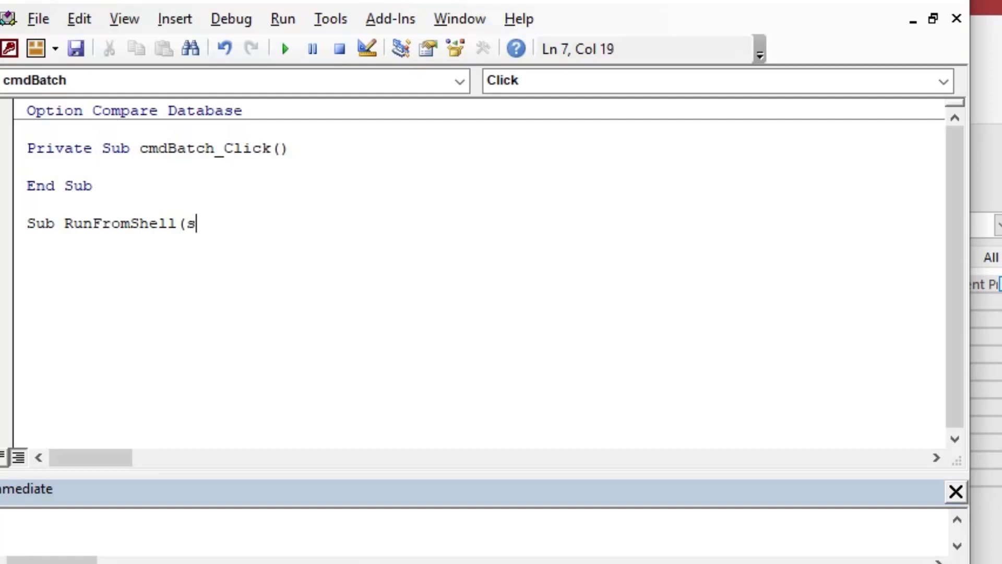
{"action": "type", "text": "trFil"}
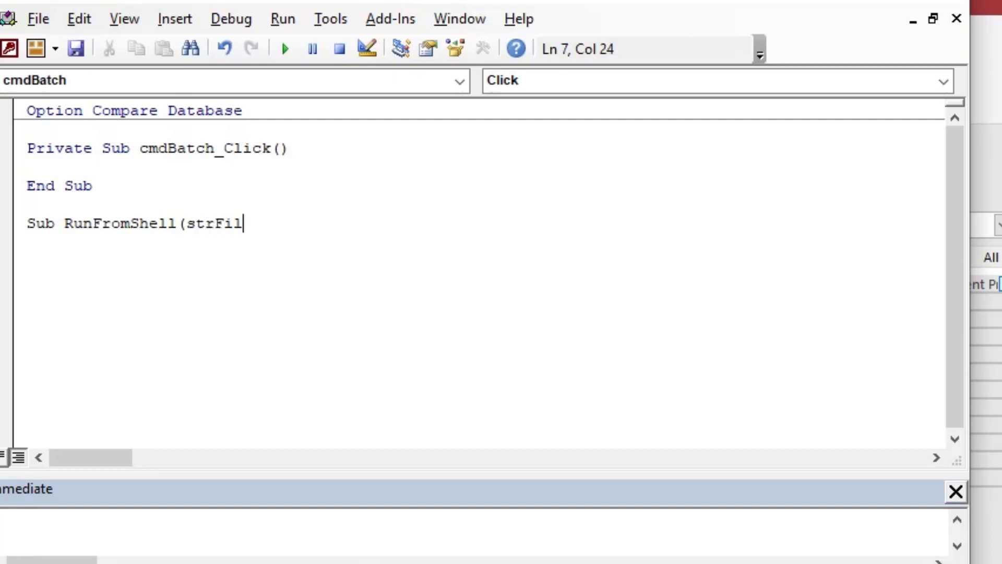
{"action": "type", "text": "e"}
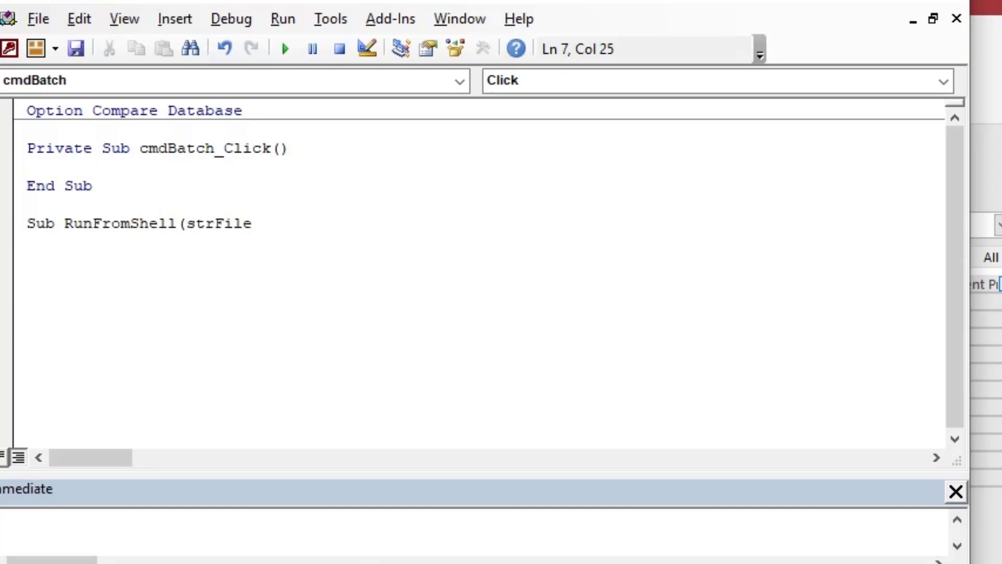
{"action": "type", "text": "as String"}
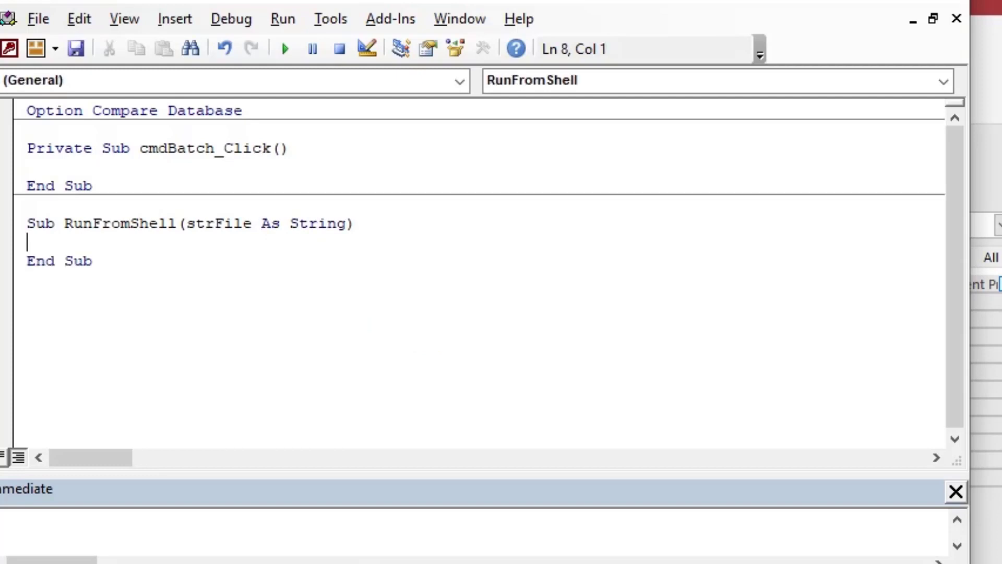
Add a comment saying the sub runs the target file with WScript shell.
{"action": "type", "text": "'Run"}
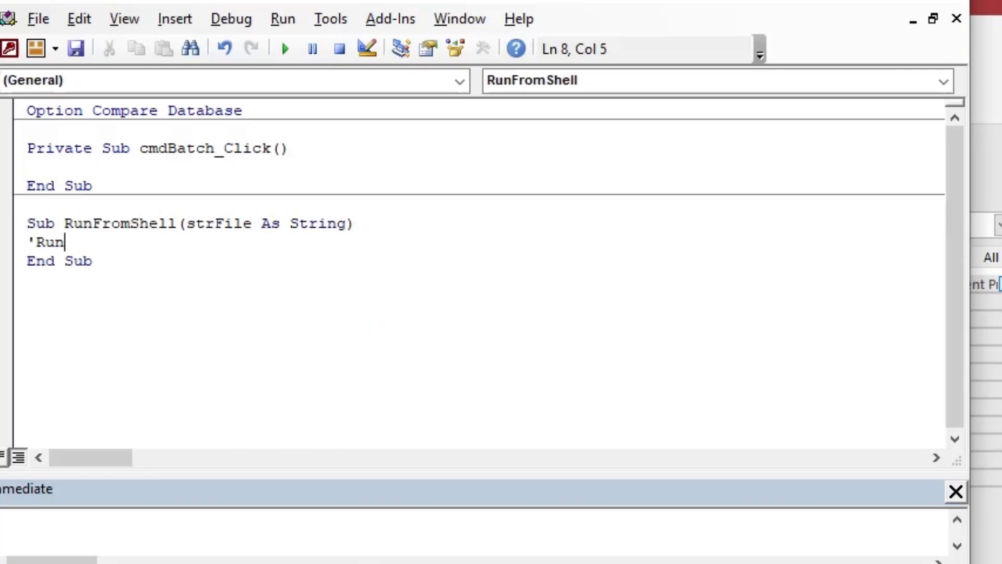
{"action": "type", "text": "s a"}
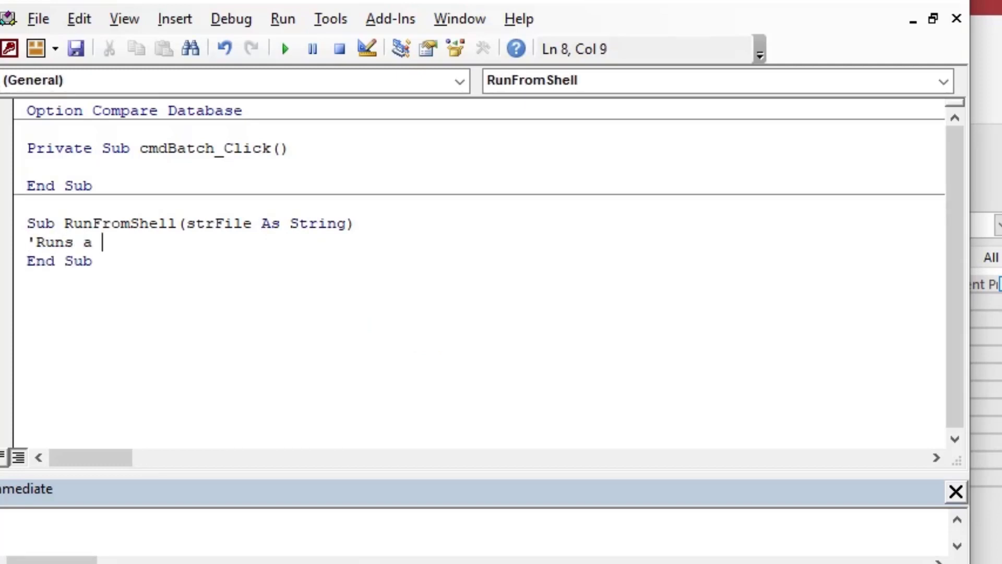
{"action": "type", "text": "file using shell"}
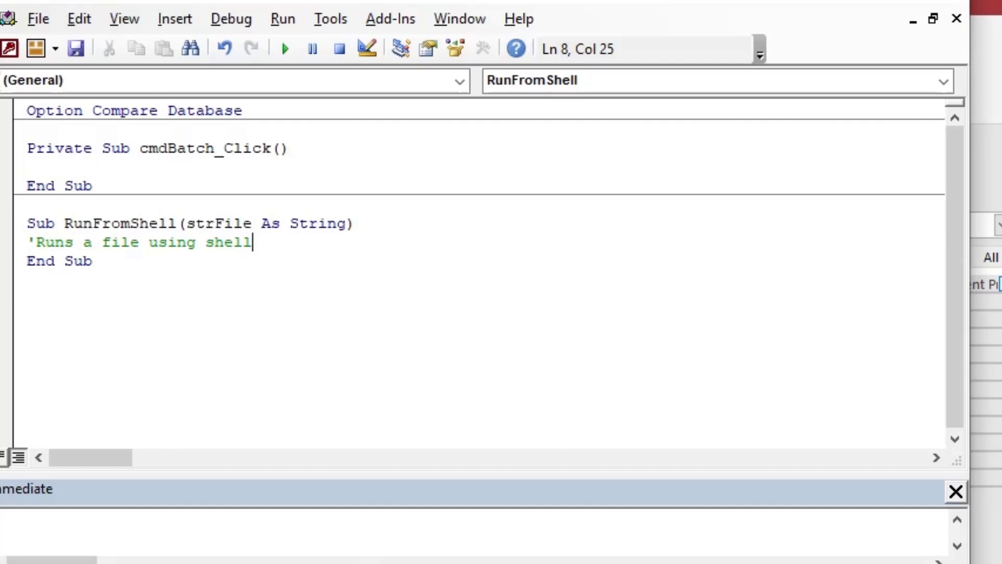
{"action": "key", "text": "Backspace"}
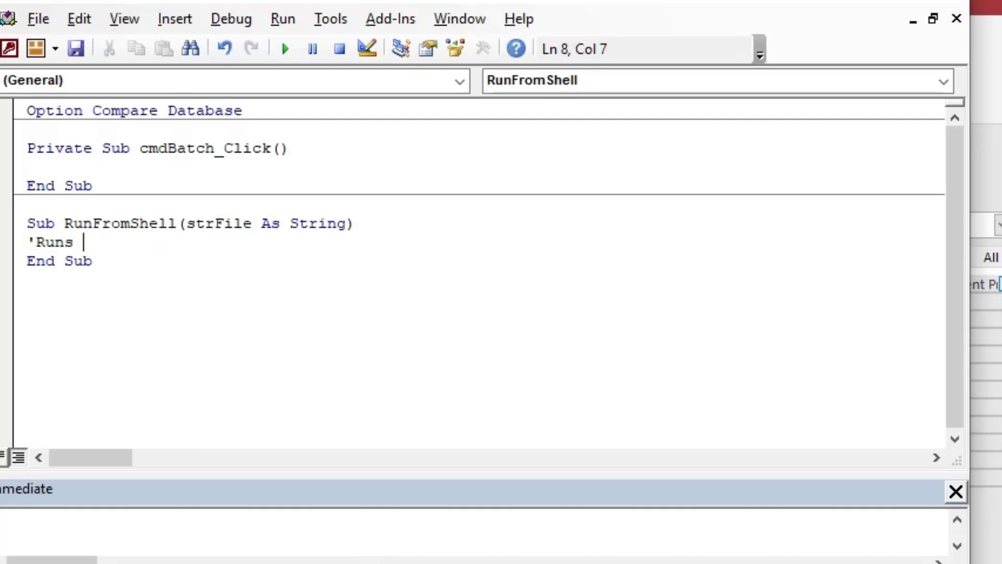
{"action": "type", "text": "wscr"}
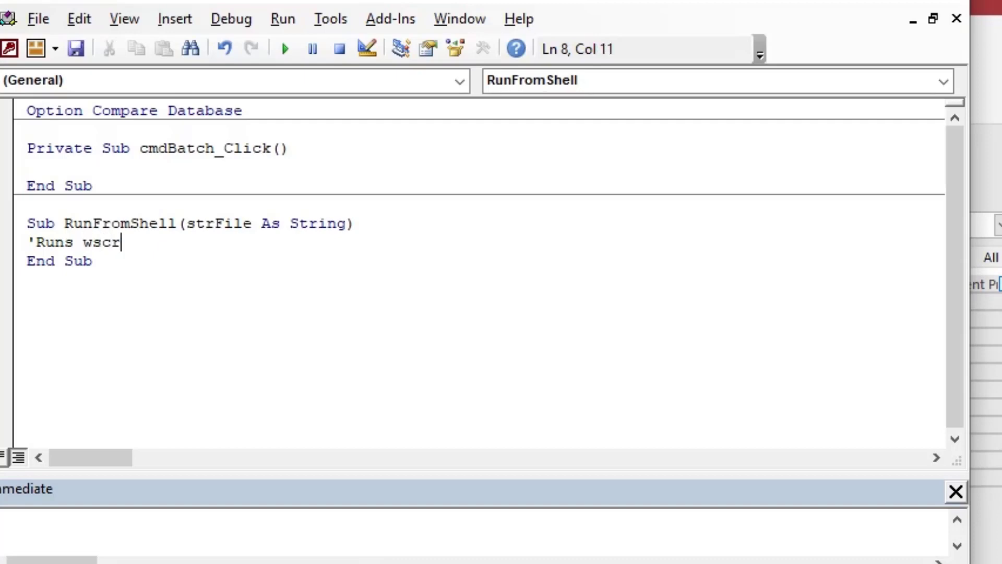
{"action": "type", "text": "ipt"}
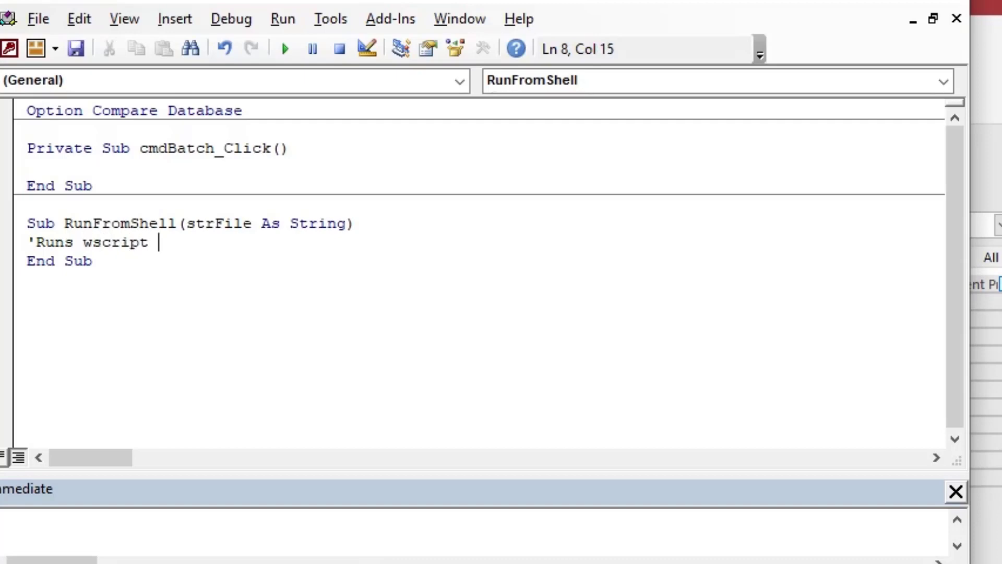
{"action": "type", "text": "shell with t"}
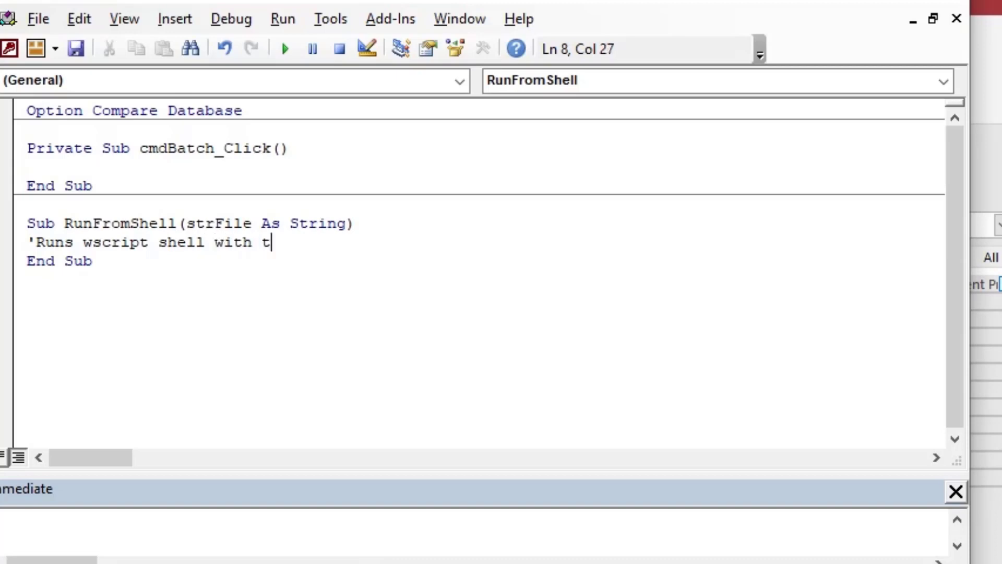
{"action": "type", "text": "arget file/app"}
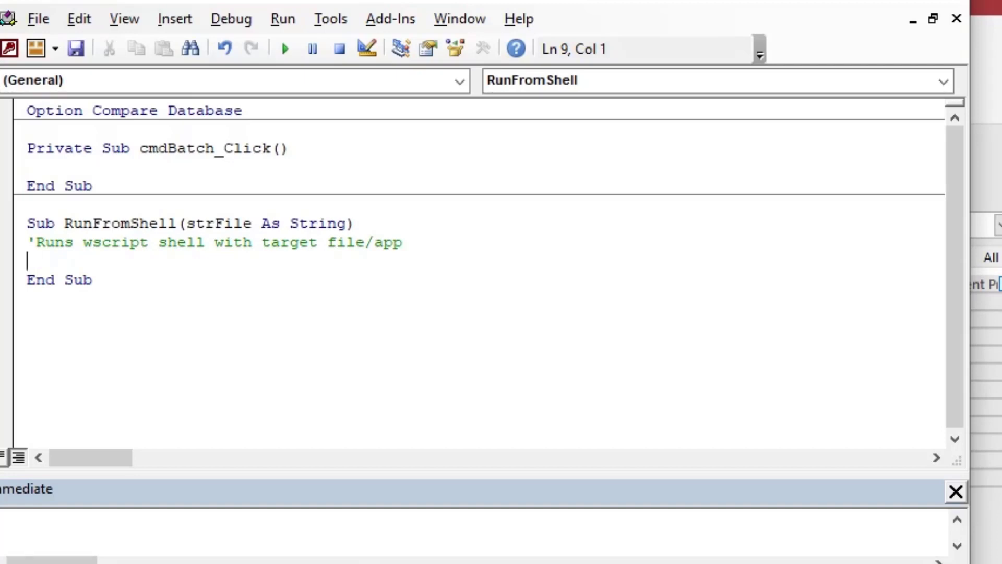
Write Dim objShell, CreateObject("WScript.Shell"), objShell.Run strFile and Set objShell = Nothing.
{"action": "type", "text": "Di"}
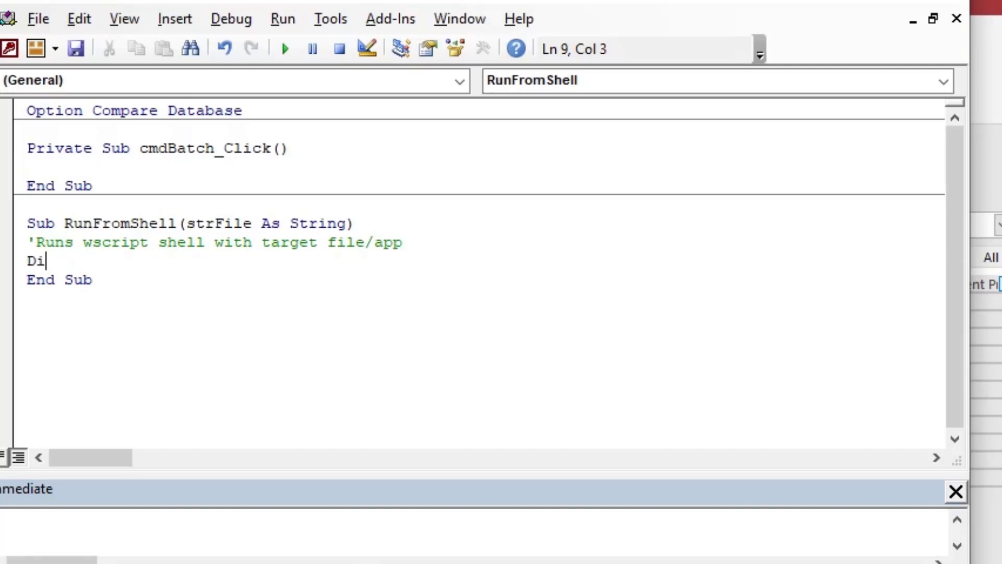
{"action": "type", "text": "m objShell"}
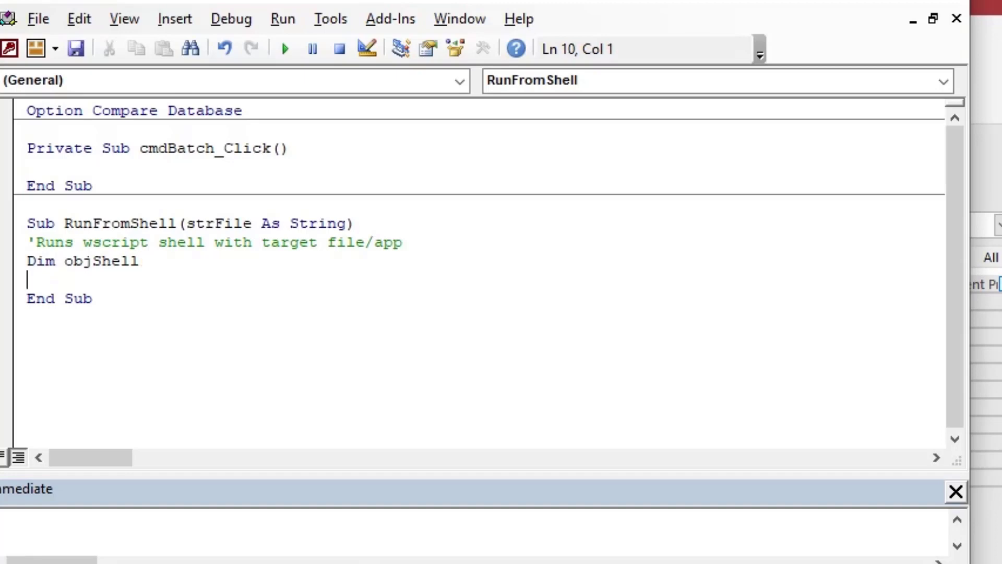
{"action": "type", "text": "Set obj"}
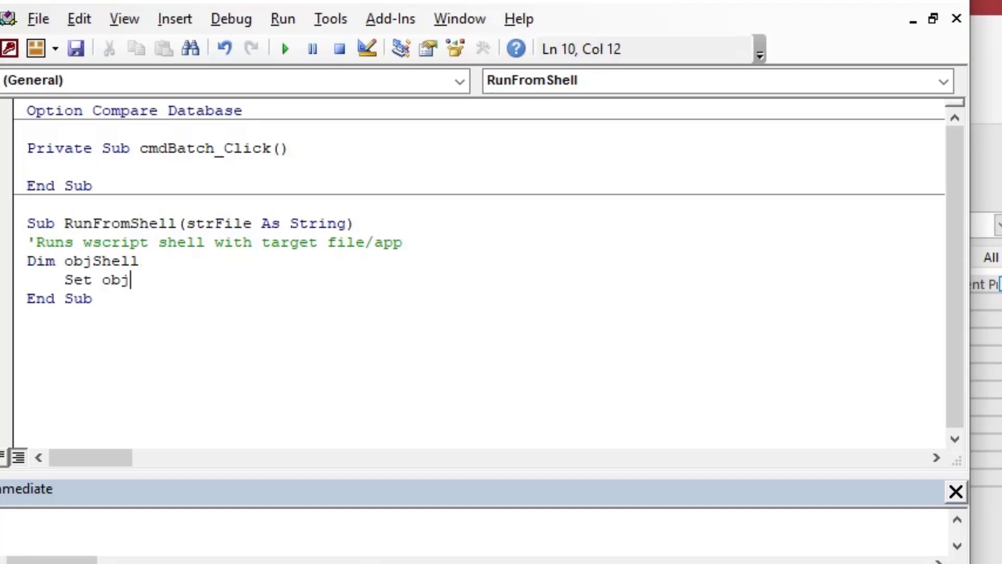
{"action": "type", "text": "Shell ="}
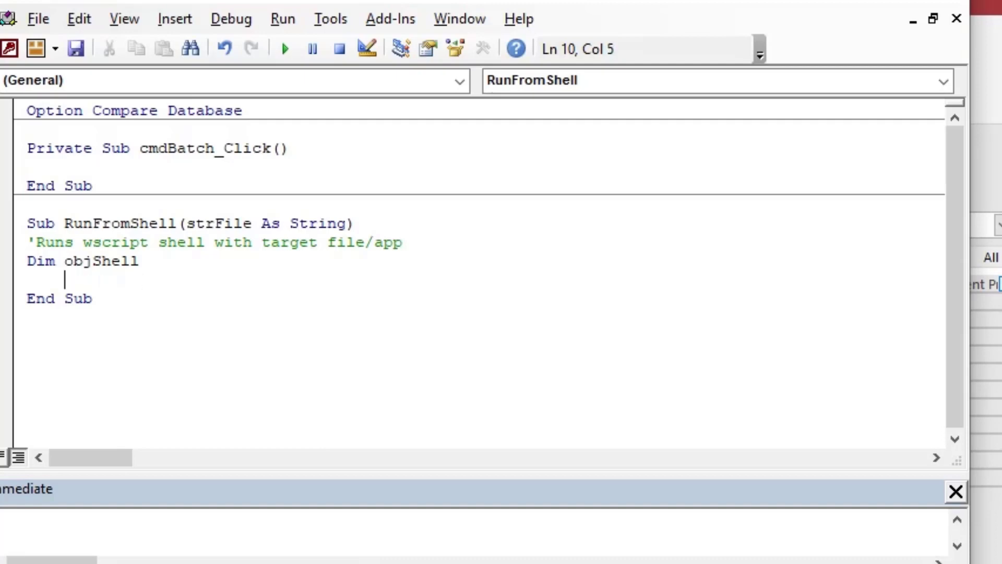
{"action": "type", "text": "Set ob"}
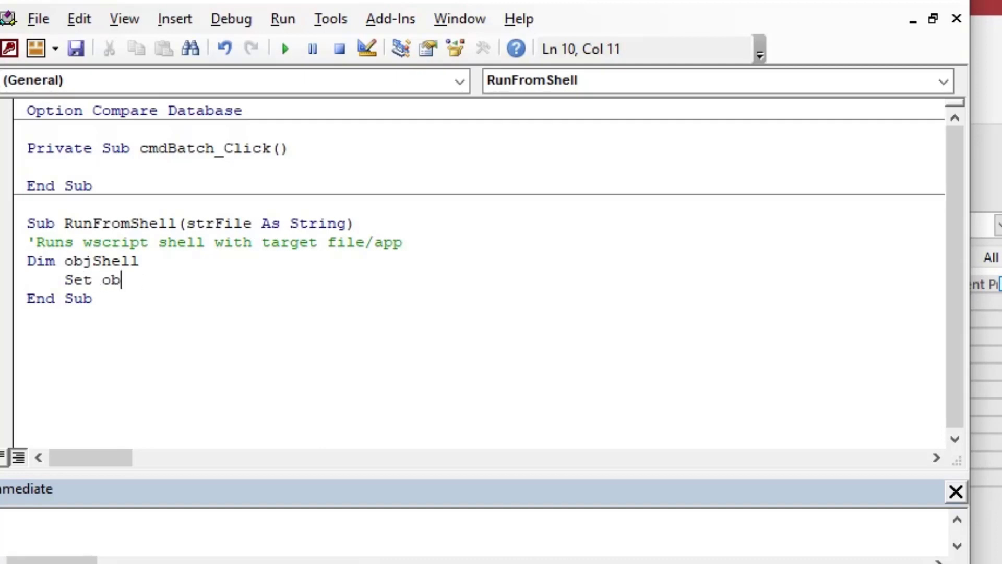
{"action": "type", "text": "jShell ="}
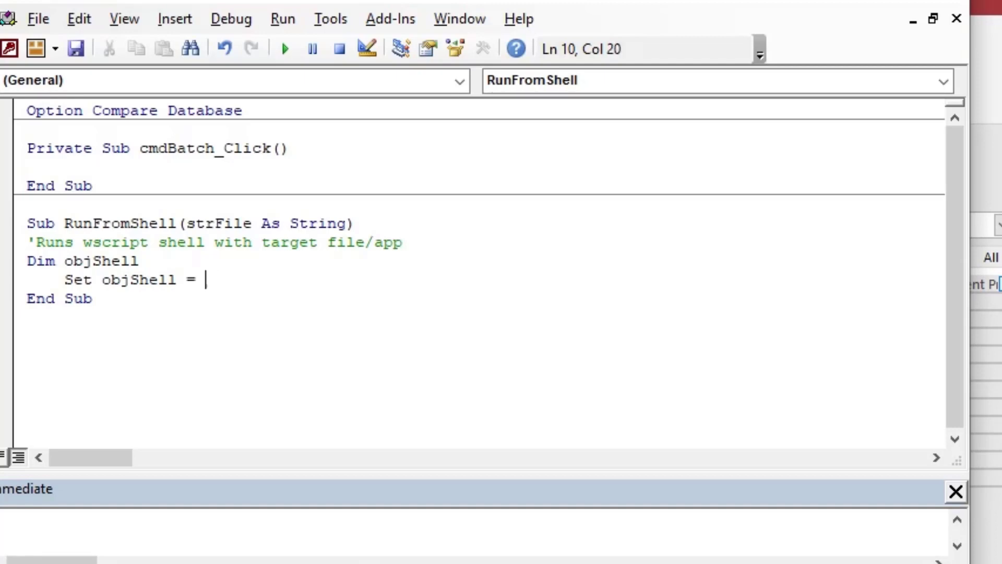
{"action": "type", "text": "CreateObje"}
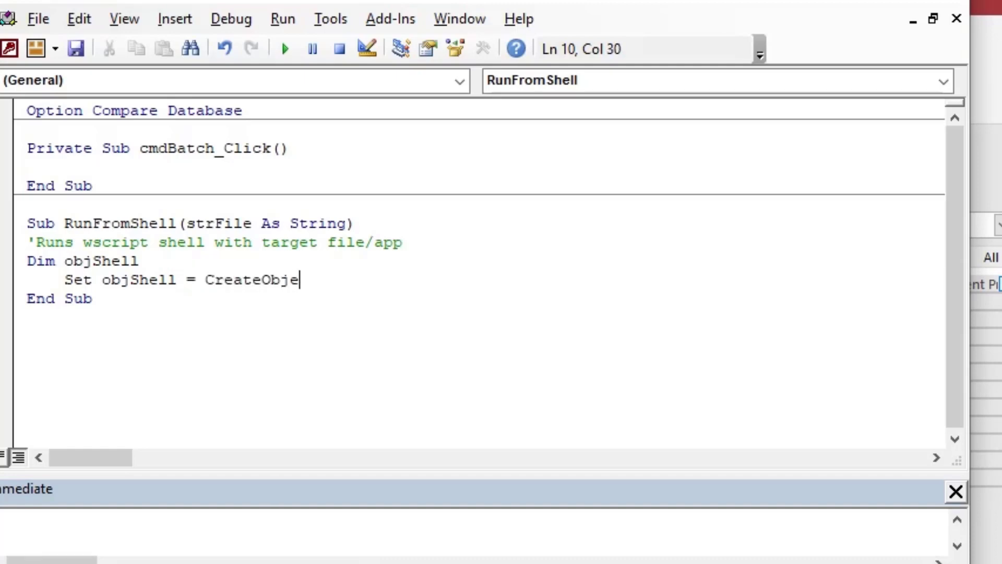
{"action": "type", "text": "ct(\""}
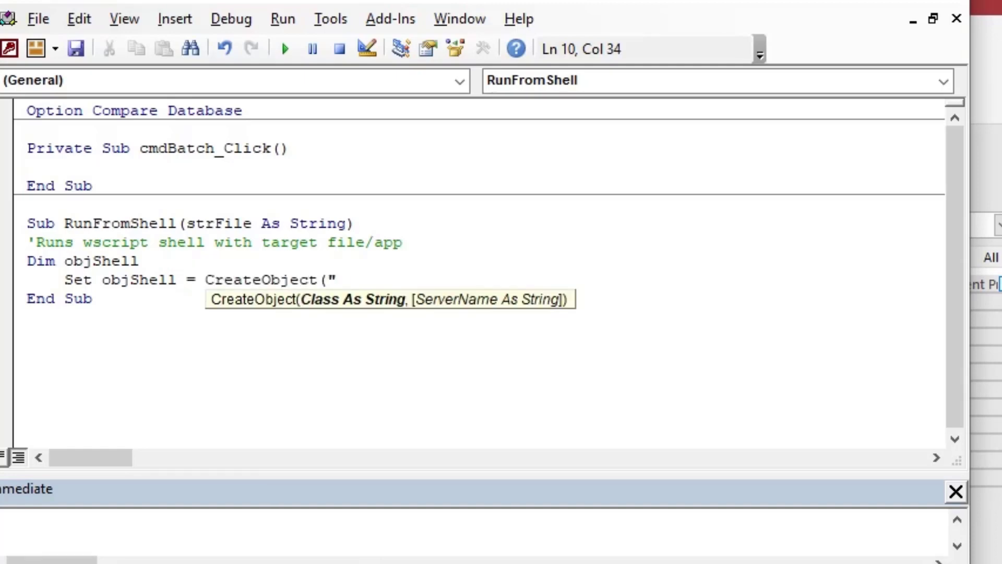
{"action": "type", "text": "WScript.Shell"}
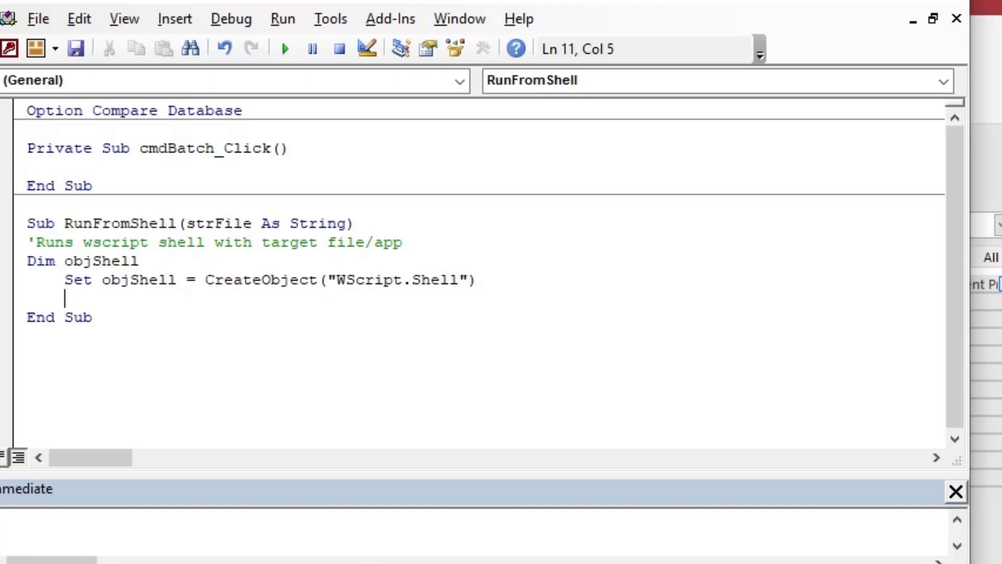
{"action": "type", "text": "objShell"}
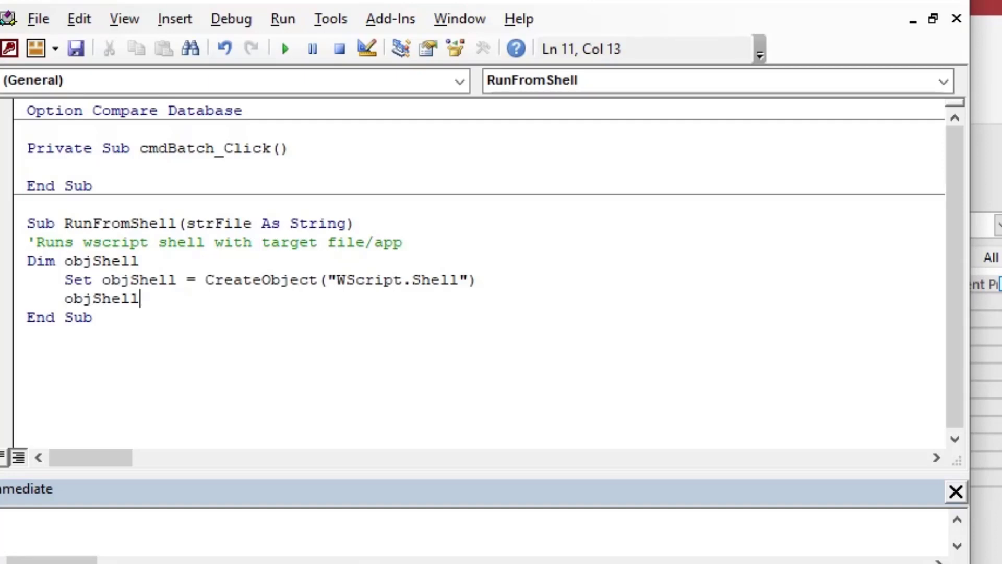
{"action": "type", "text": ".Run"}
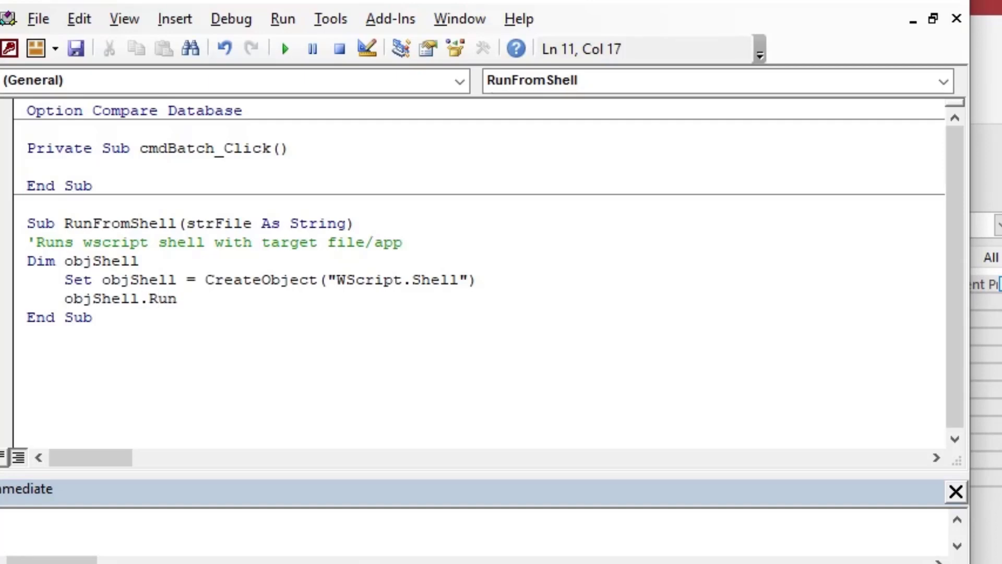
{"action": "type", "text": "strFile"}
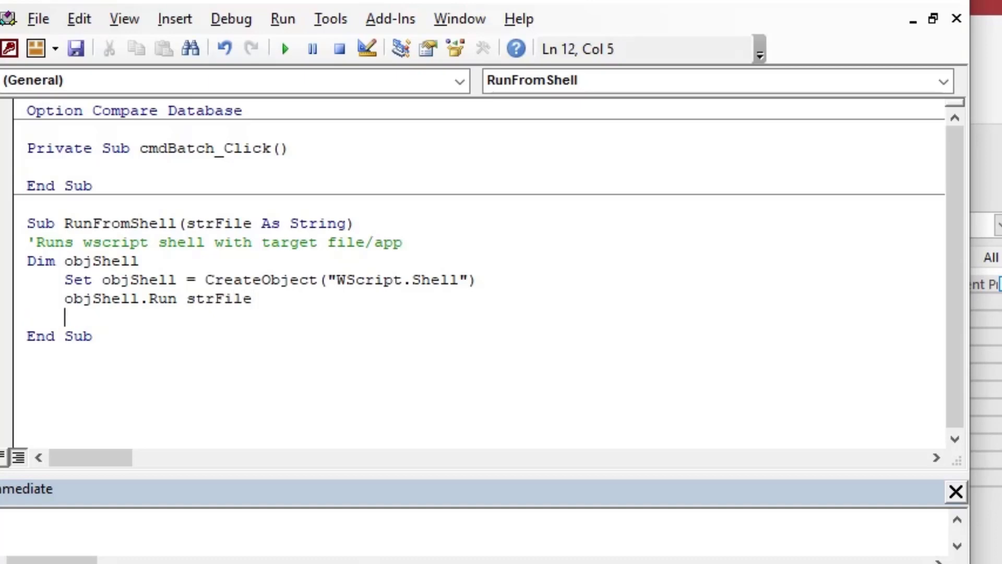
{"action": "type", "text": "Set obj"}
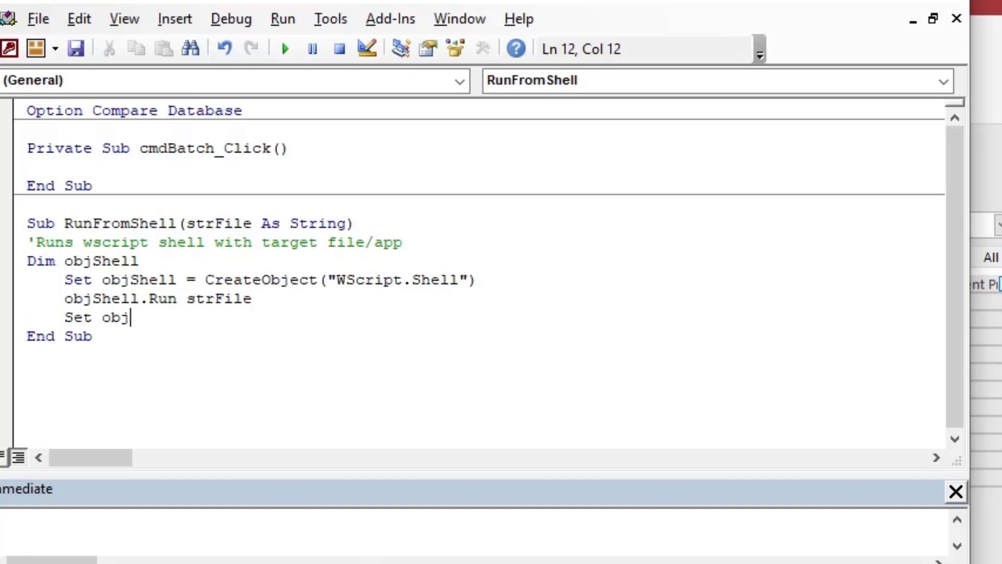
{"action": "type", "text": "Shell ="}
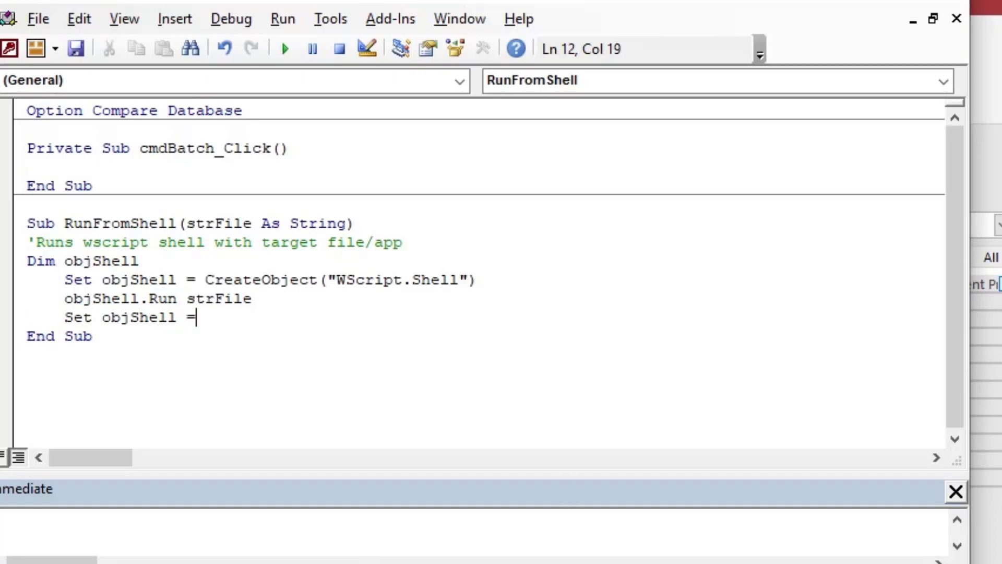
{"action": "type", "text": "Nothing"}
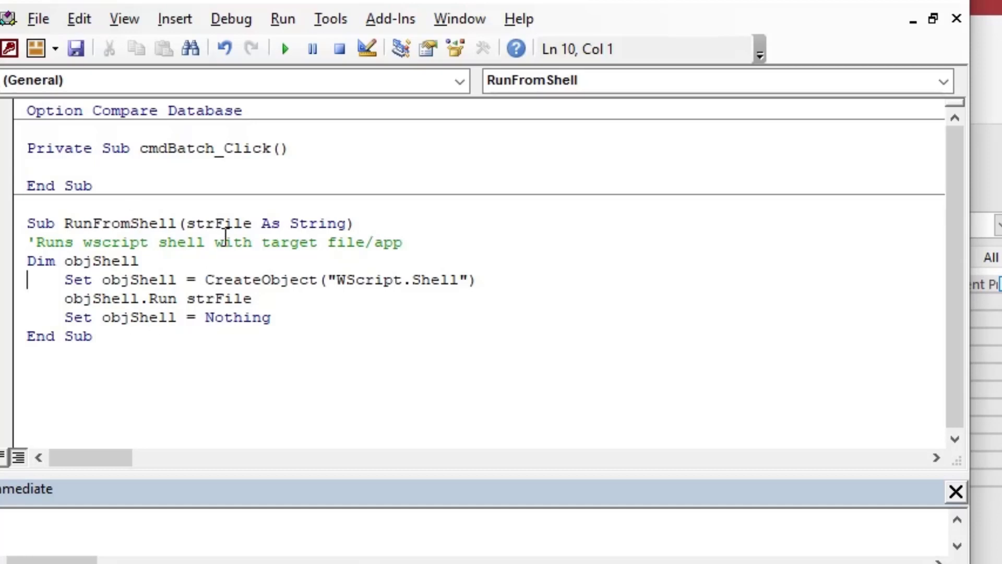
{"action": "double_click", "coordinate": [219, 222]}
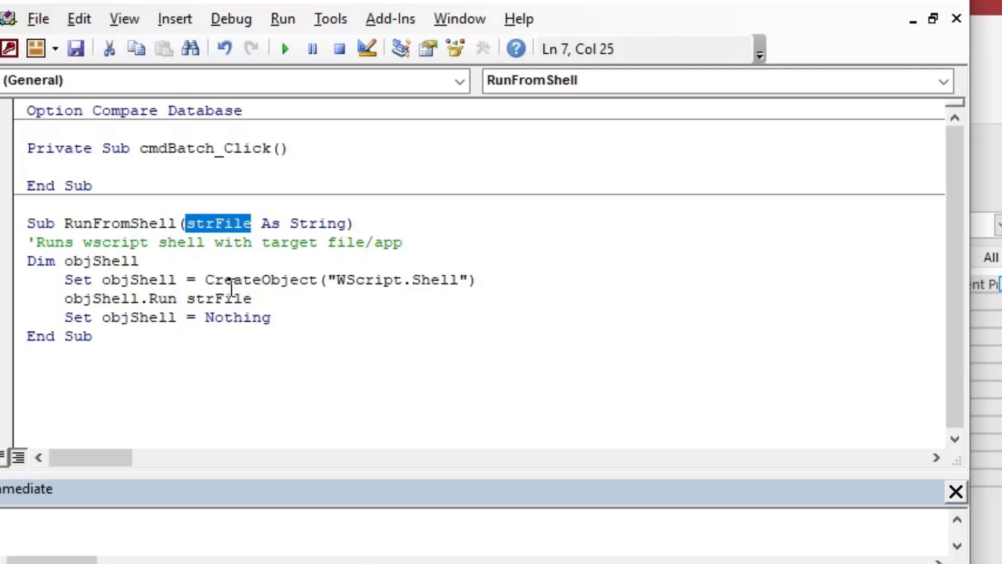
Make cmdBatch_Click call RunFromShell "C:\dev\wscript_shell\access_bat.bat".
{"action": "double_click", "coordinate": [259, 279]}
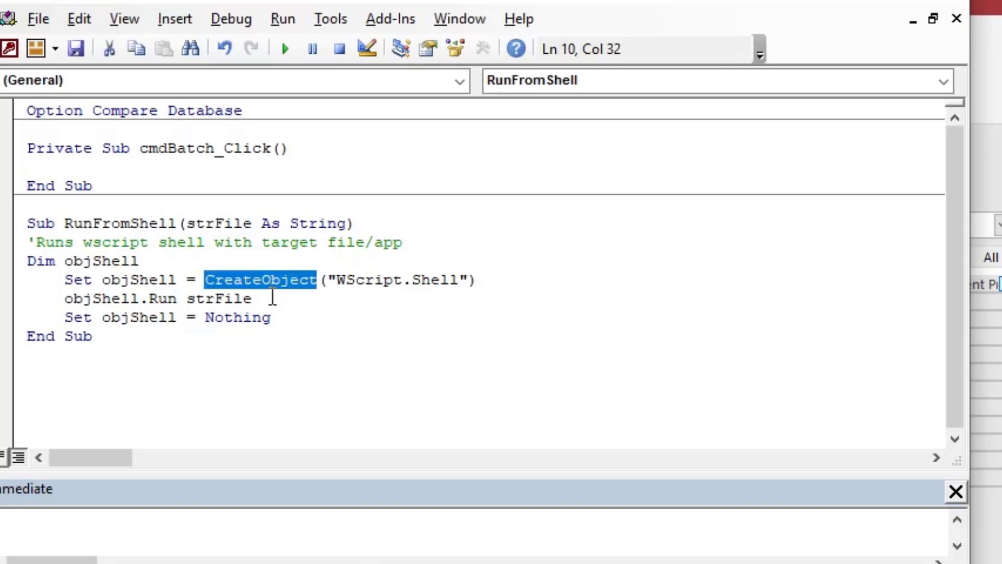
{"action": "mouse_move", "coordinate": [235, 179]}
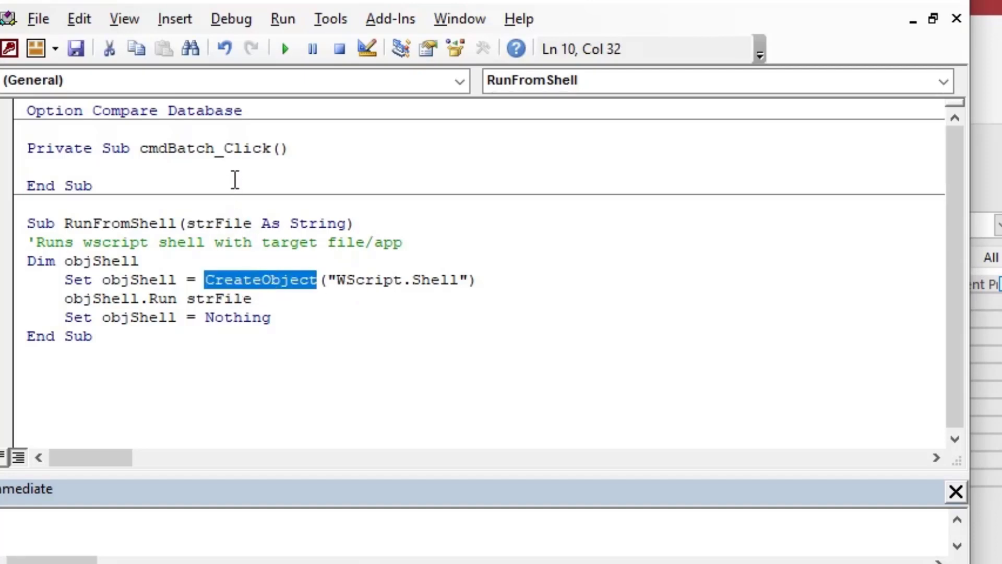
{"action": "mouse_move", "coordinate": [241, 168]}
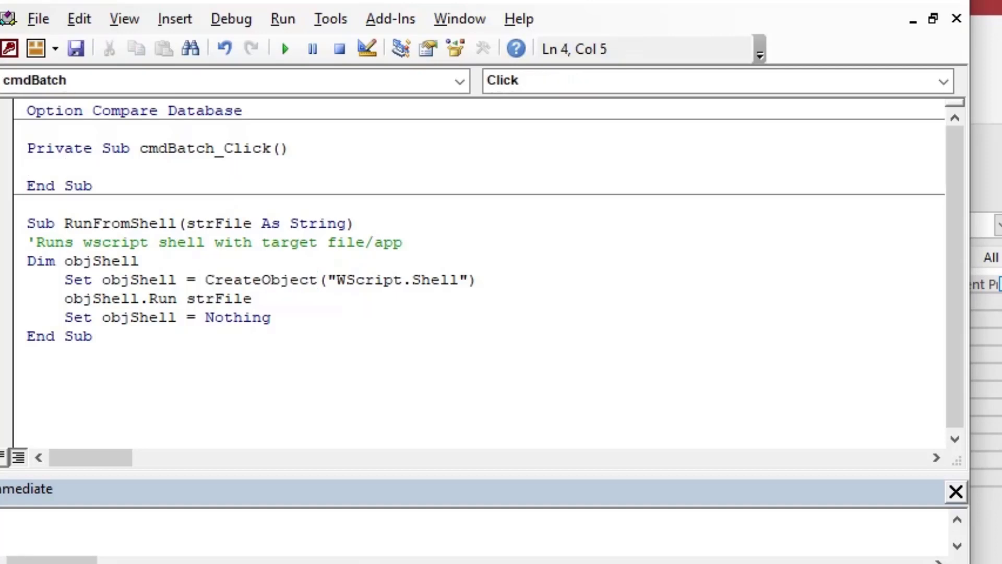
{"action": "type", "text": "RunFrom"}
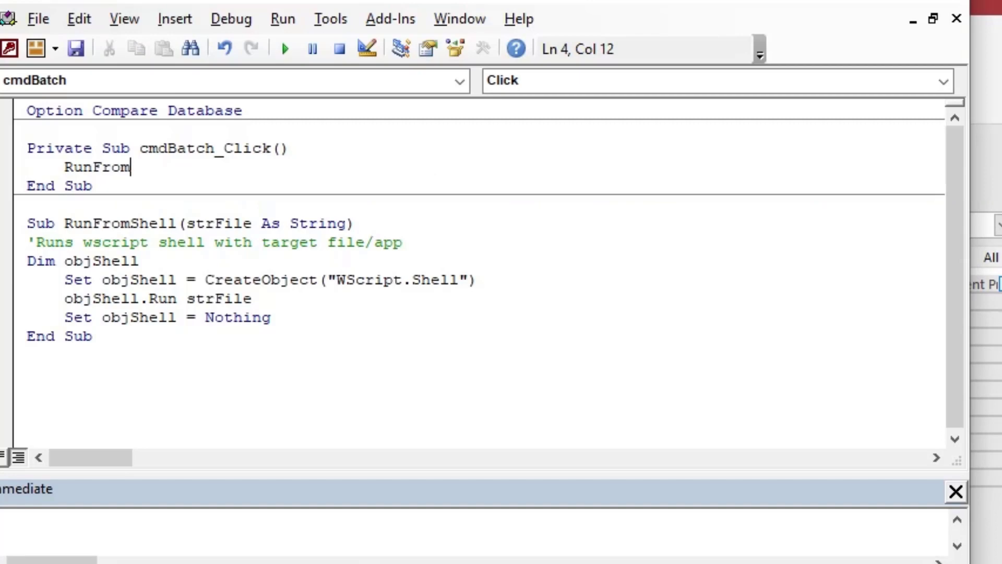
{"action": "type", "text": "Shell"}
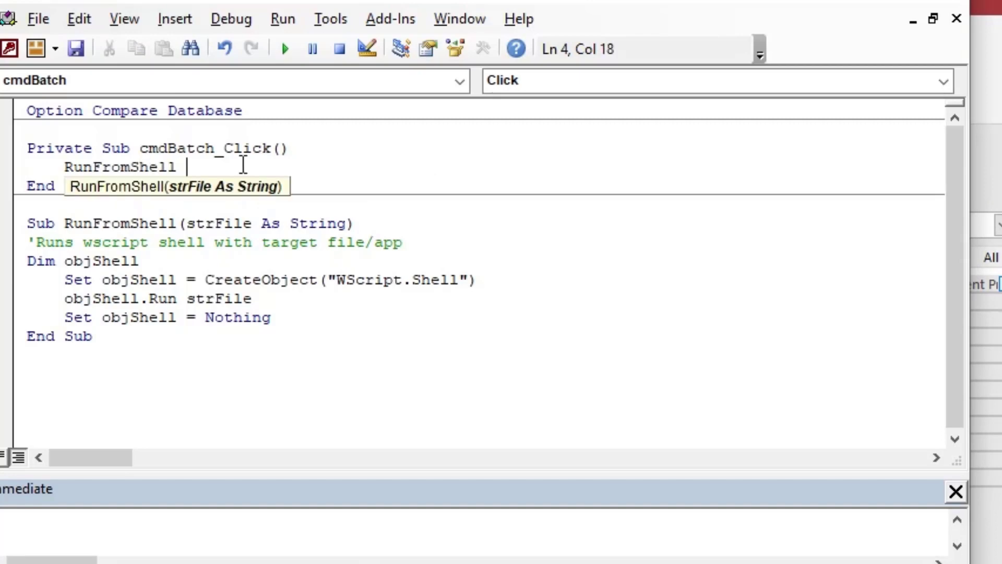
{"action": "type", "text": "\"C:"}
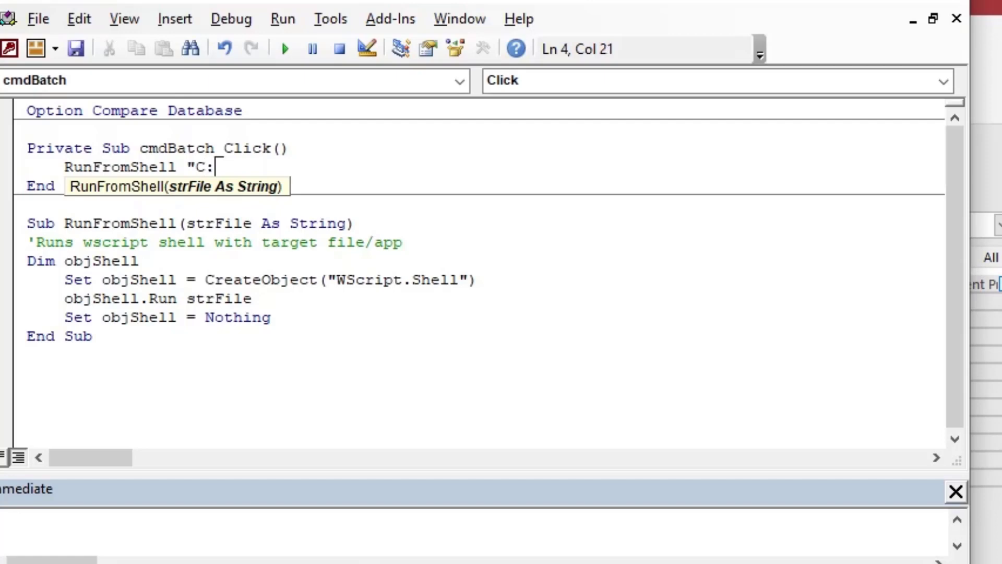
{"action": "type", "text": "\\dev\\"}
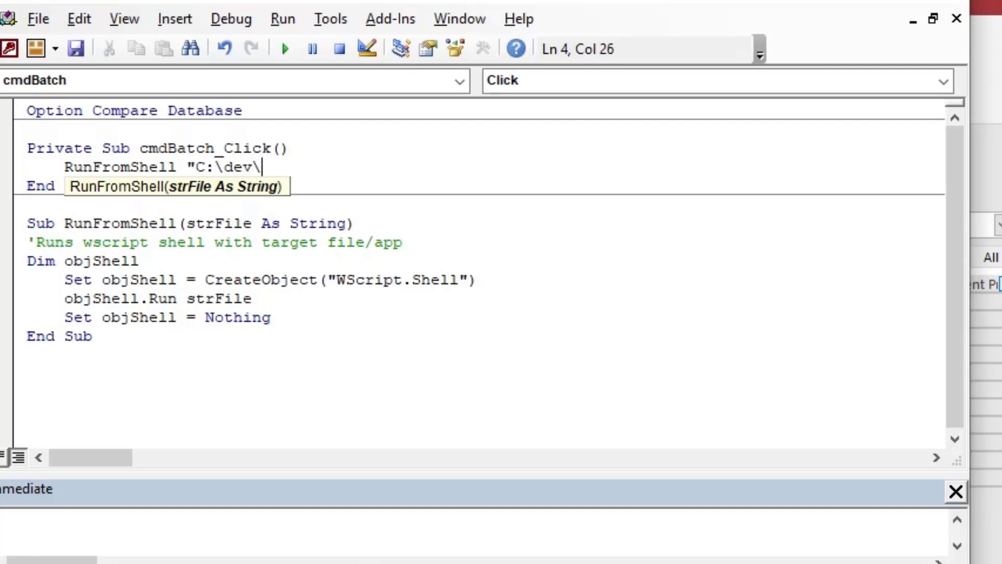
{"action": "type", "text": "wscript"}
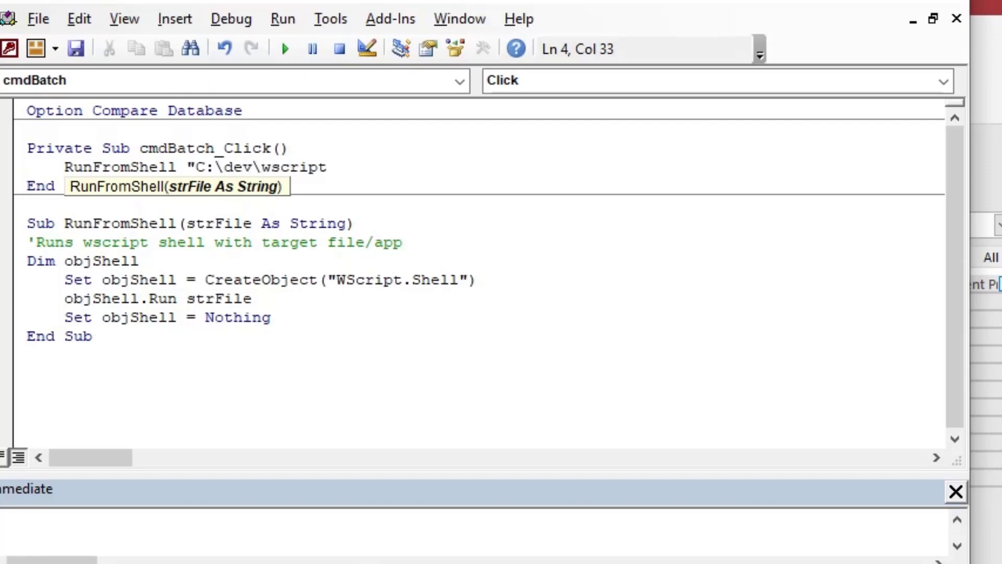
{"action": "type", "text": "_shell\\"}
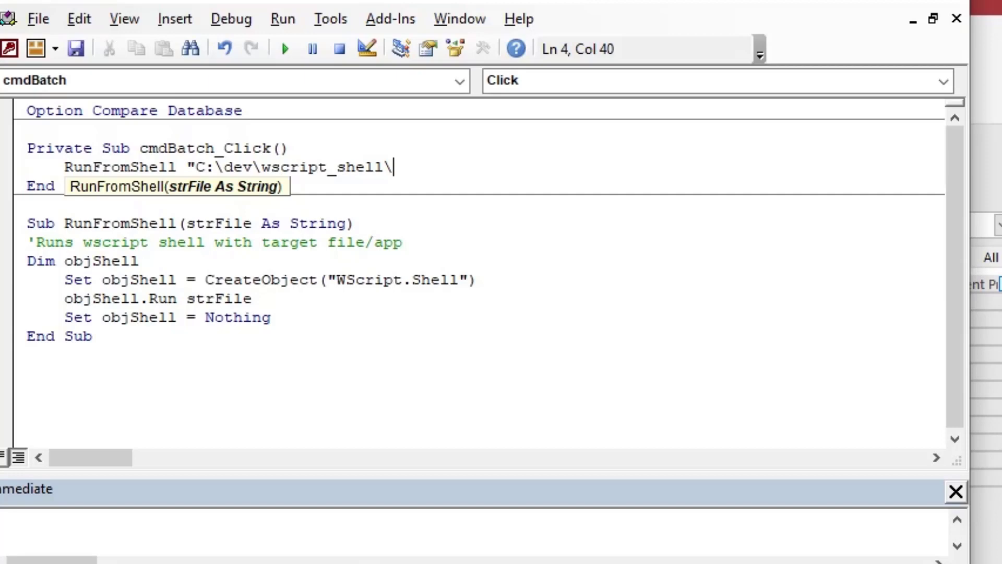
{"action": "type", "text": "access_bat.bat"}
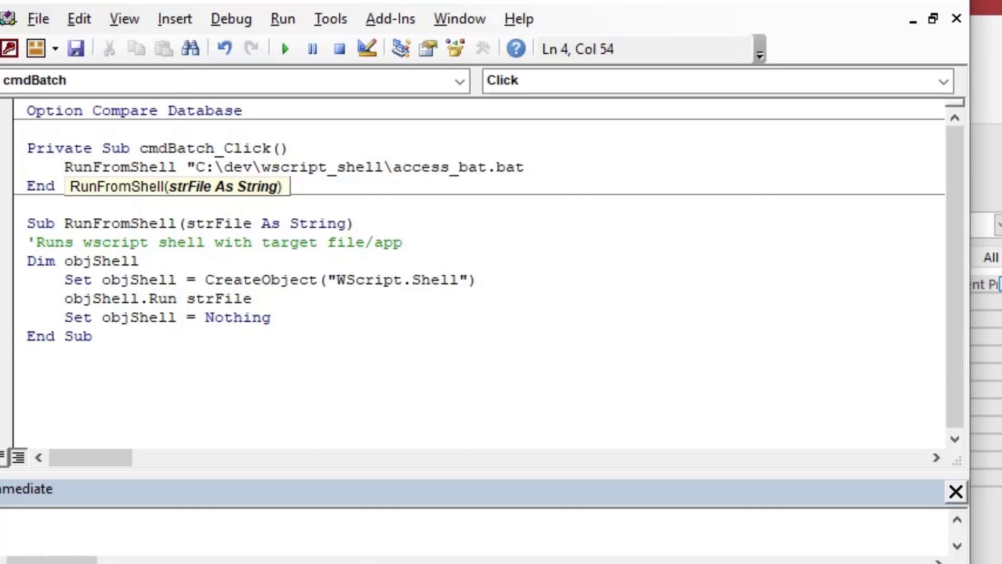
{"action": "type", "text": "\""}
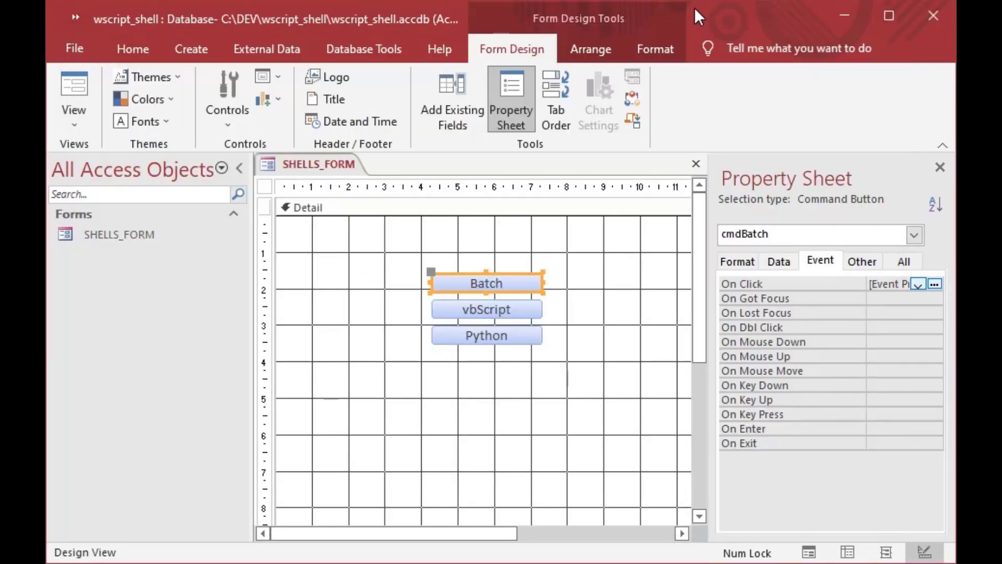
Add an empty cmdVBScript_Click procedure for the vbScript button using the Code Builder.
{"action": "left_click", "coordinate": [486, 309]}
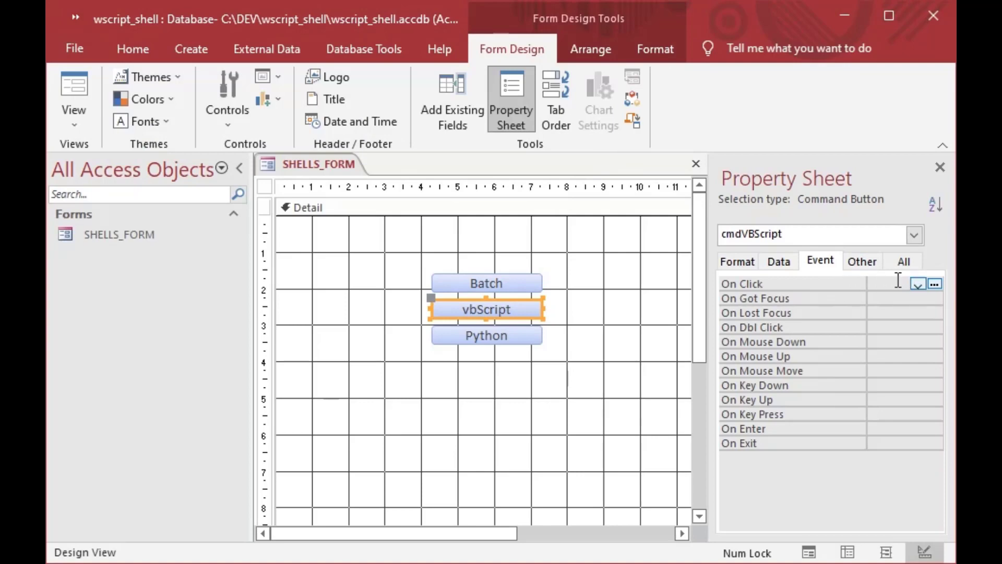
{"action": "left_click", "coordinate": [934, 283]}
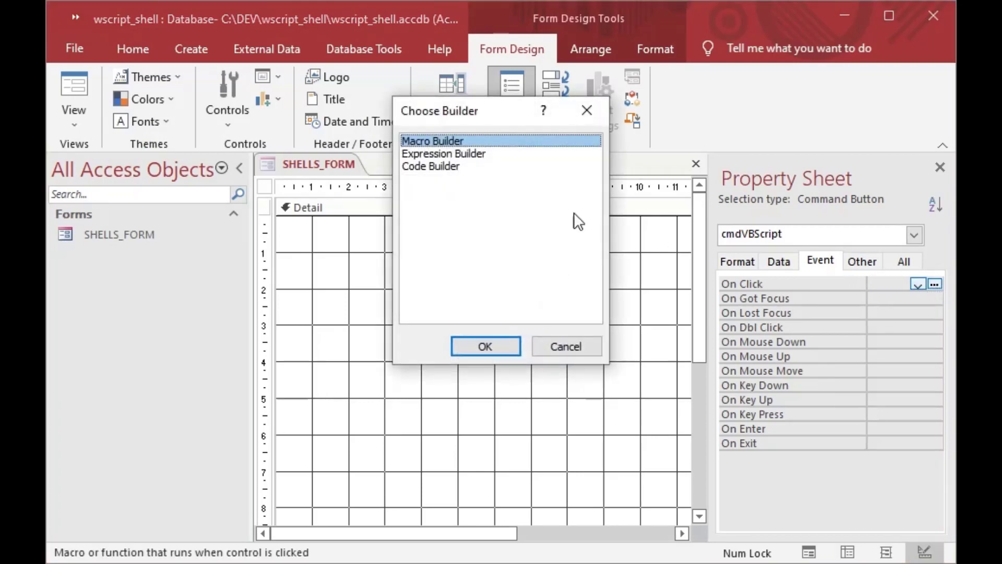
{"action": "left_click", "coordinate": [430, 166]}
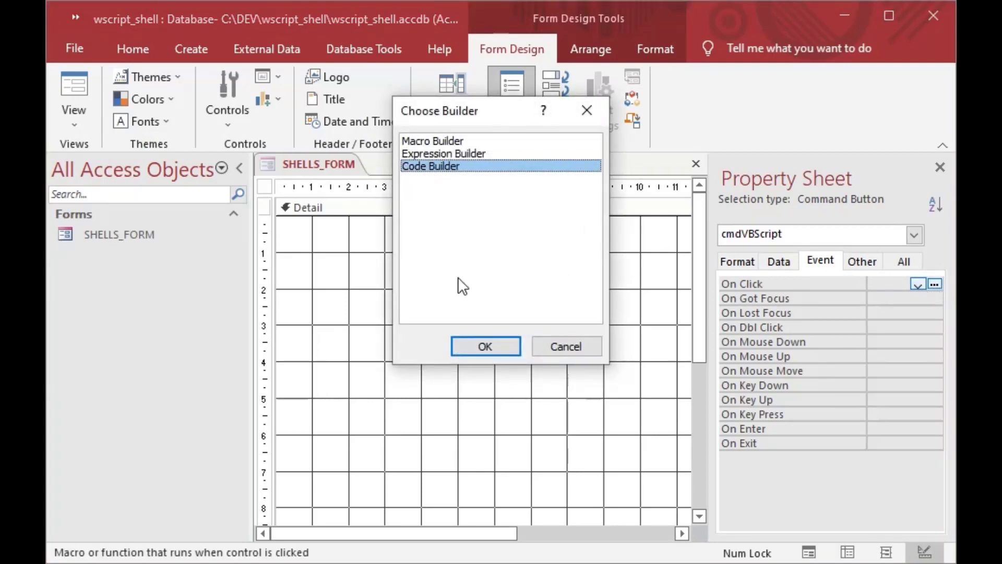
{"action": "left_click", "coordinate": [484, 346]}
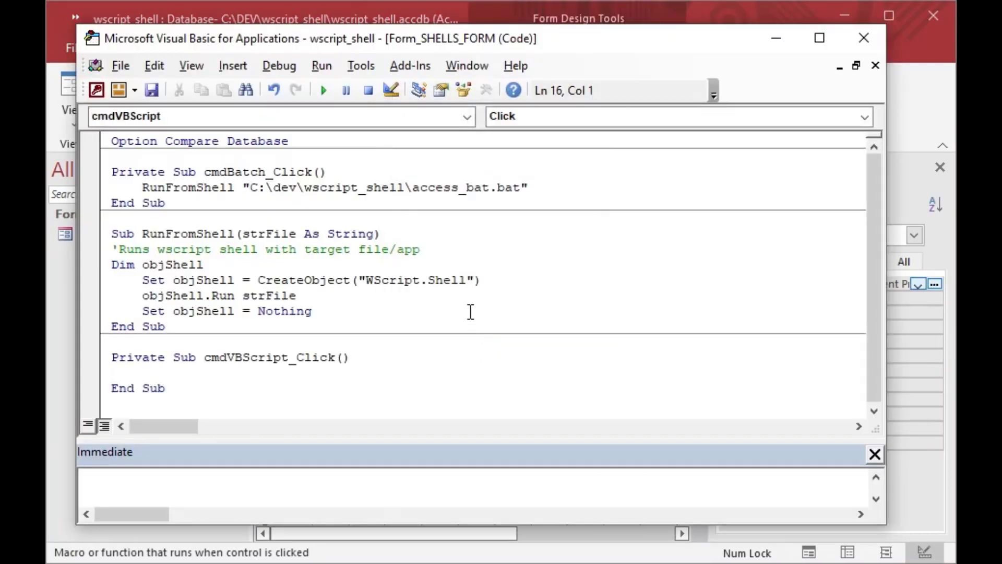
Enter RunFromShell "C:\dev\wscript_shell\access_vbs.vbs" in the vbScript click procedure.
{"action": "type", "text": "Ru"}
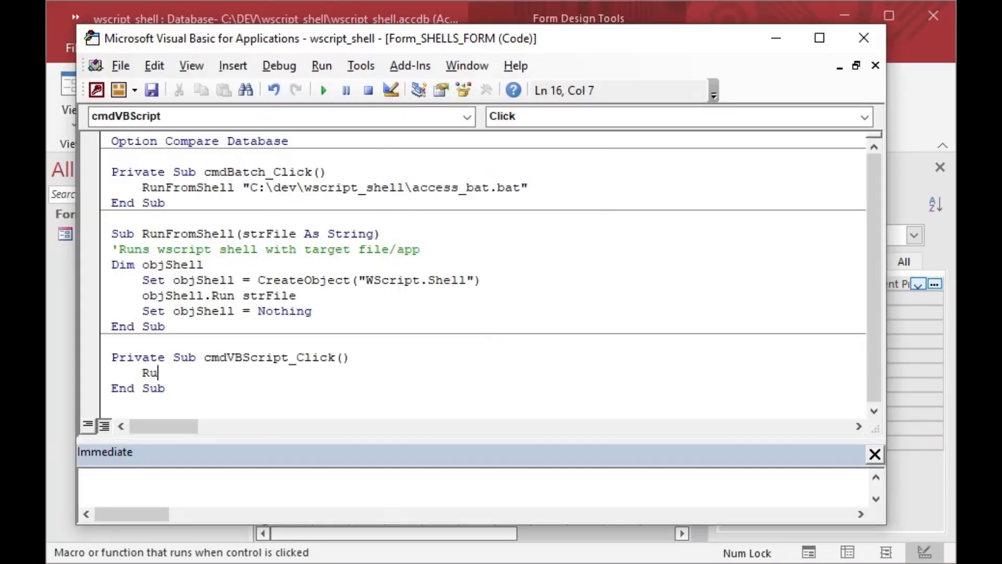
{"action": "type", "text": "nFromShell"}
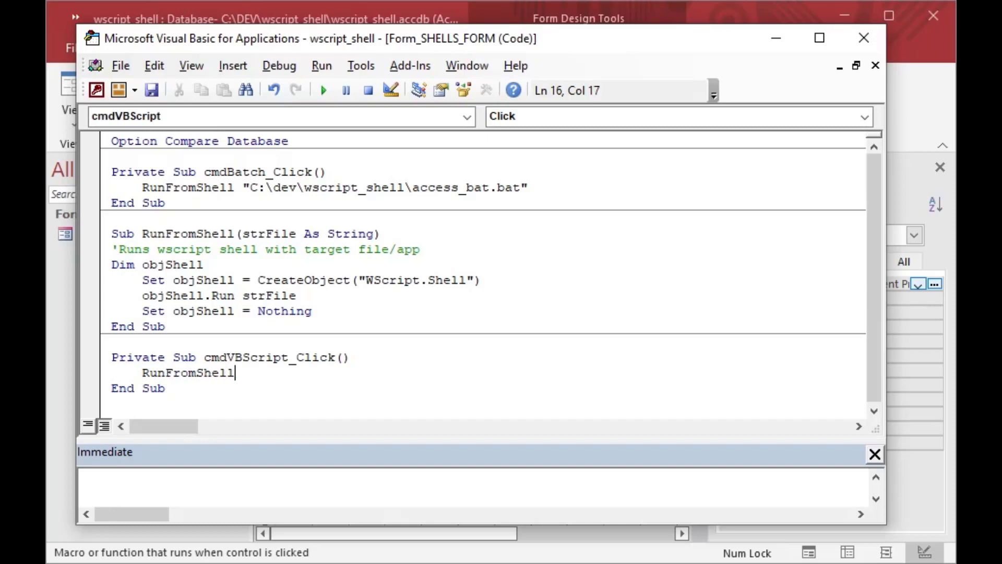
{"action": "type", "text": "\"C"}
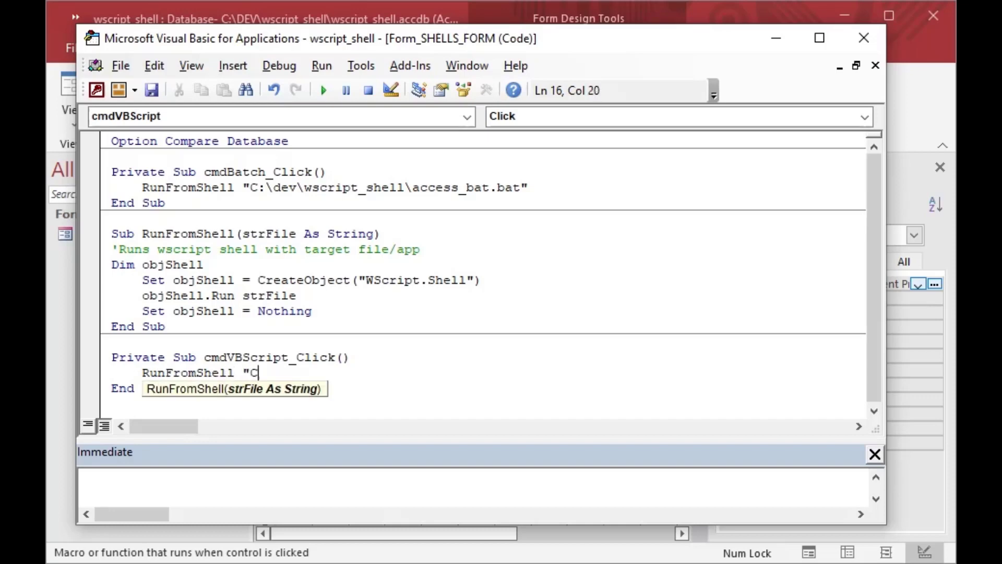
{"action": "type", "text": ":\\dev"}
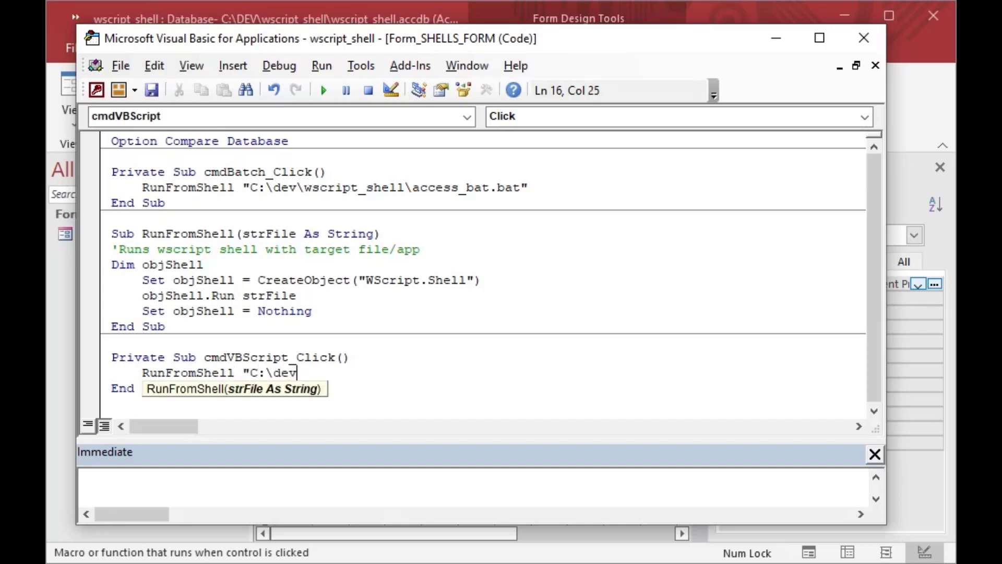
{"action": "type", "text": "\\wsc"}
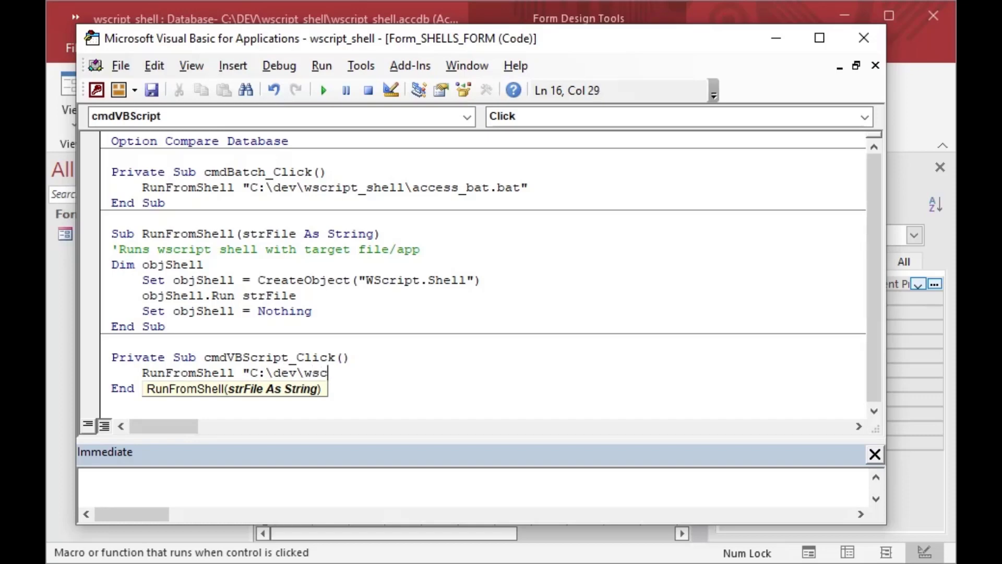
{"action": "type", "text": "ript"}
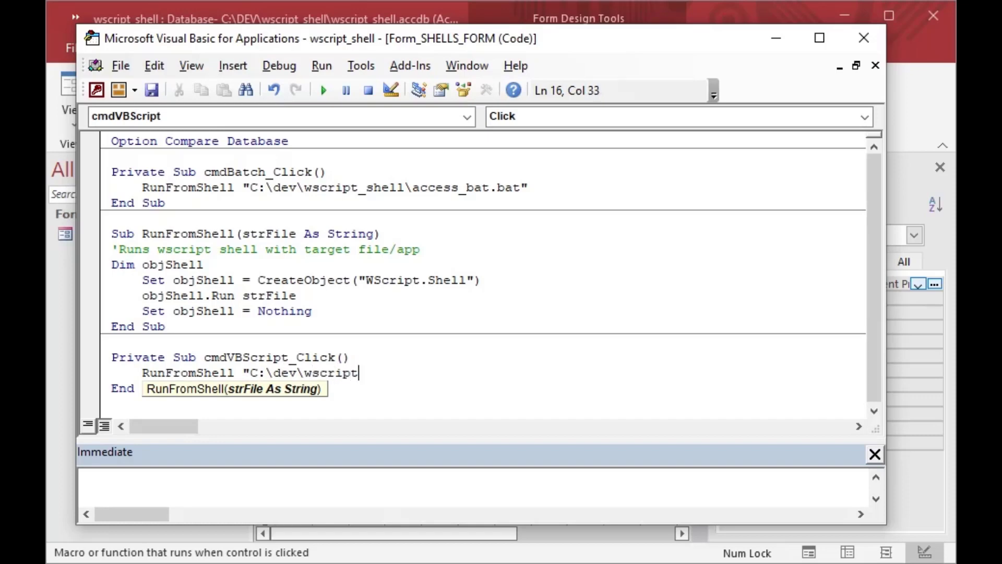
{"action": "type", "text": "_shell"}
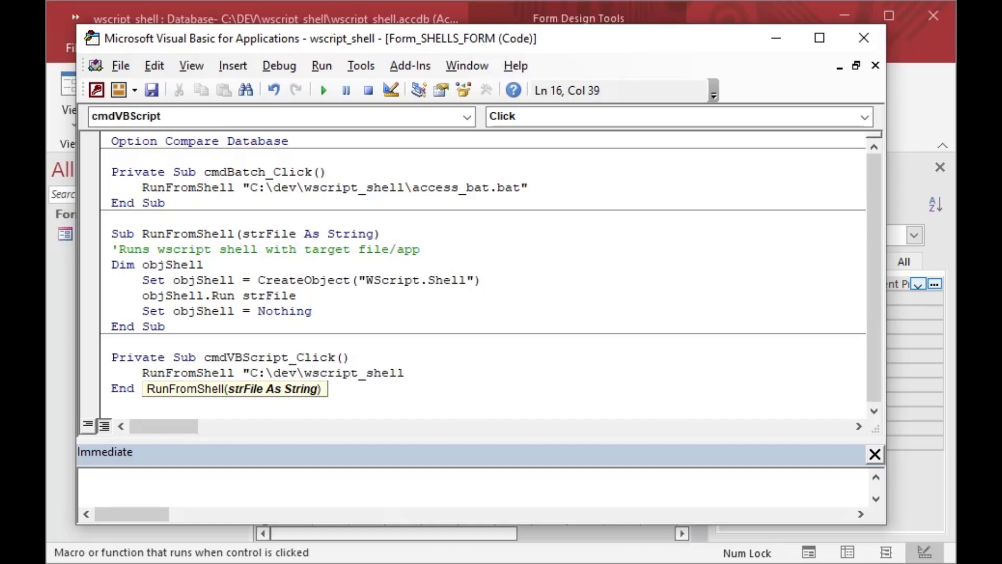
{"action": "type", "text": "\\"}
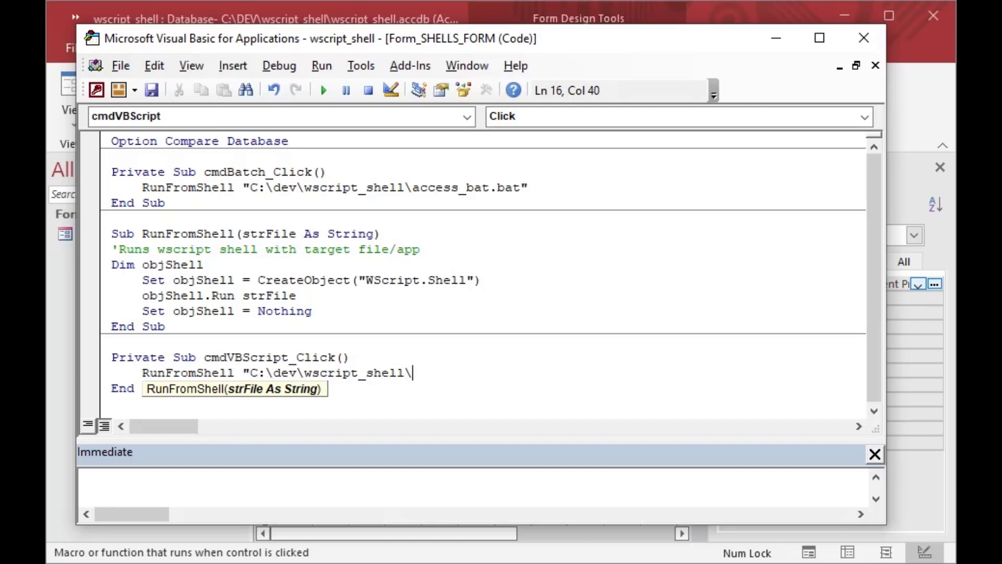
{"action": "type", "text": "access"}
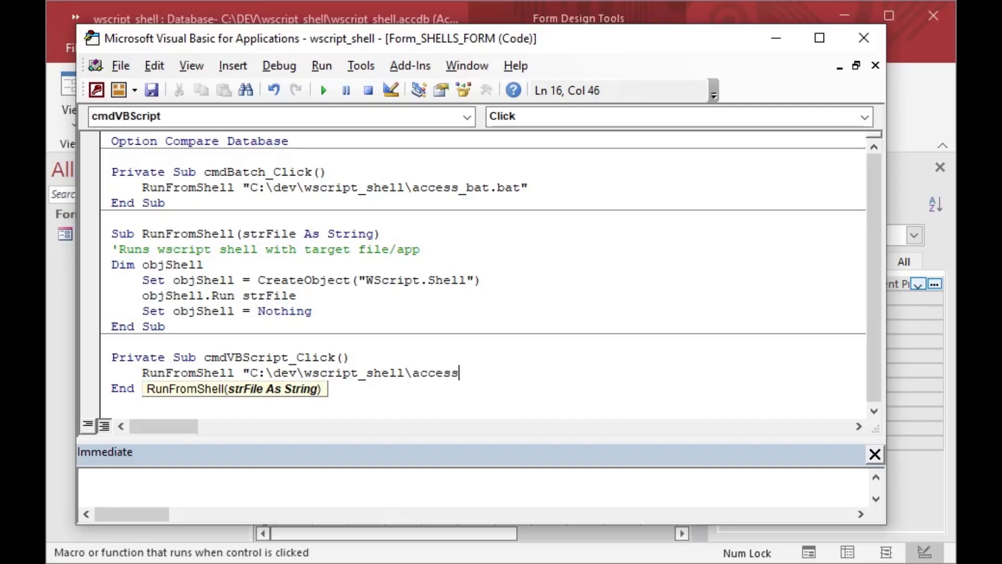
{"action": "type", "text": "_vbs."}
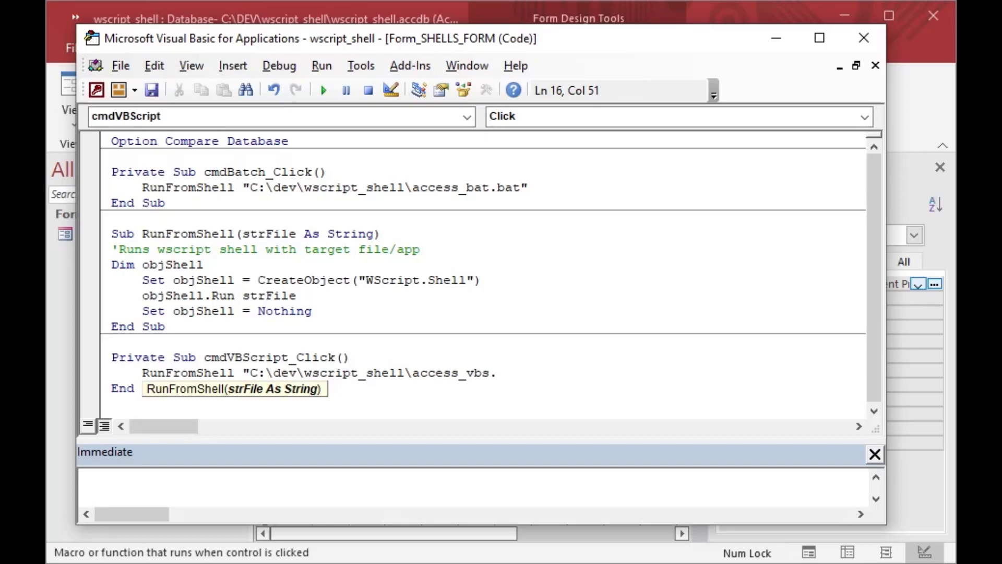
{"action": "type", "text": "vbs\""}
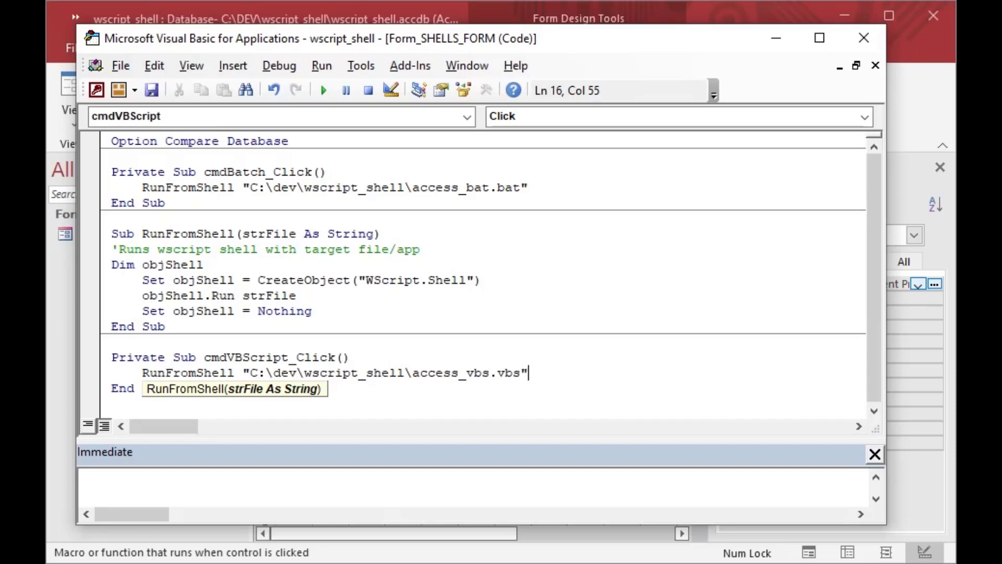
{"action": "mouse_move", "coordinate": [498, 345]}
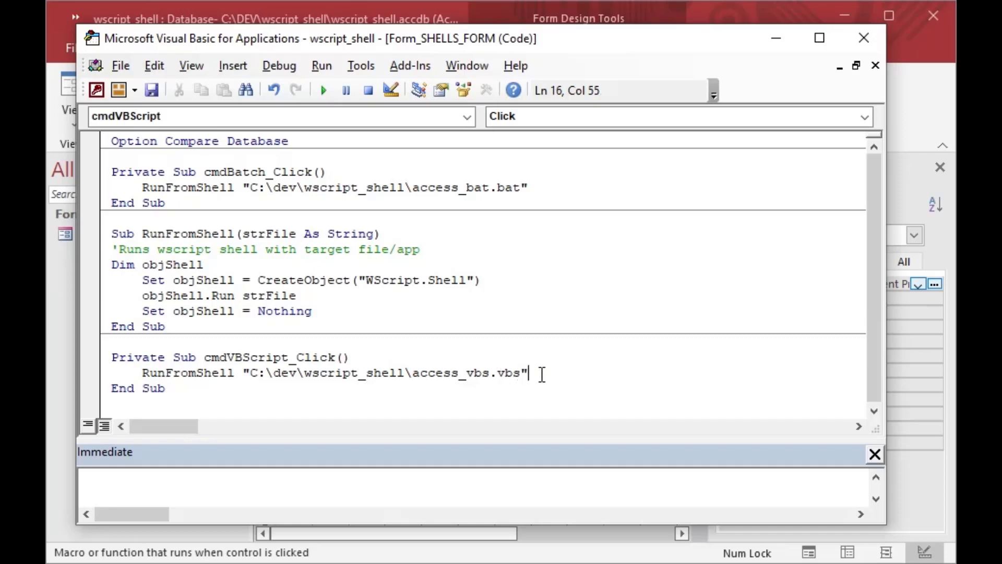
{"action": "mouse_move", "coordinate": [410, 373]}
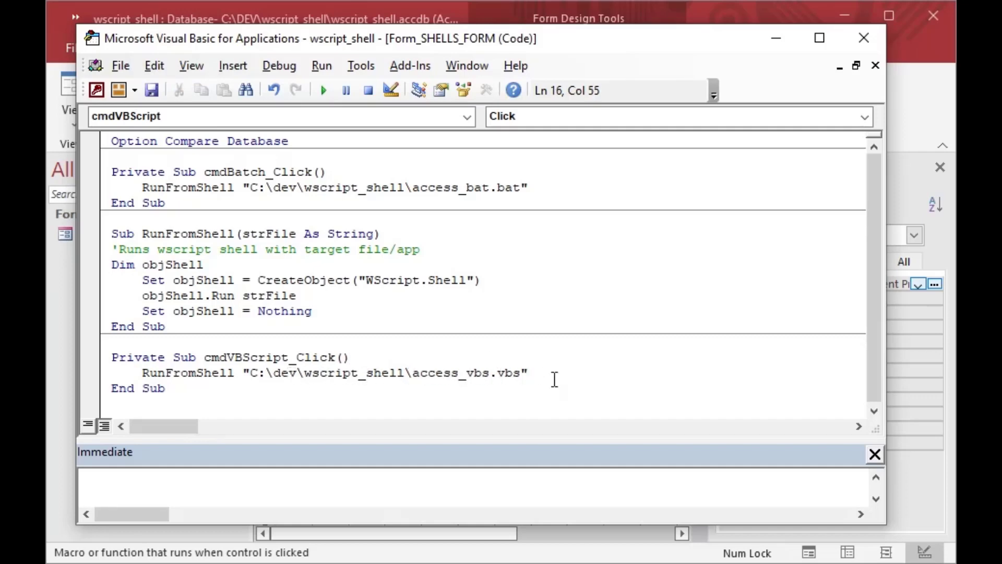
{"action": "mouse_move", "coordinate": [580, 138]}
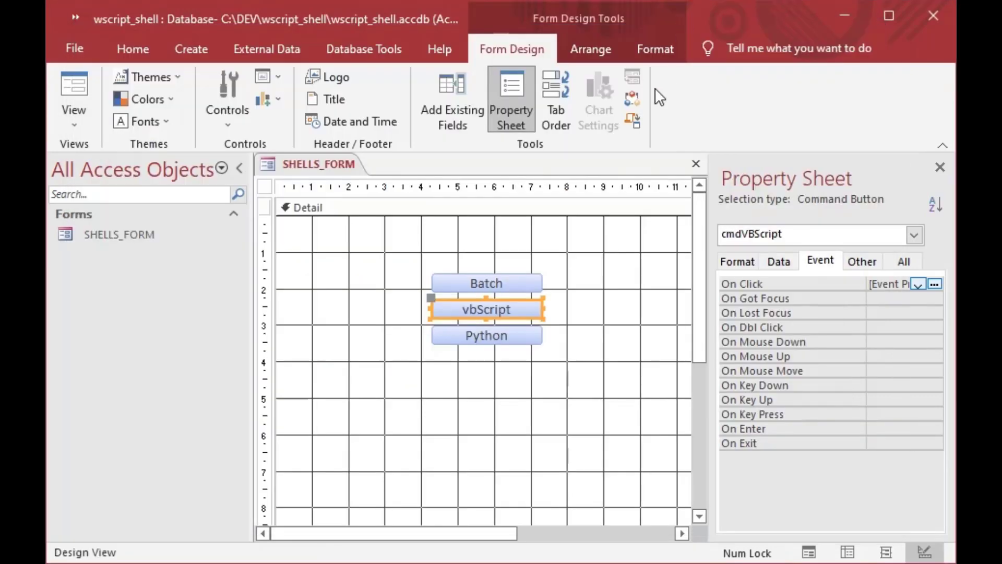
Add an empty cmdPython_Click procedure for the Python button using the Code Builder.
{"action": "left_click", "coordinate": [486, 335]}
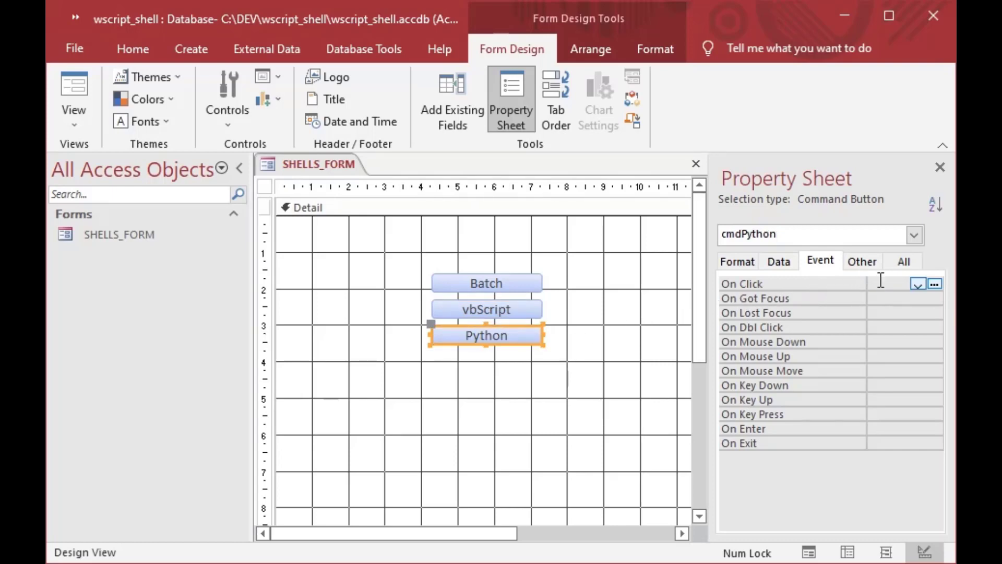
{"action": "left_click", "coordinate": [934, 283]}
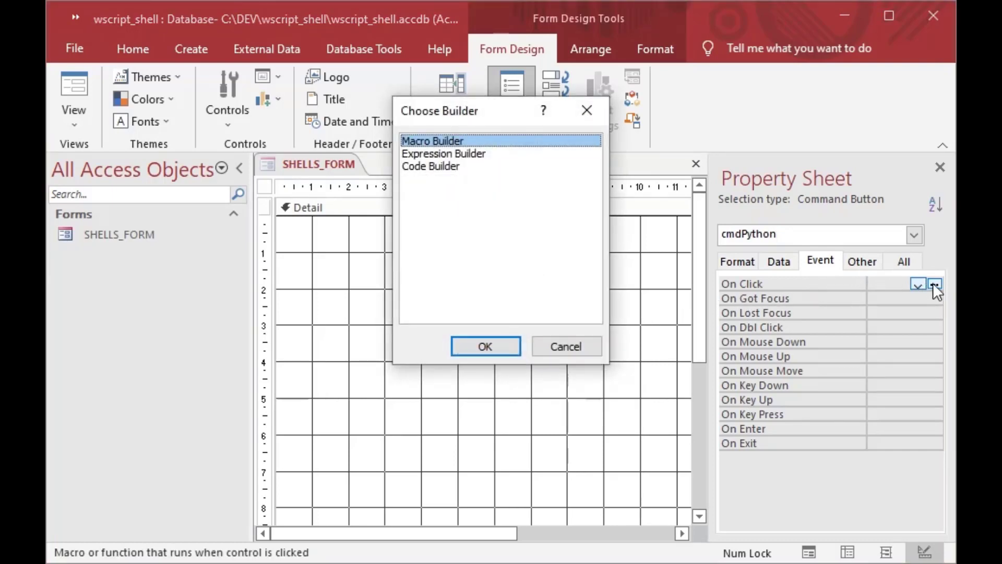
{"action": "left_click", "coordinate": [430, 166]}
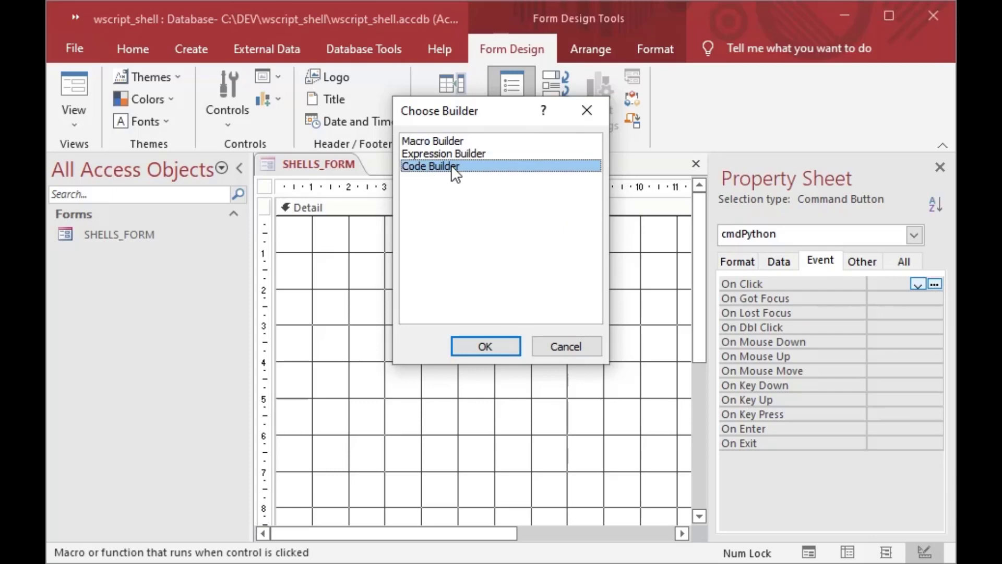
{"action": "left_click", "coordinate": [484, 346]}
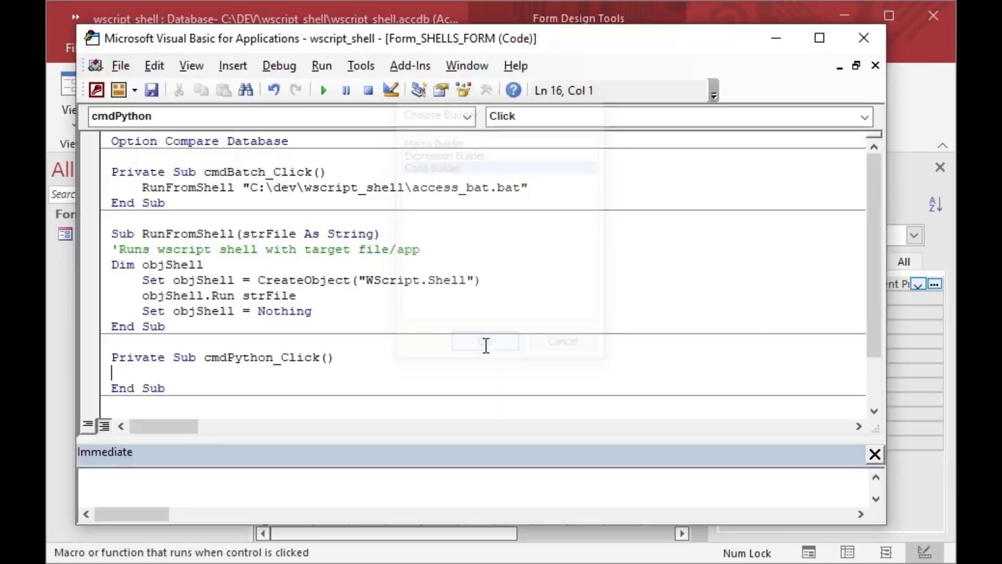
Enter RunFromShell "python.exe C:\dev\wscript_shell\plotly_map.py" in cmdPython_Click and review the path.
{"action": "left_click", "coordinate": [485, 341]}
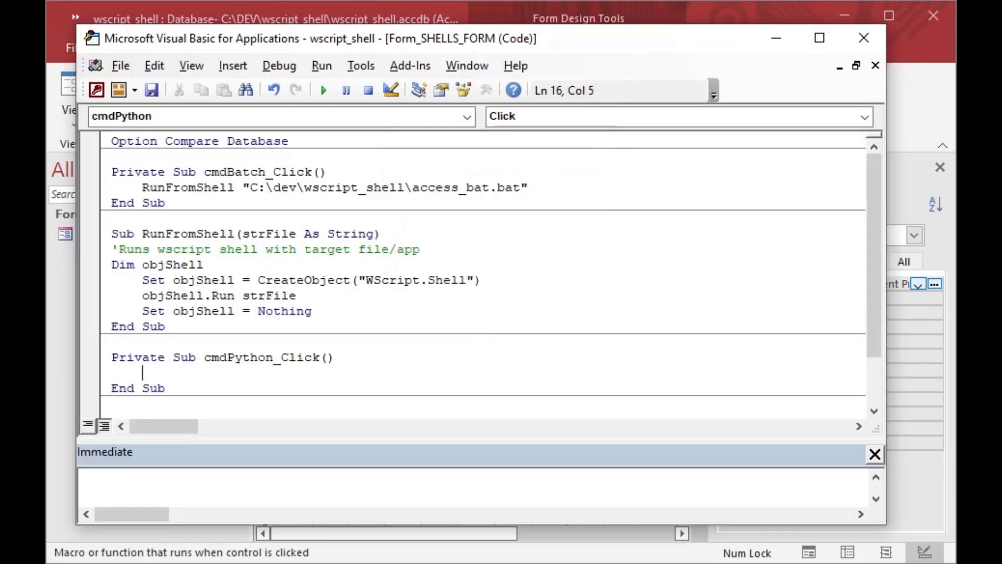
{"action": "type", "text": "RunFromShell \""}
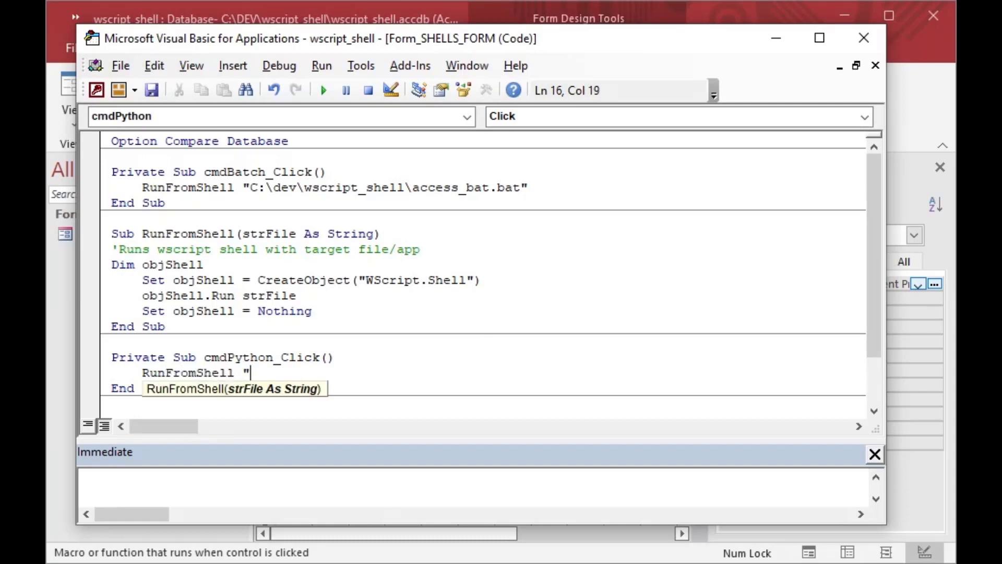
{"action": "type", "text": "py"}
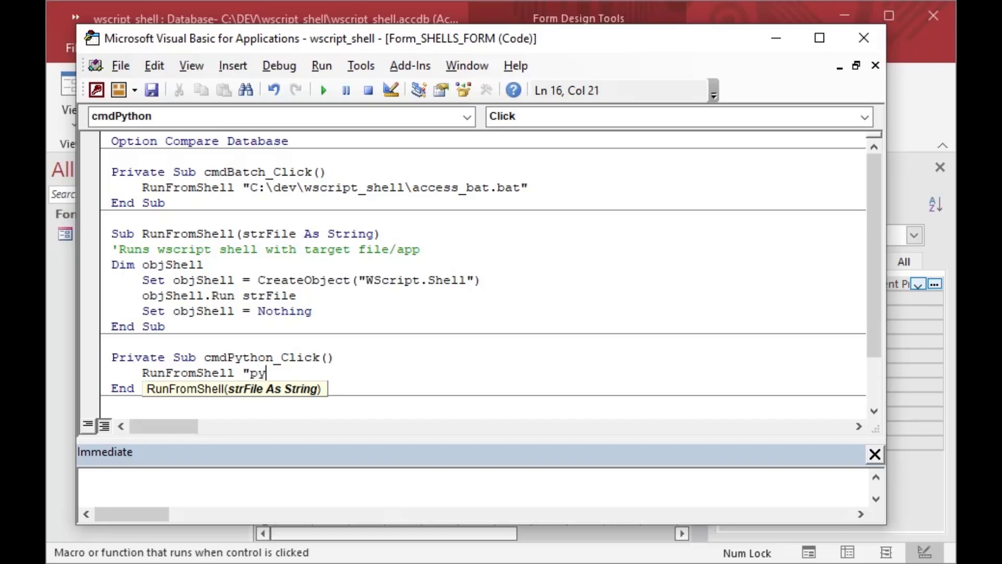
{"action": "type", "text": "thon.ex"}
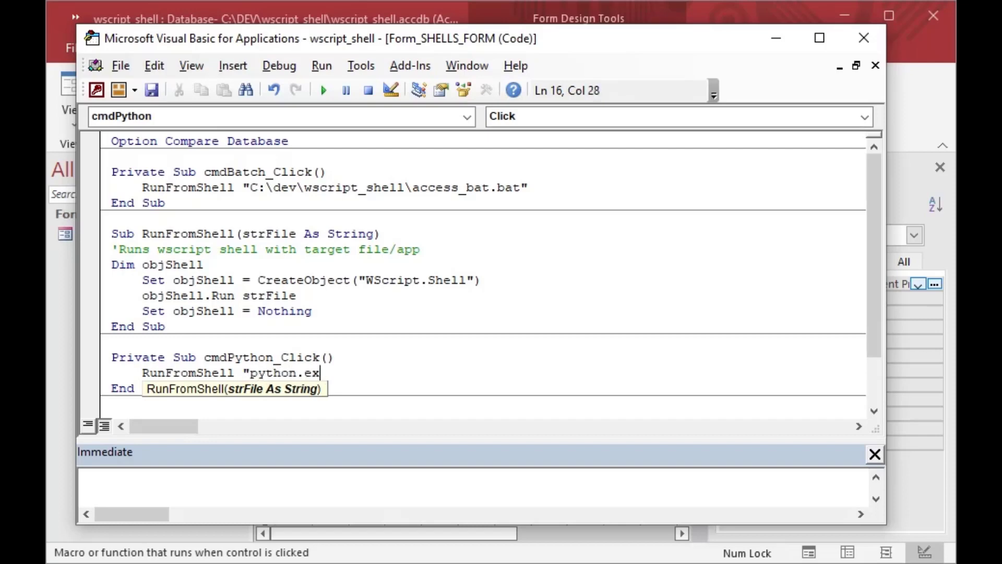
{"action": "type", "text": "e"}
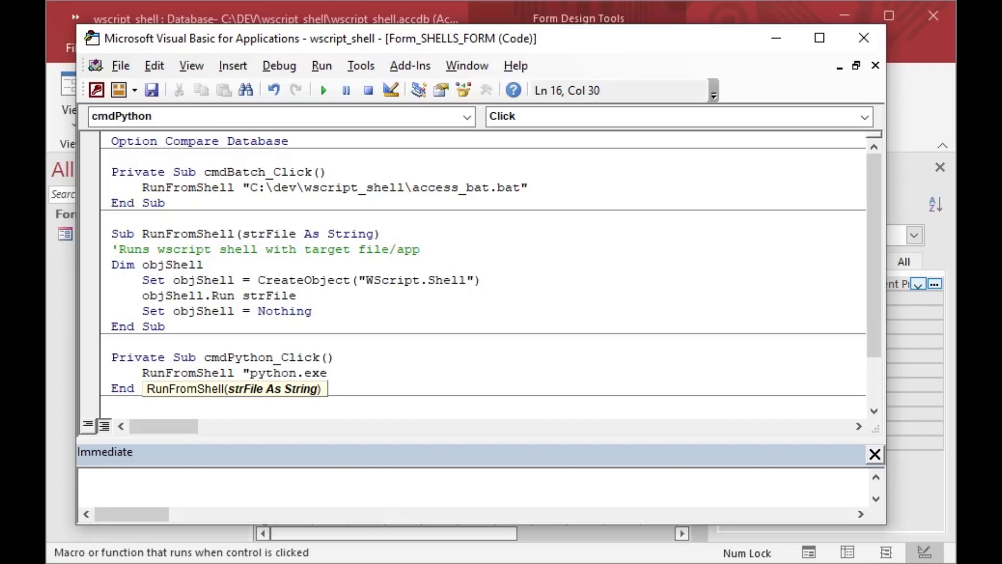
{"action": "type", "text": "C:\\dev"}
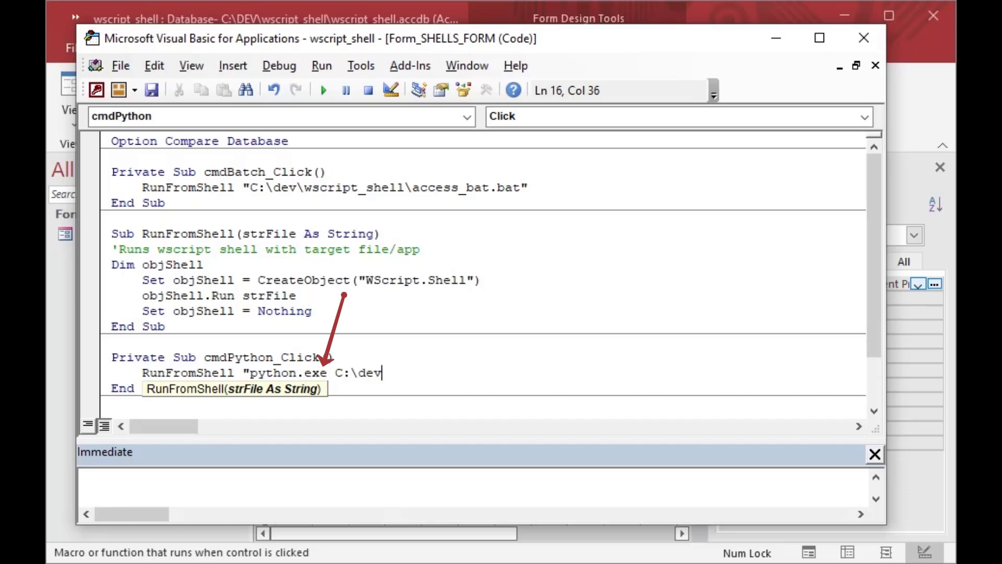
{"action": "type", "text": "\\wscript"}
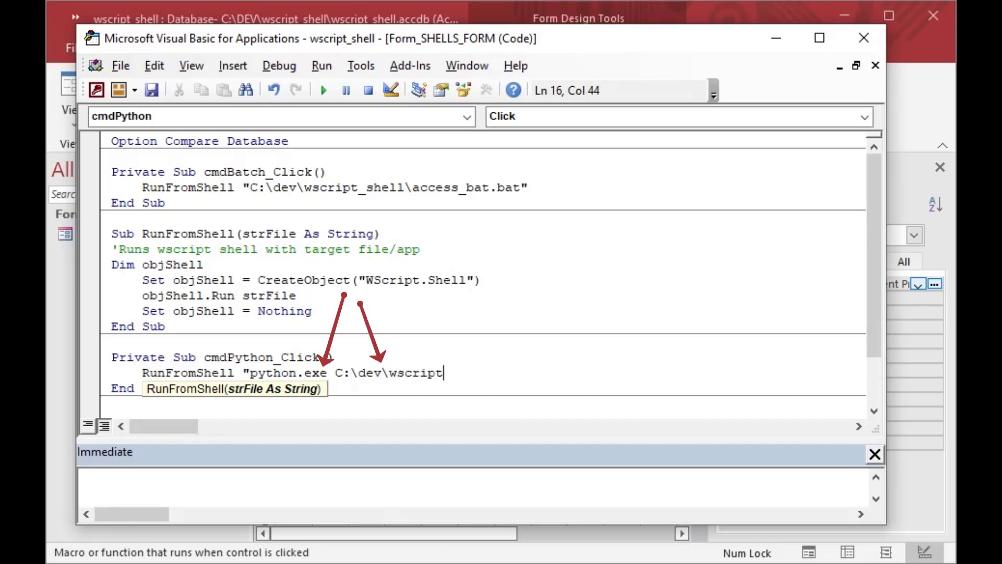
{"action": "type", "text": "_shell"}
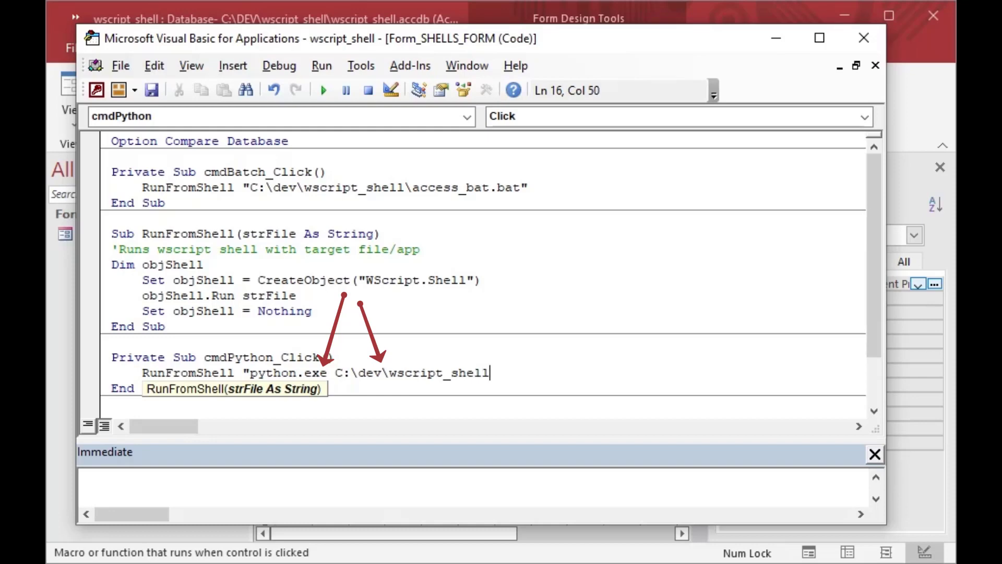
{"action": "type", "text": "\\"}
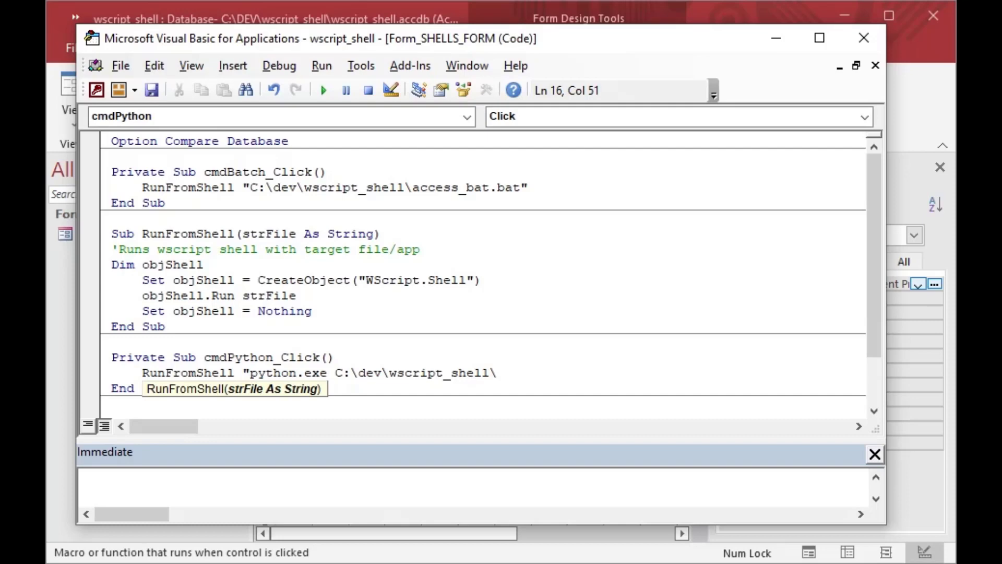
{"action": "type", "text": "plot"}
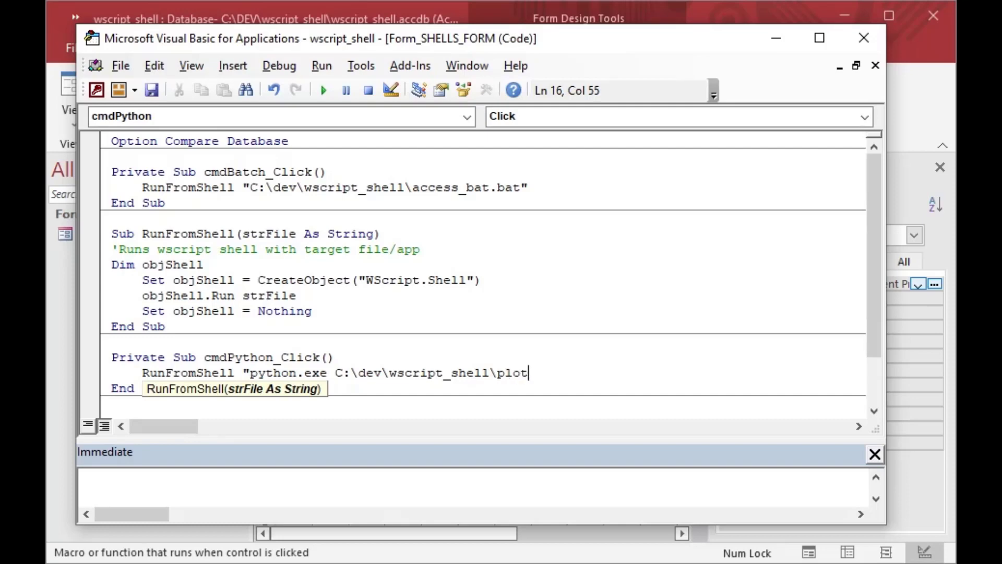
{"action": "type", "text": "ly_map"}
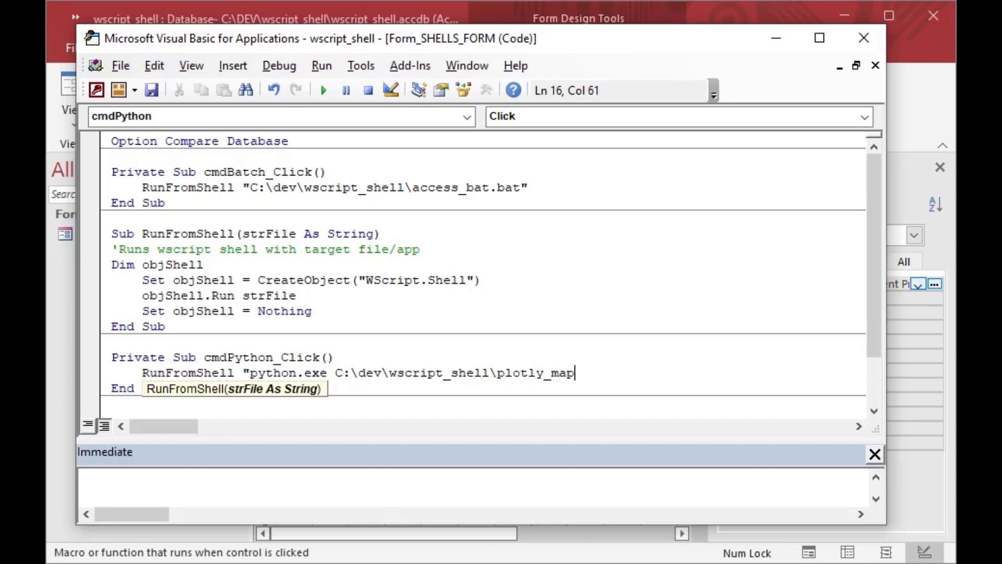
{"action": "type", "text": ".py"}
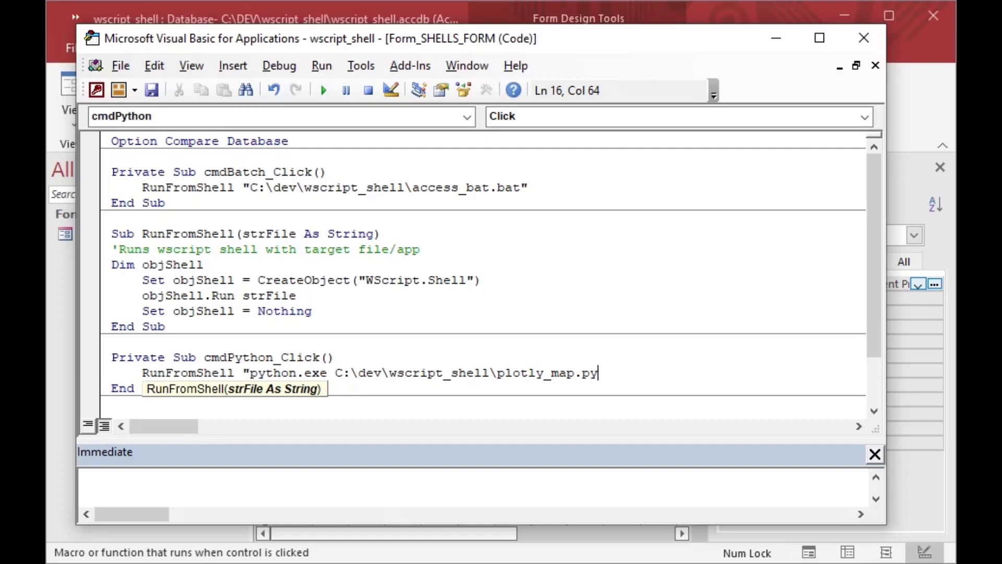
{"action": "type", "text": "\""}
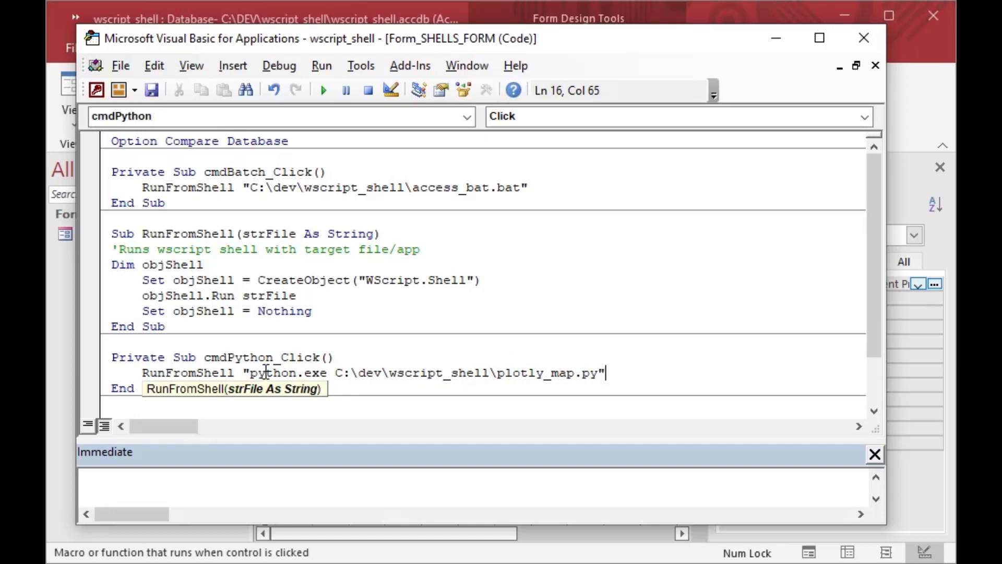
{"action": "double_click", "coordinate": [287, 373]}
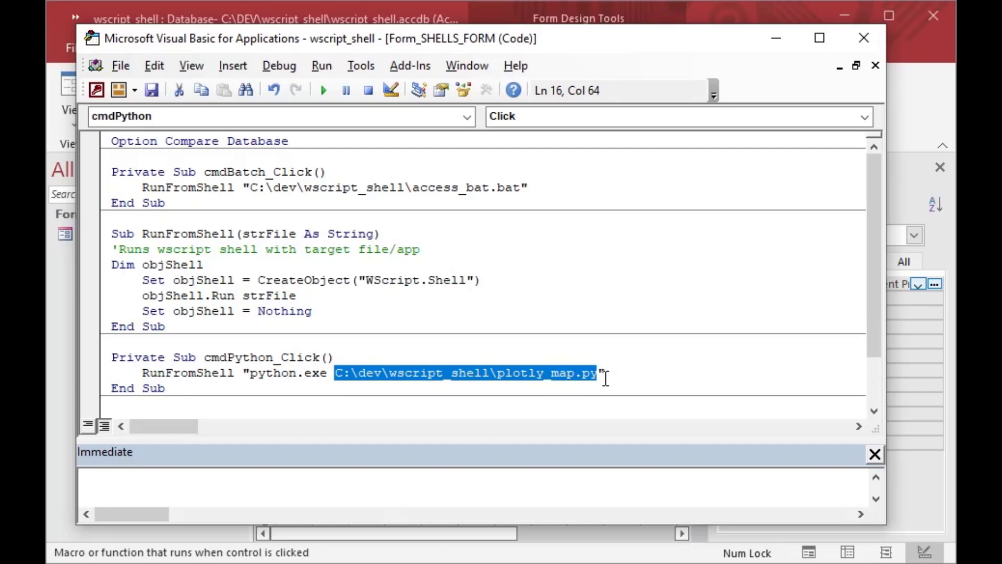
{"action": "mouse_move", "coordinate": [610, 376]}
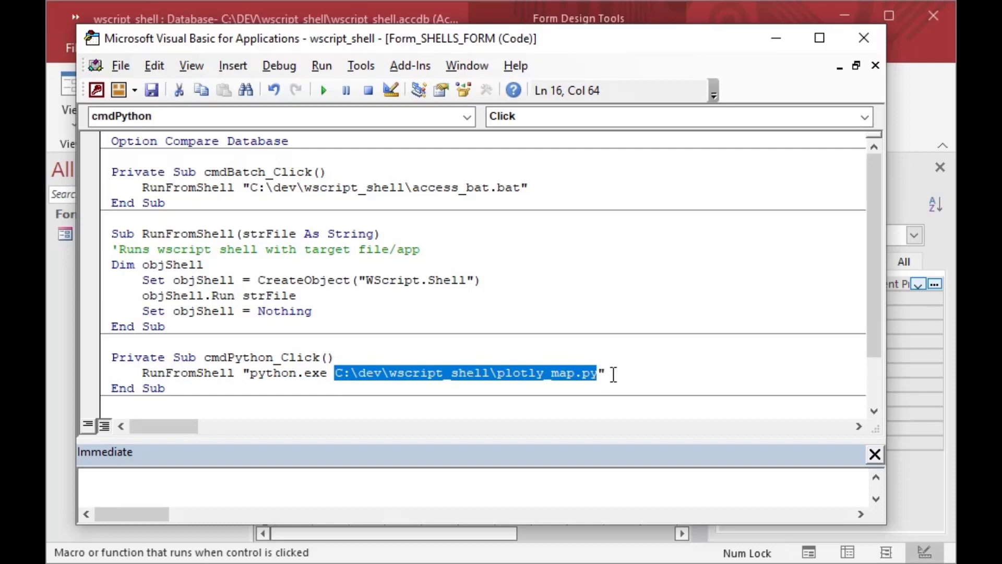
{"action": "left_click", "coordinate": [612, 373]}
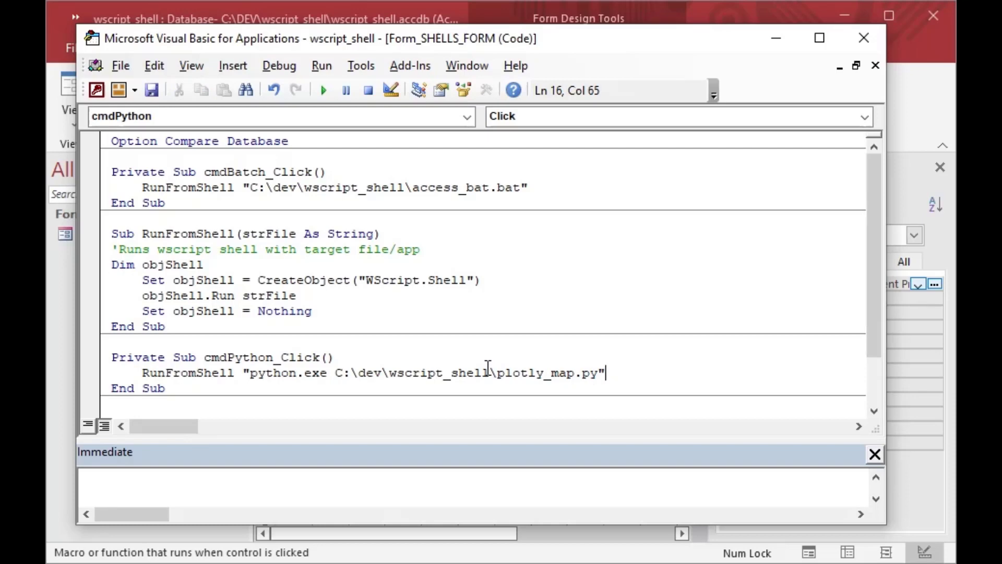
{"action": "mouse_move", "coordinate": [738, 119]}
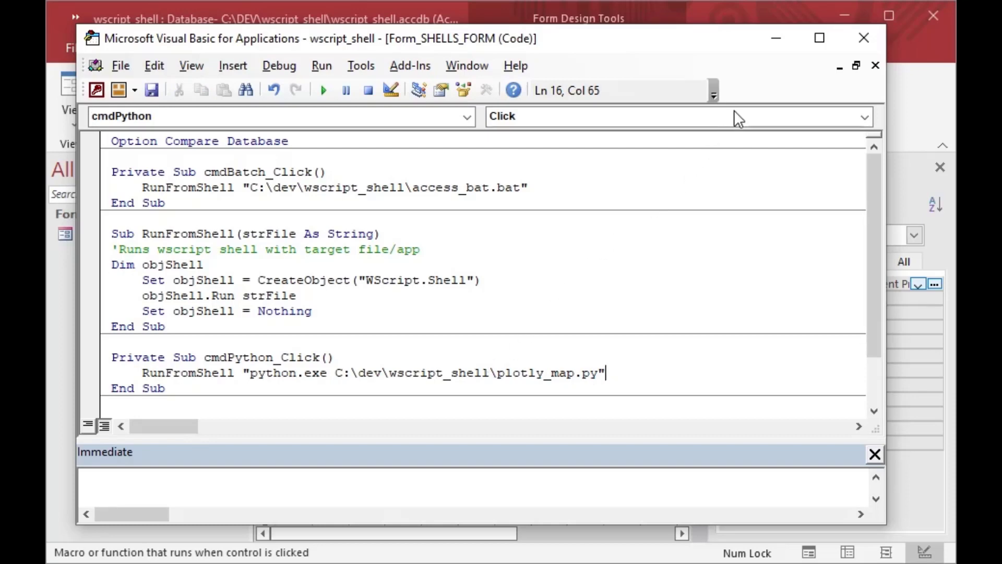
{"action": "mouse_move", "coordinate": [775, 38]}
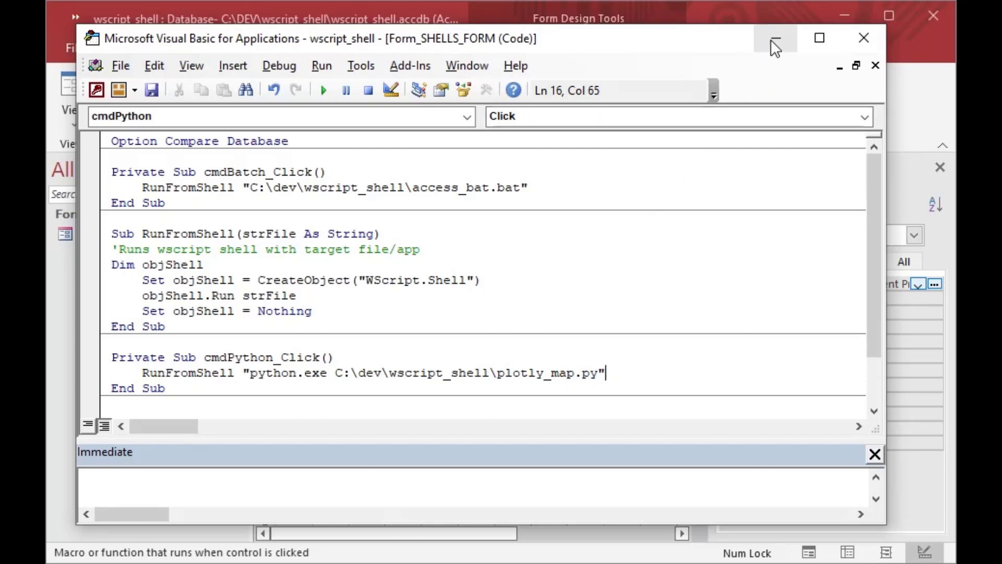
Minimize the VBA editor and close the SHELLS_FORM design view.
{"action": "left_click", "coordinate": [774, 39]}
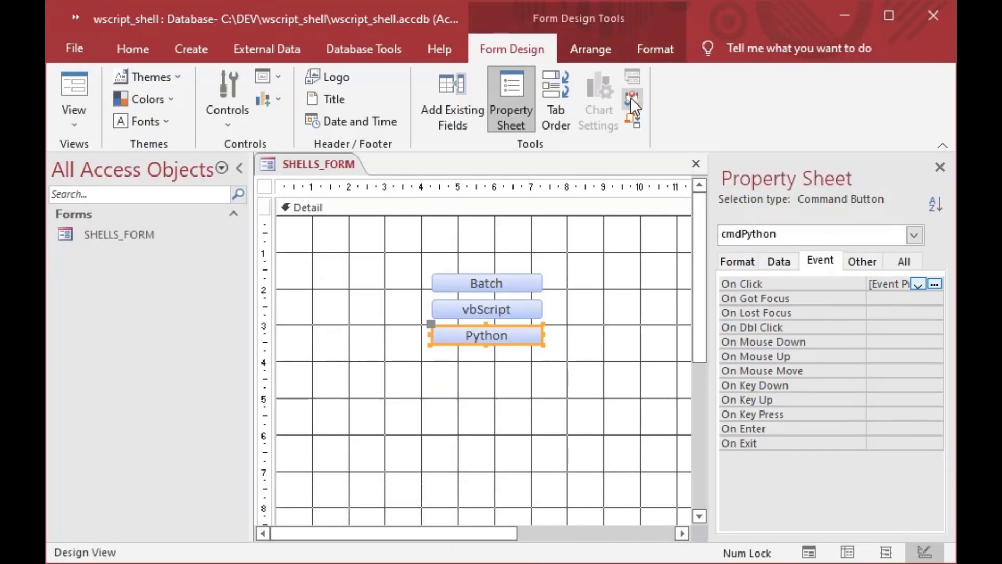
{"action": "mouse_move", "coordinate": [695, 164]}
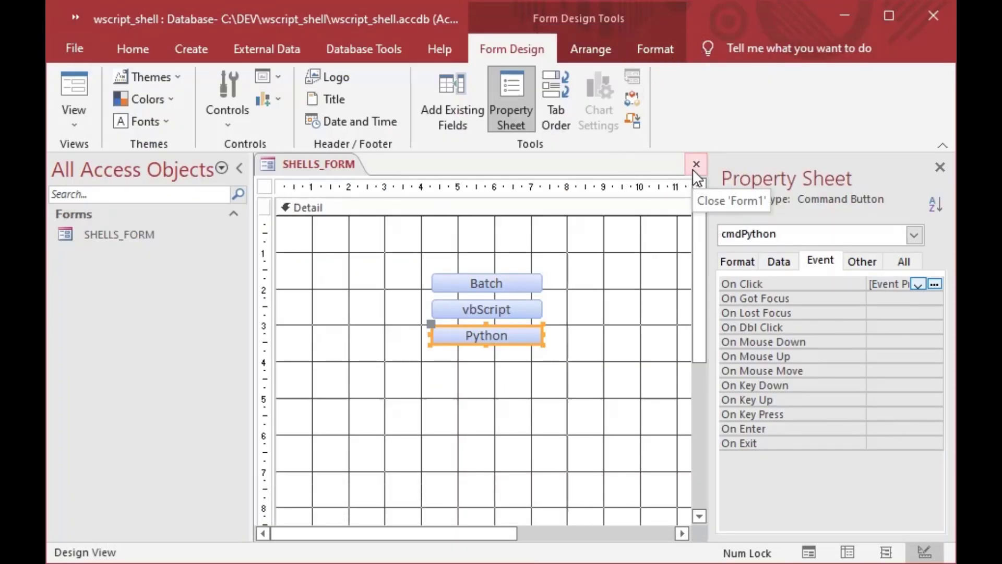
{"action": "left_click", "coordinate": [695, 164]}
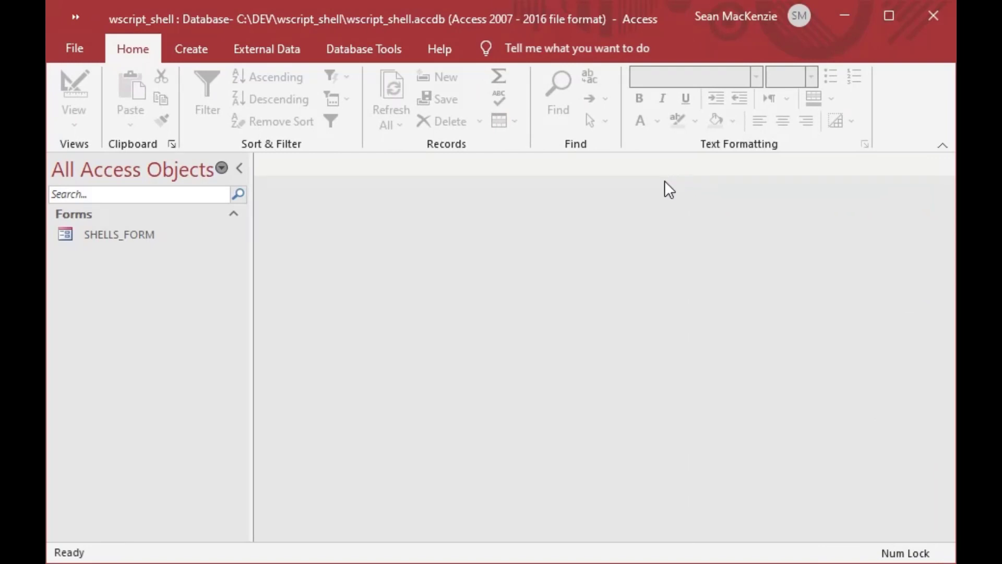
{"action": "mouse_move", "coordinate": [106, 240]}
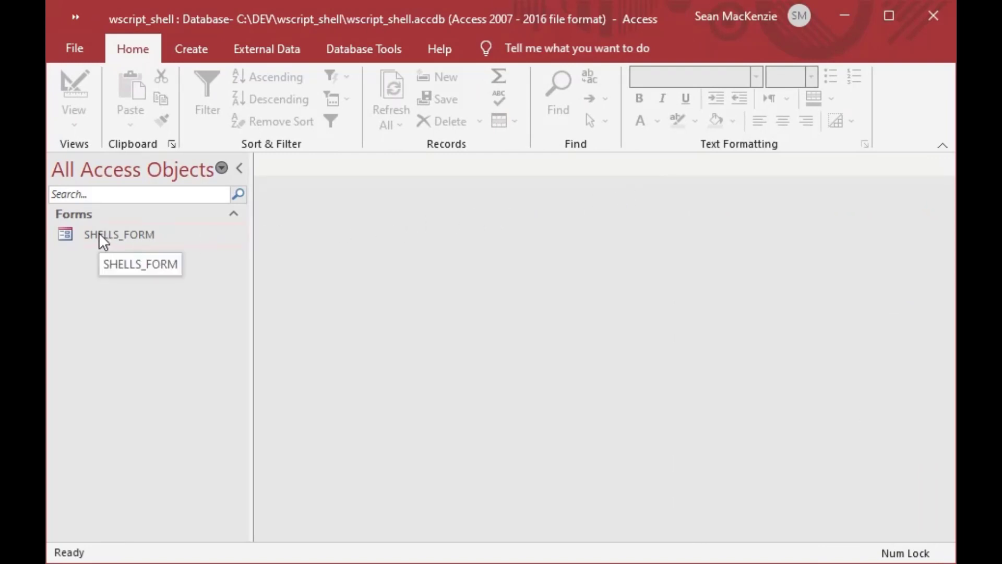
Open SHELLS_FORM and run the Batch, vbScript (dismissing its messages) and Python buttons.
{"action": "double_click", "coordinate": [118, 234]}
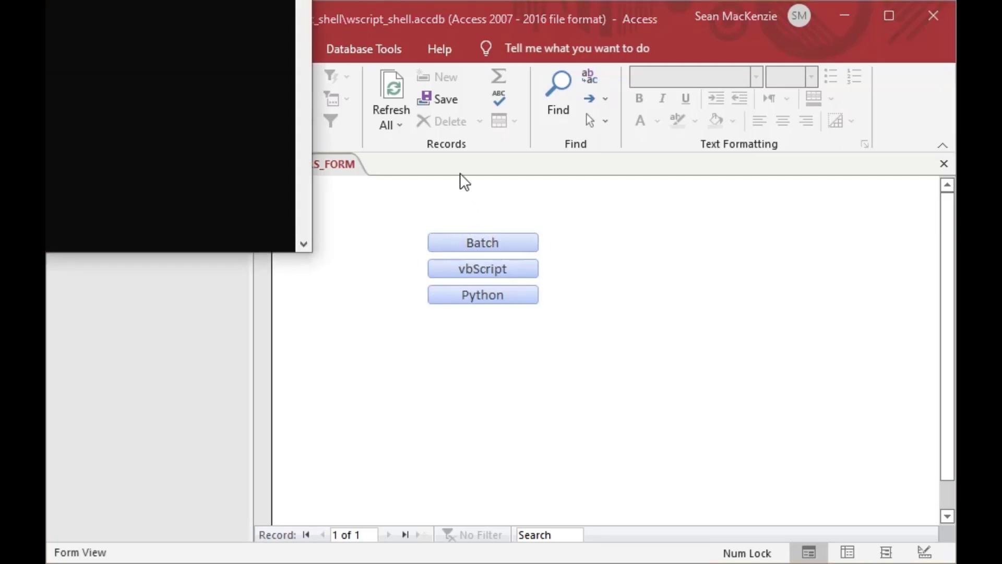
{"action": "left_click", "coordinate": [481, 242]}
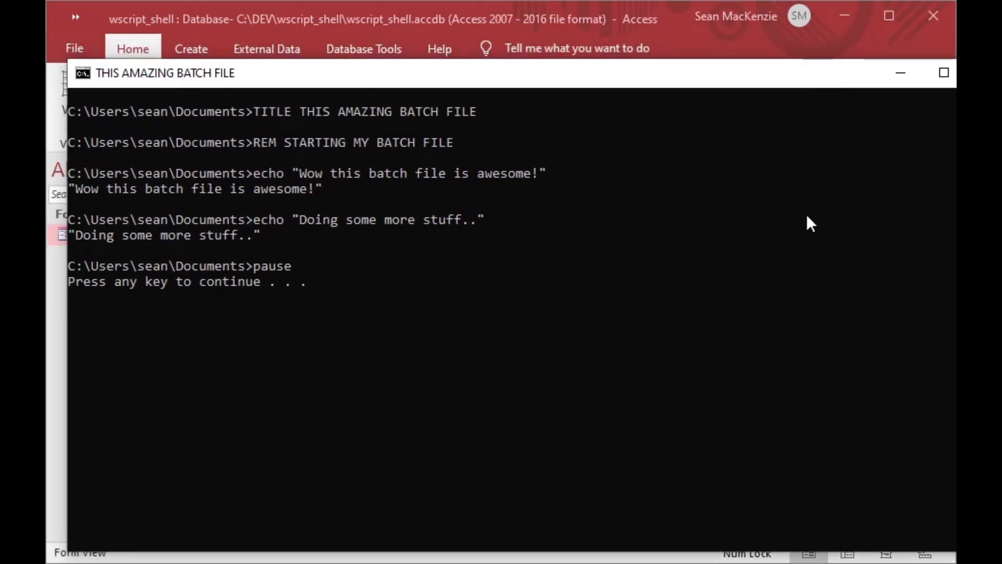
{"action": "mouse_move", "coordinate": [778, 228]}
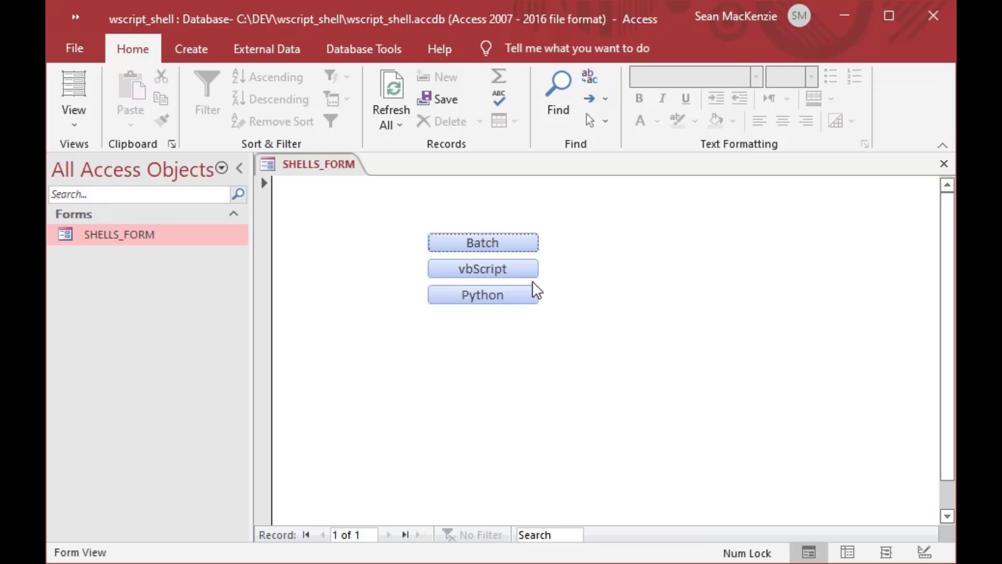
{"action": "left_click", "coordinate": [482, 267]}
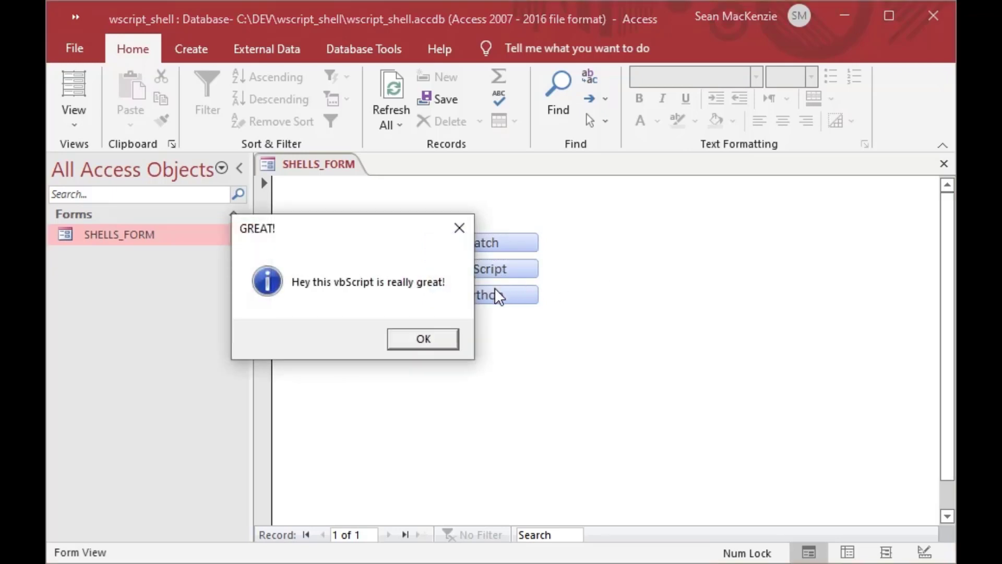
{"action": "left_click", "coordinate": [421, 338]}
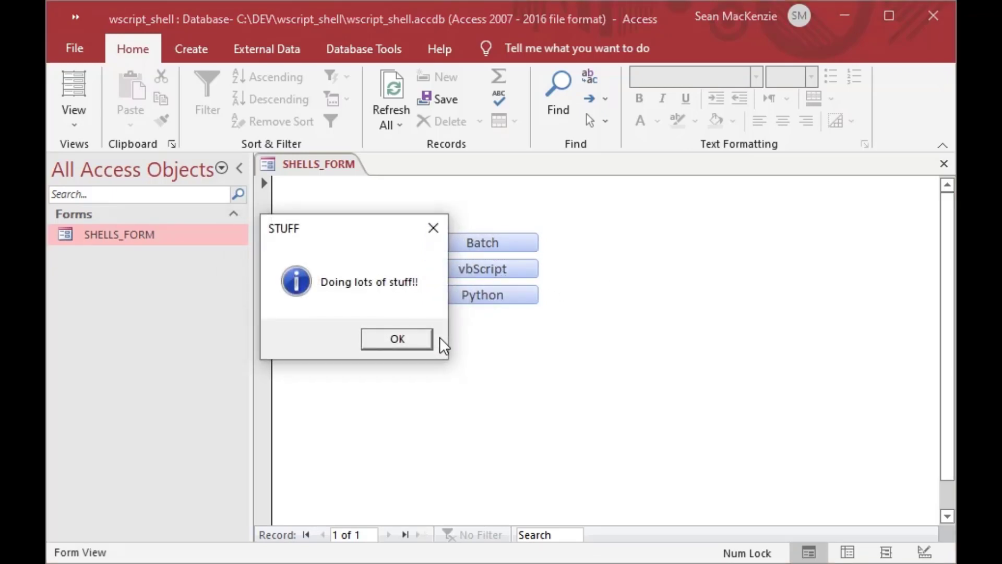
{"action": "left_click", "coordinate": [395, 338]}
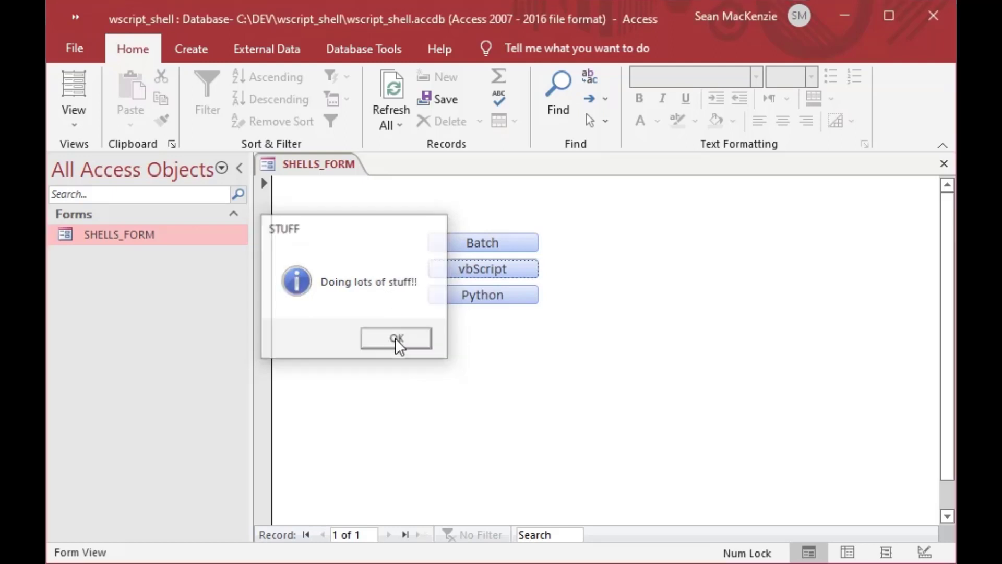
{"action": "left_click", "coordinate": [396, 337]}
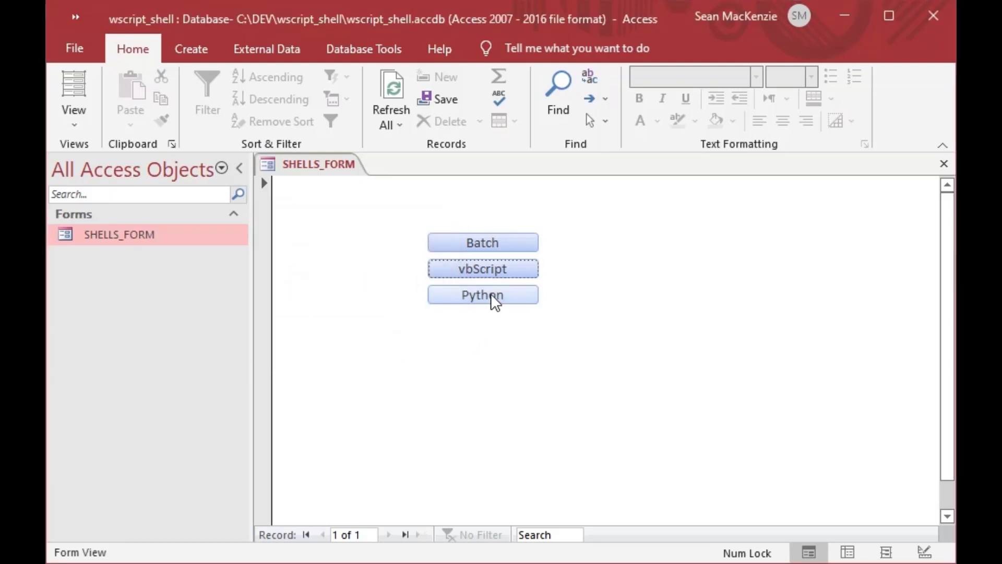
{"action": "left_click", "coordinate": [482, 294]}
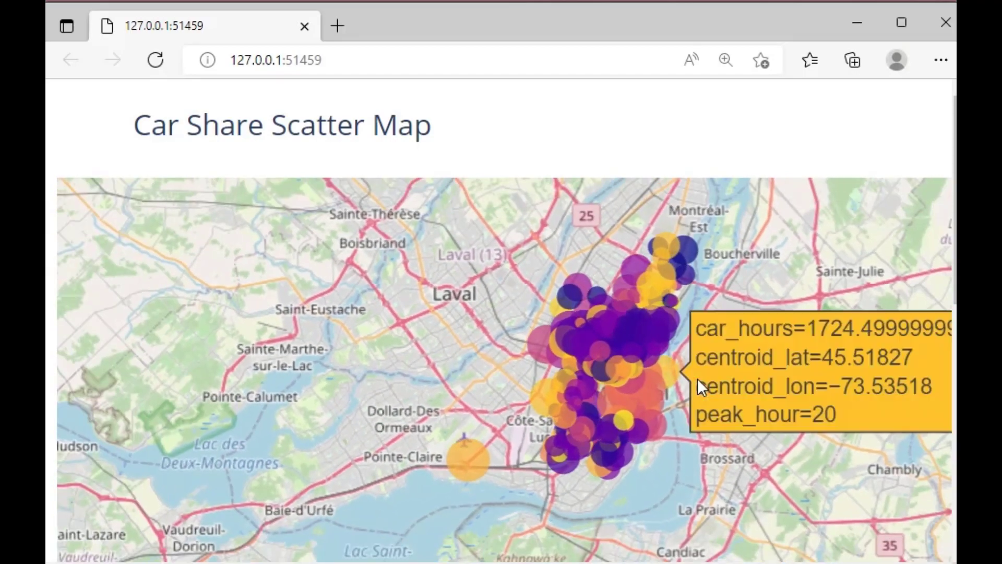
Zoom the Car Share Scatter Map into the Le Plateau-Mont-Royal area.
{"action": "scroll", "scroll_direction": "up", "scroll_amount": 3}
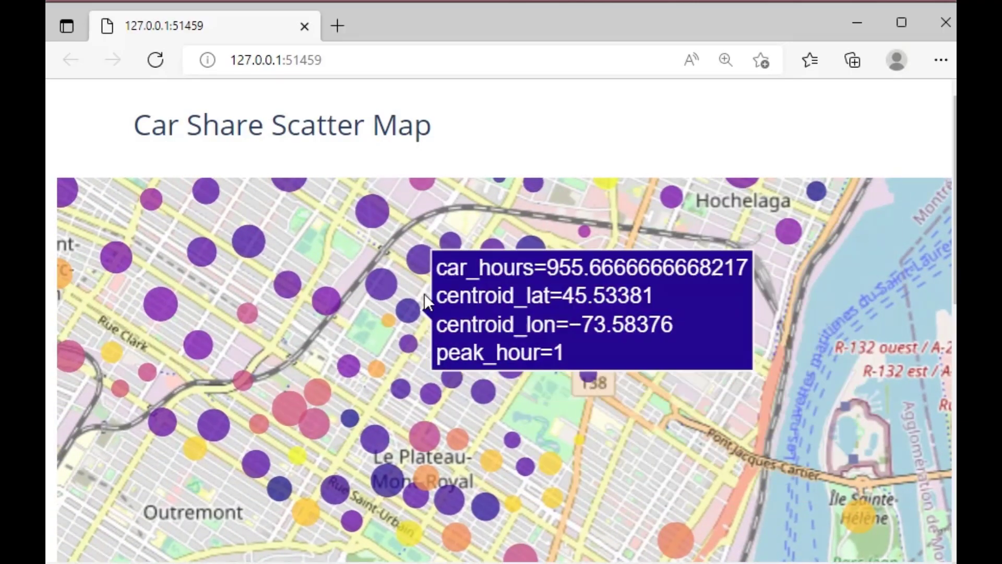
{"action": "mouse_move", "coordinate": [642, 467]}
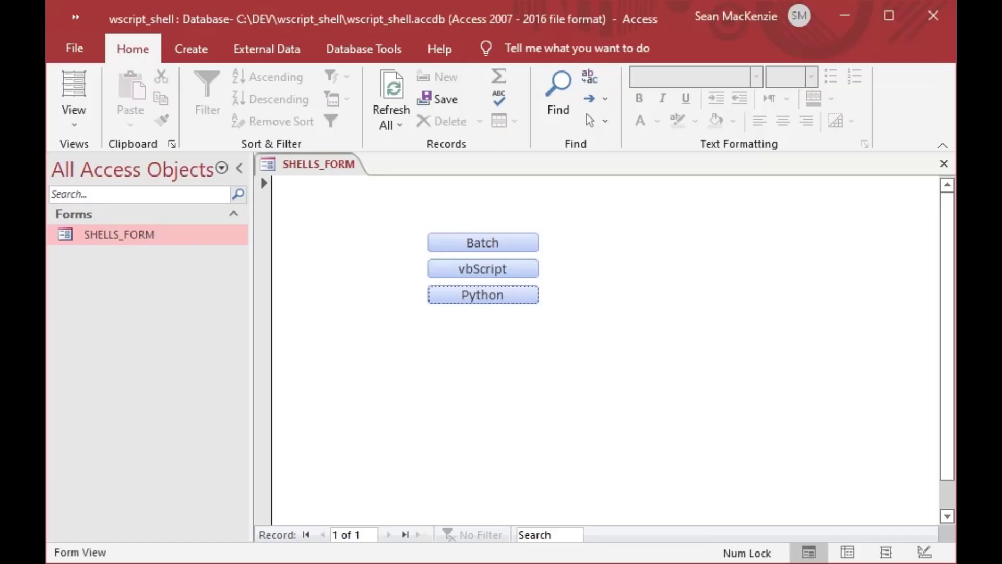
{"action": "mouse_move", "coordinate": [507, 336]}
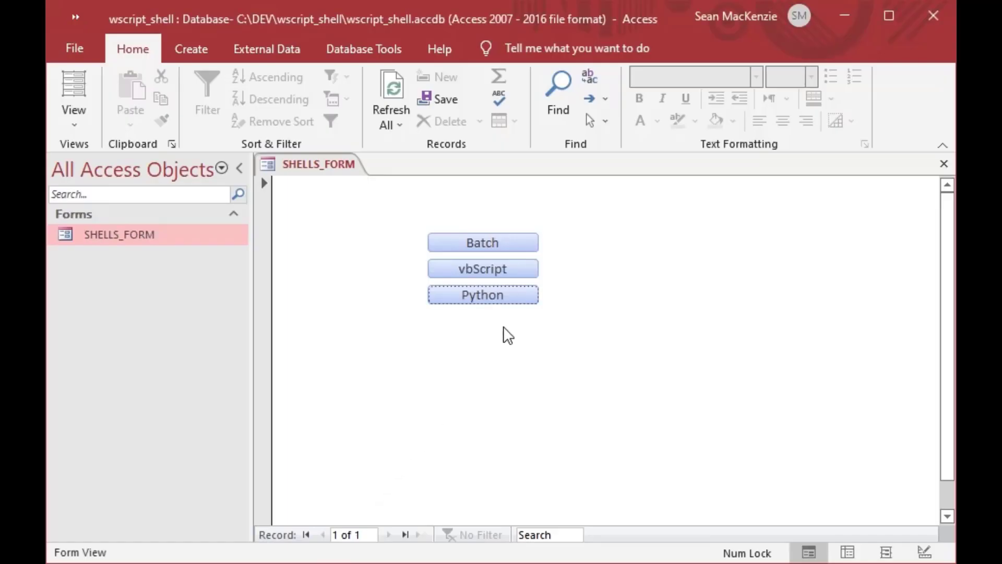